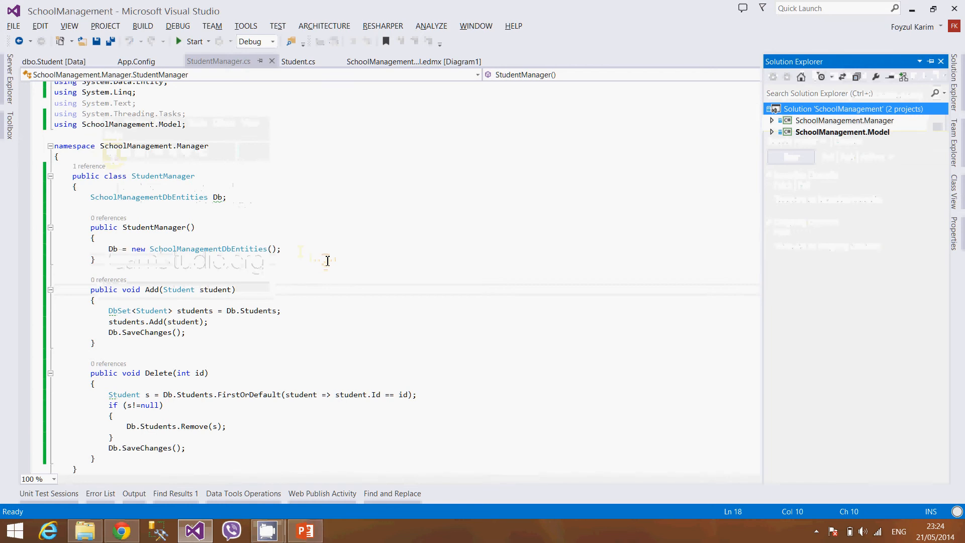
# Step: Browse the solution's projects, then show the SchoolManagement data connection down to its Student table
pyautogui.click(772, 132)
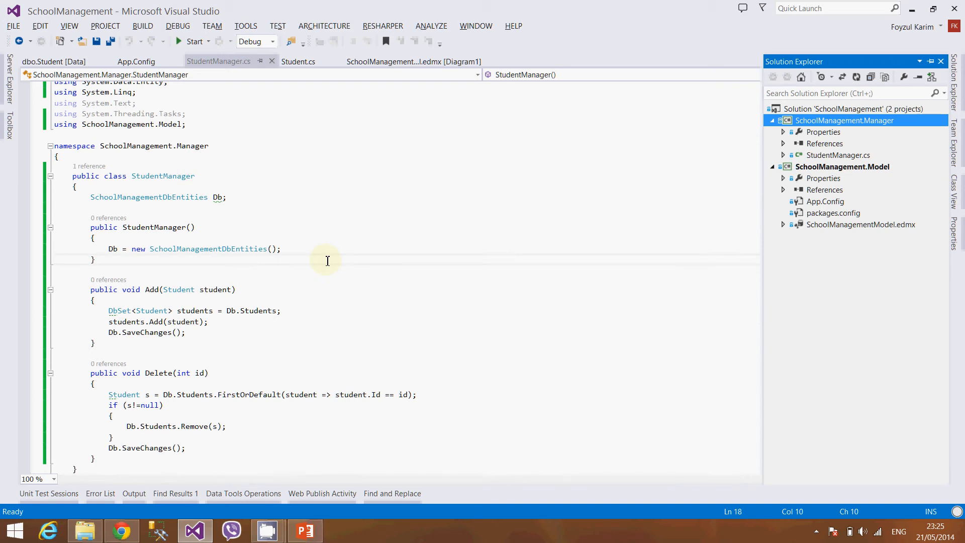
pyautogui.click(843, 132)
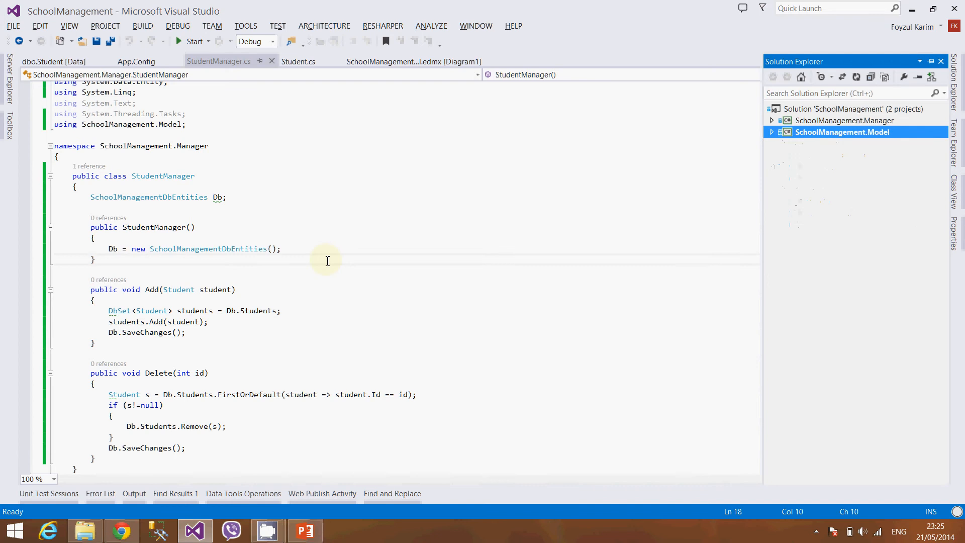
pyautogui.press('ctrl+s')
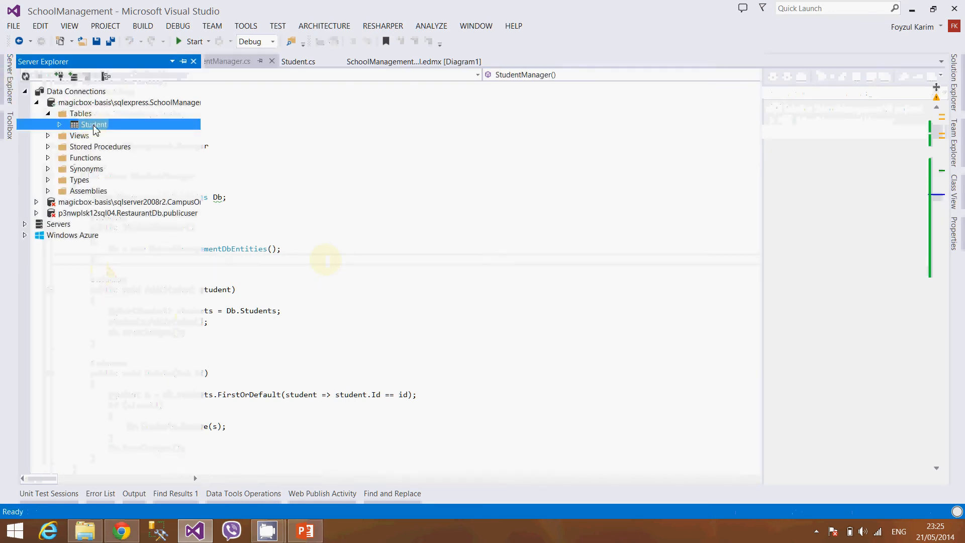
# Step: Show the Student table's data — empty Id, Name, Phone and Address columns — and return to Solution Explorer
pyautogui.rightClick(93, 124)
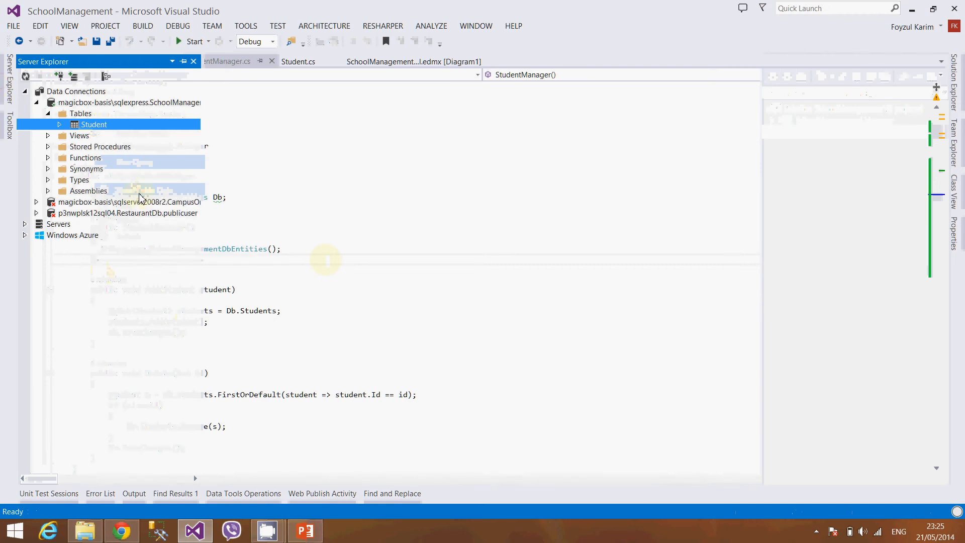
pyautogui.click(93, 125)
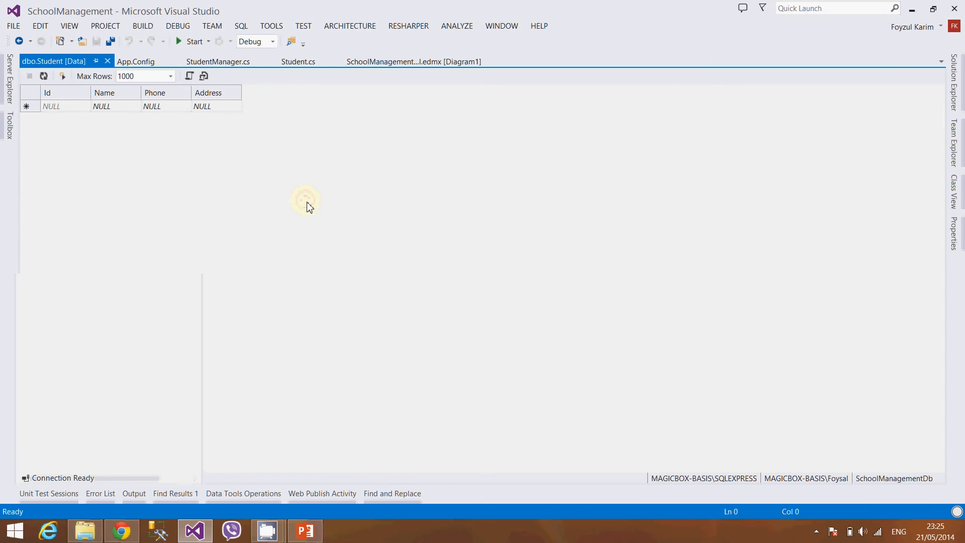
pyautogui.click(843, 132)
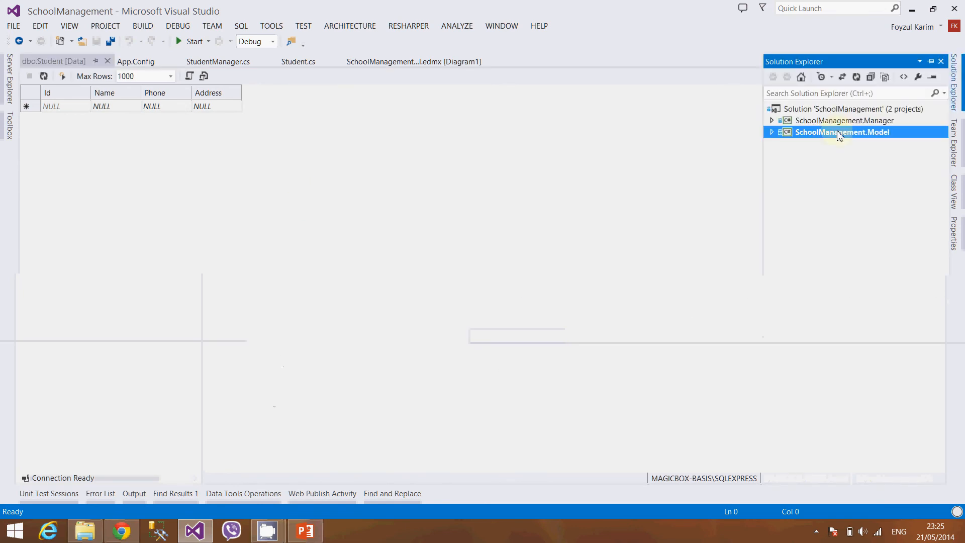
# Step: Add a new Console Application project named StudentManagement.ConsoleApplication to the solution
pyautogui.click(854, 108)
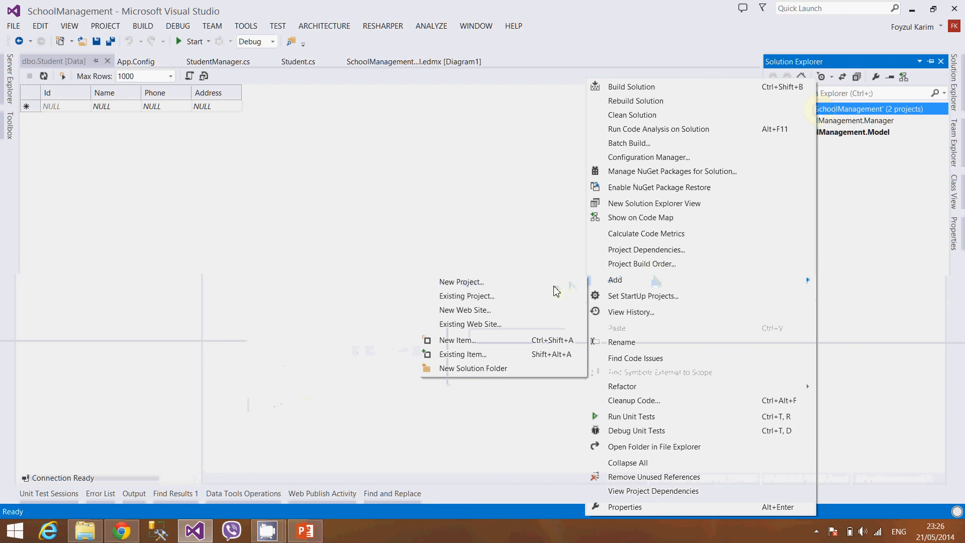
pyautogui.moveTo(474, 284)
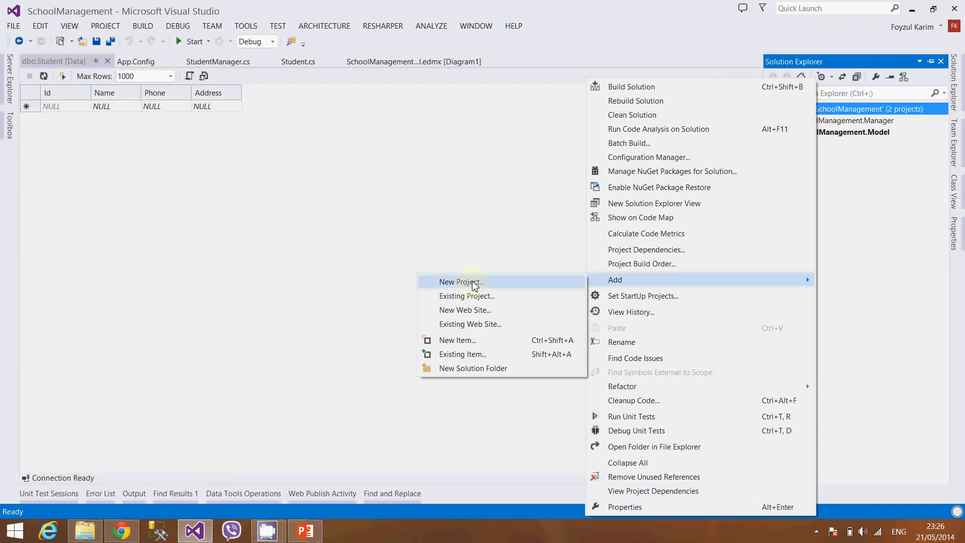
pyautogui.click(460, 282)
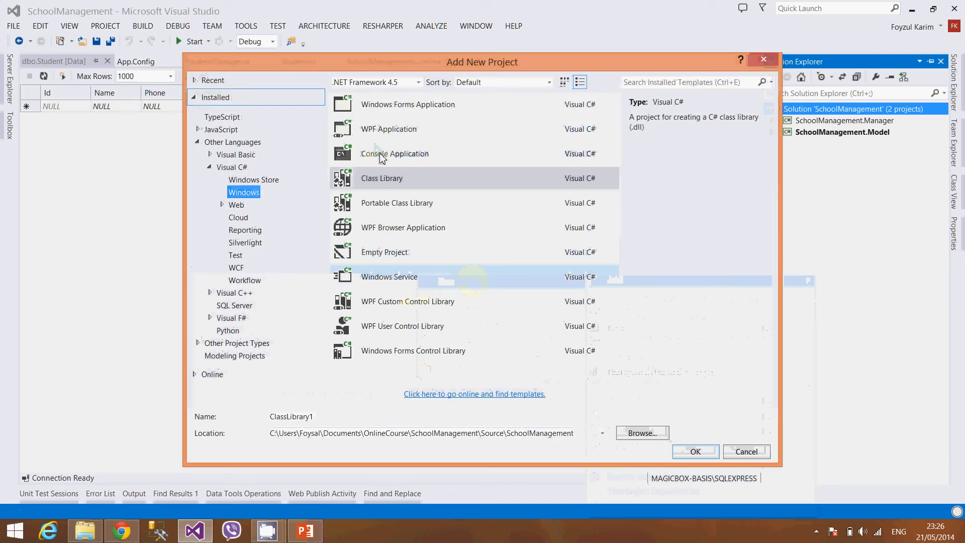
pyautogui.click(394, 153)
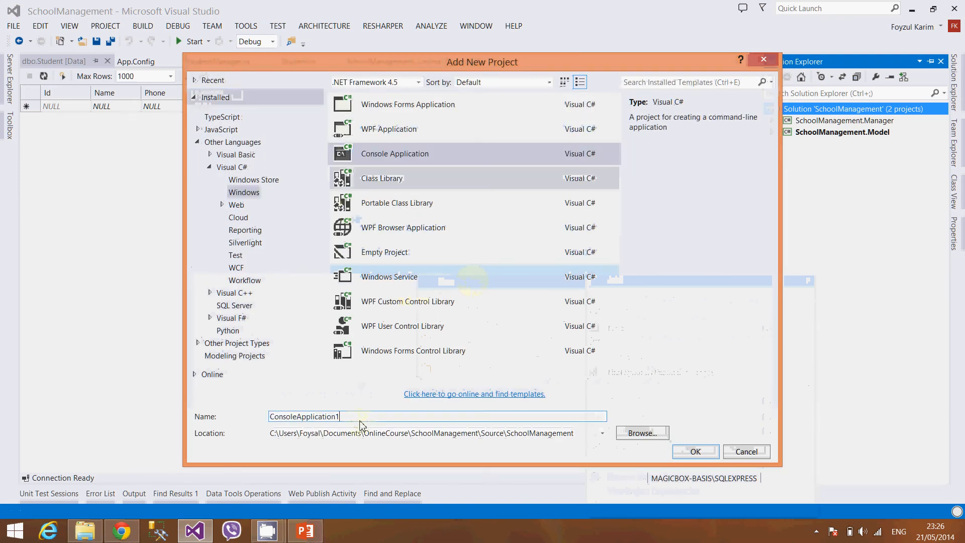
pyautogui.press('Backspace')
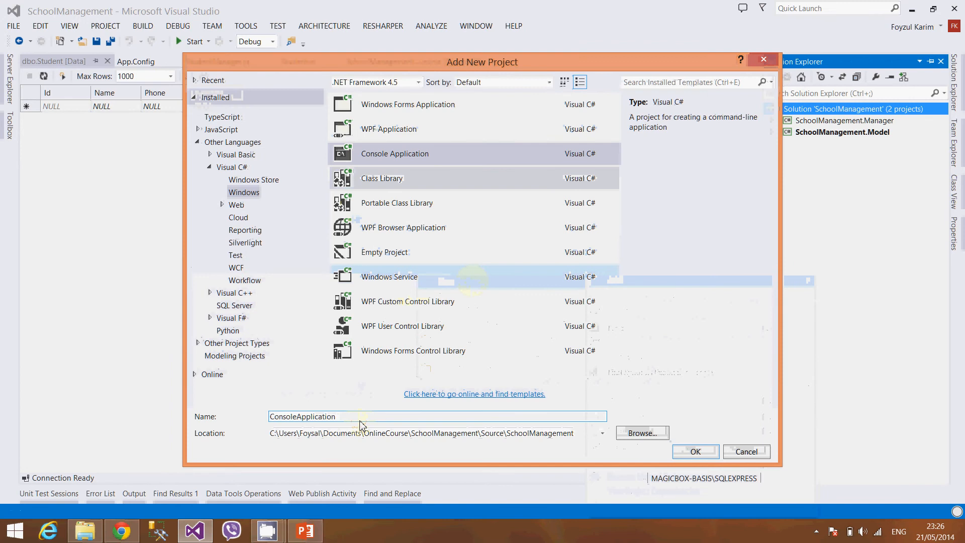
pyautogui.write('StudentManagement.')
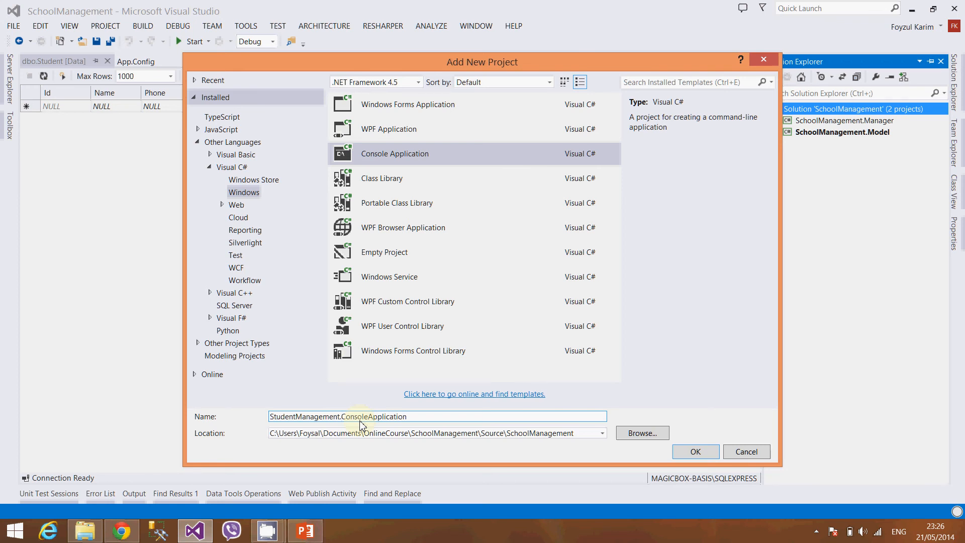
pyautogui.click(695, 452)
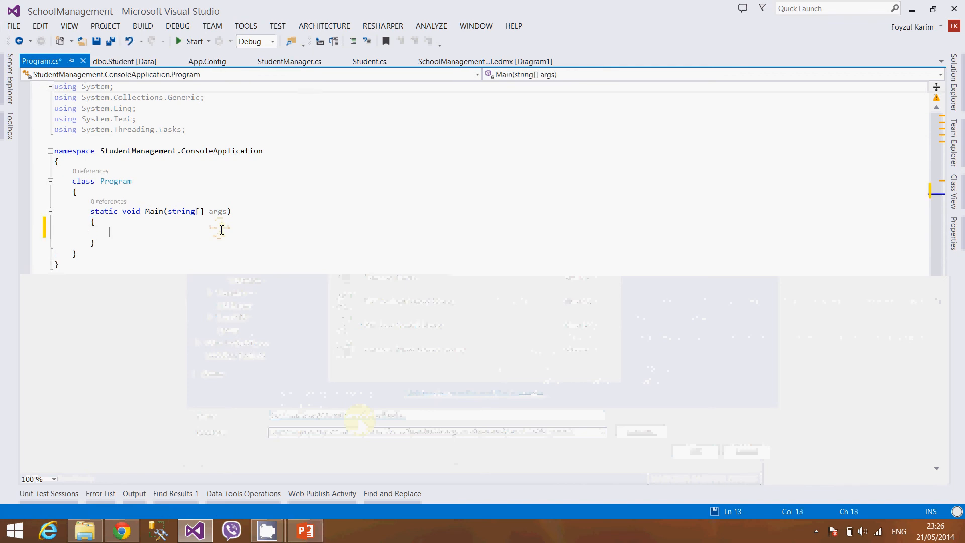
# Step: Declare a Student variable in Main, referencing the Model project to import the Student type
pyautogui.press('ctrl+s')
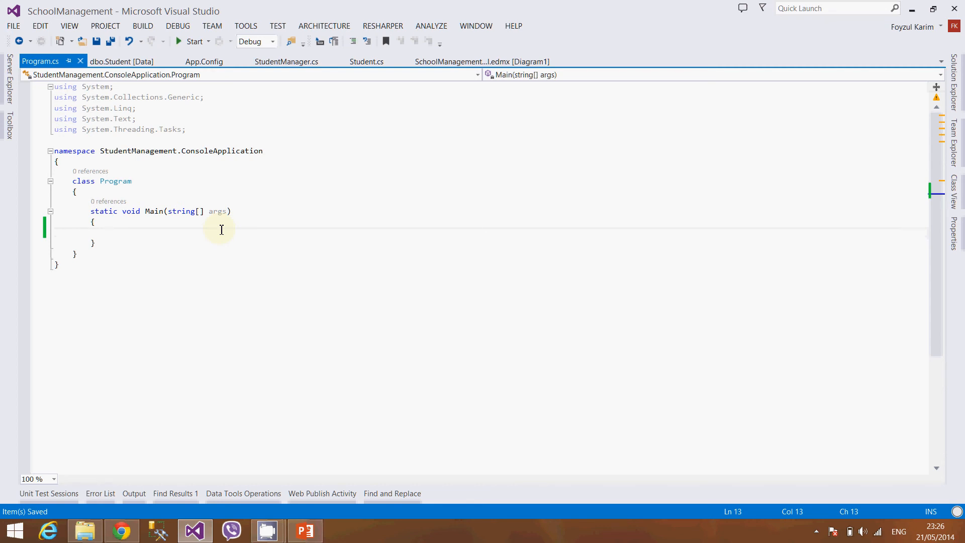
pyautogui.write('S')
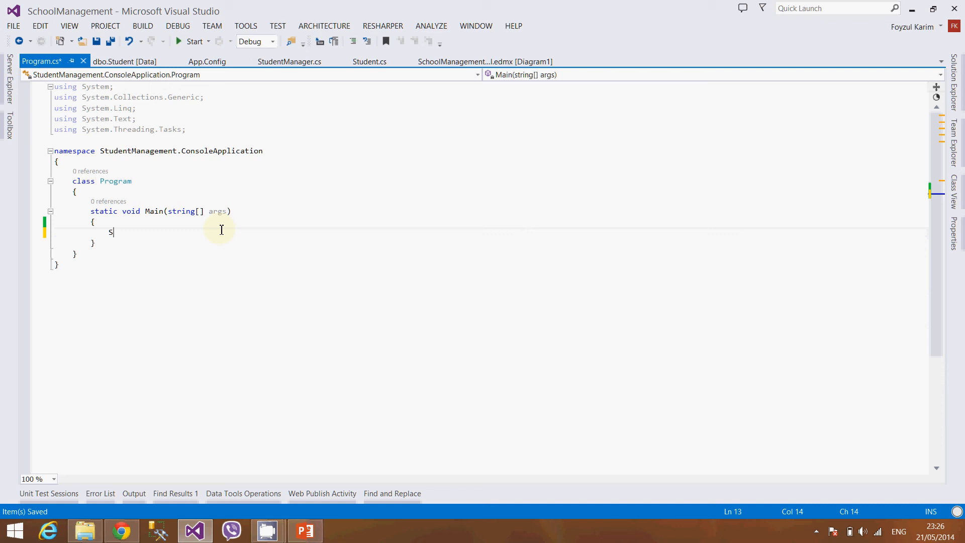
pyautogui.write('tudent')
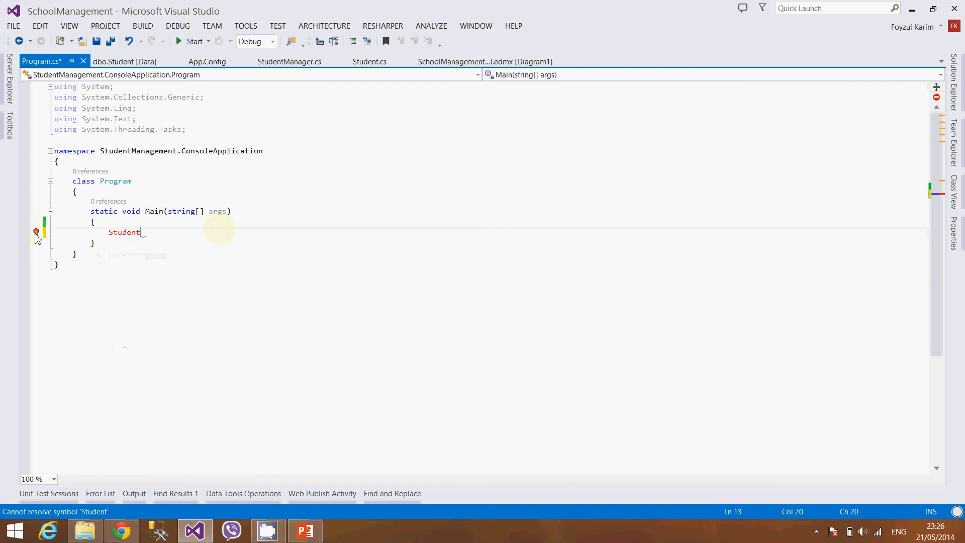
pyautogui.click(36, 233)
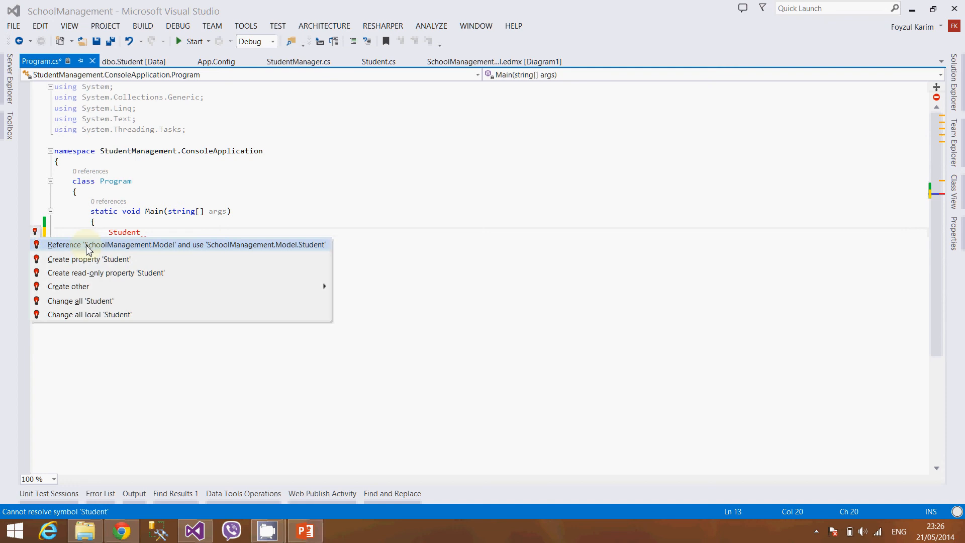
pyautogui.click(186, 244)
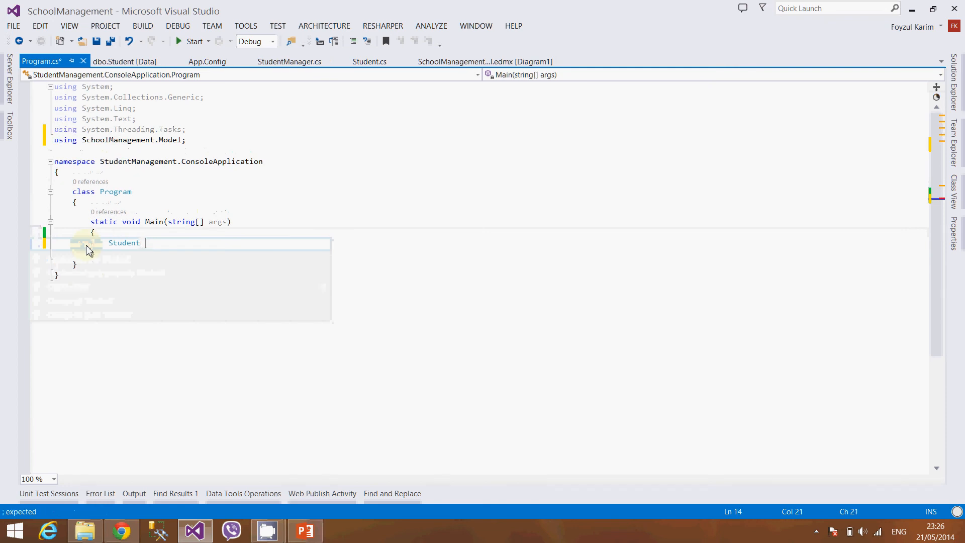
pyautogui.write('student')
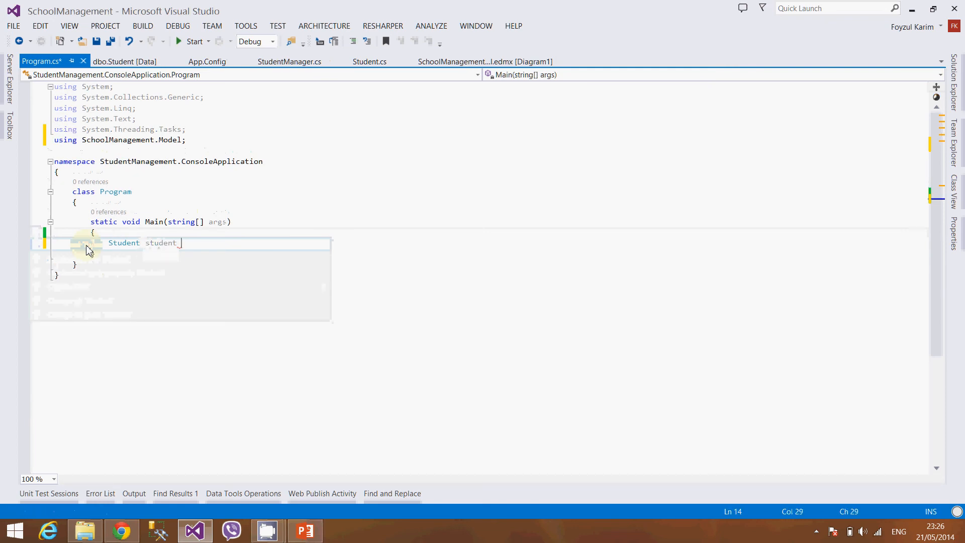
pyautogui.write('= new Student();')
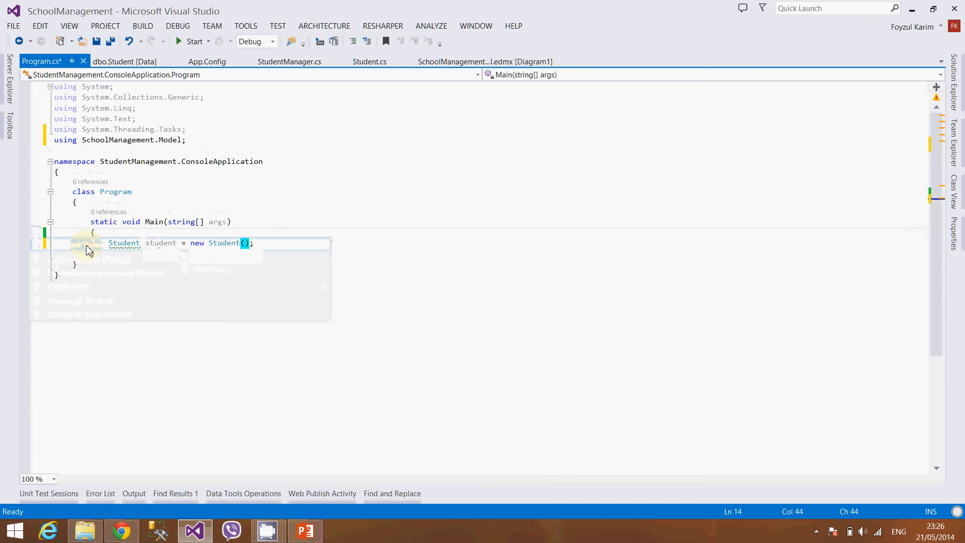
pyautogui.write('{Name = "')
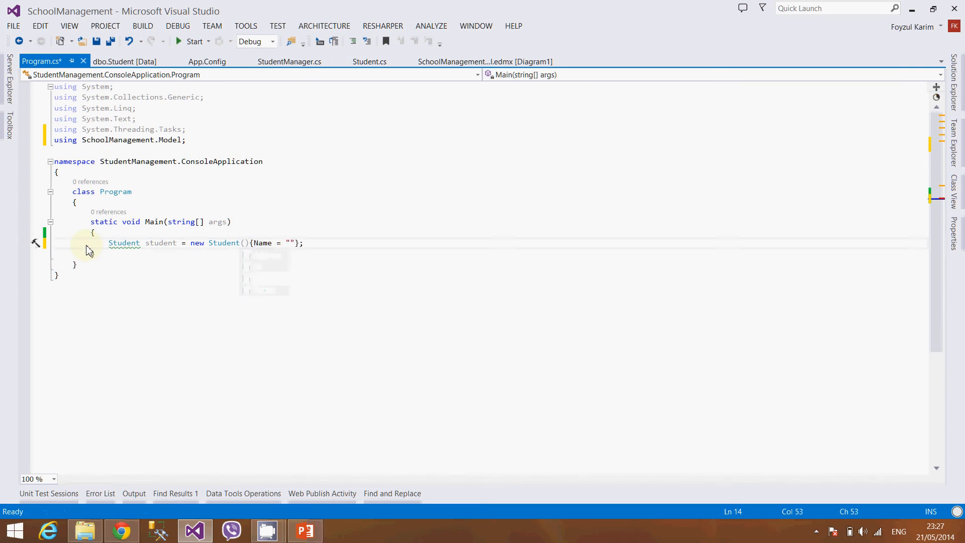
# Step: Initialize the Student with Name Fox, Address Bangladesh, Phone 123456 and save Program.cs
pyautogui.write('Fox')
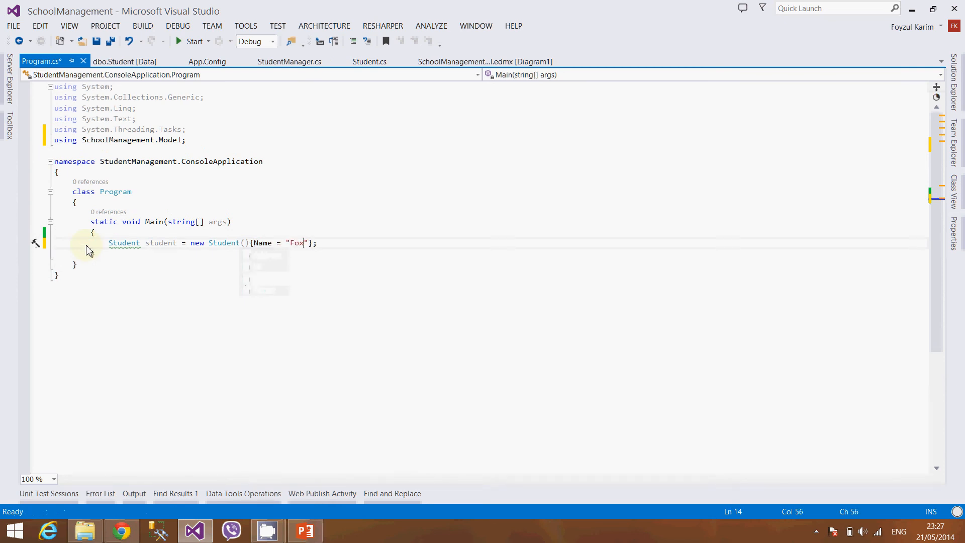
pyautogui.write(',')
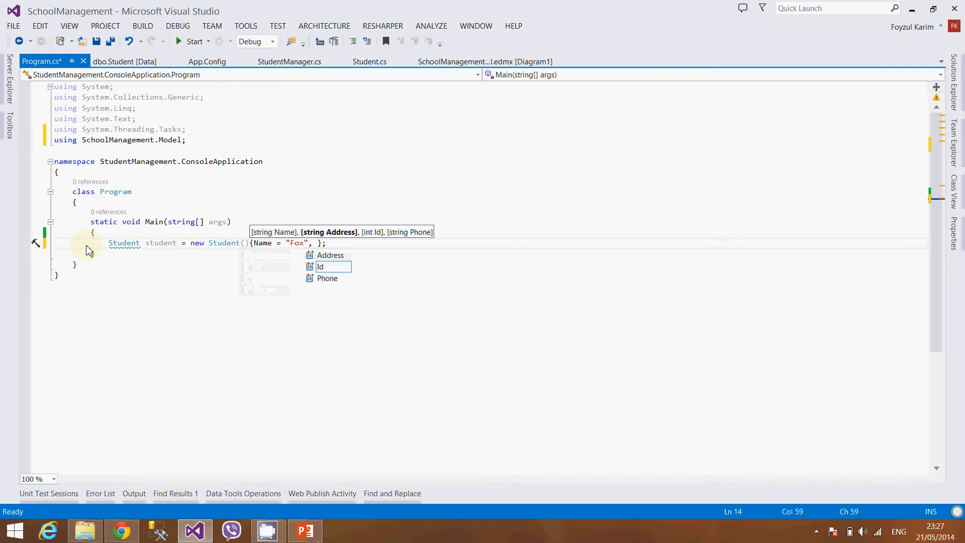
pyautogui.write('Address =')
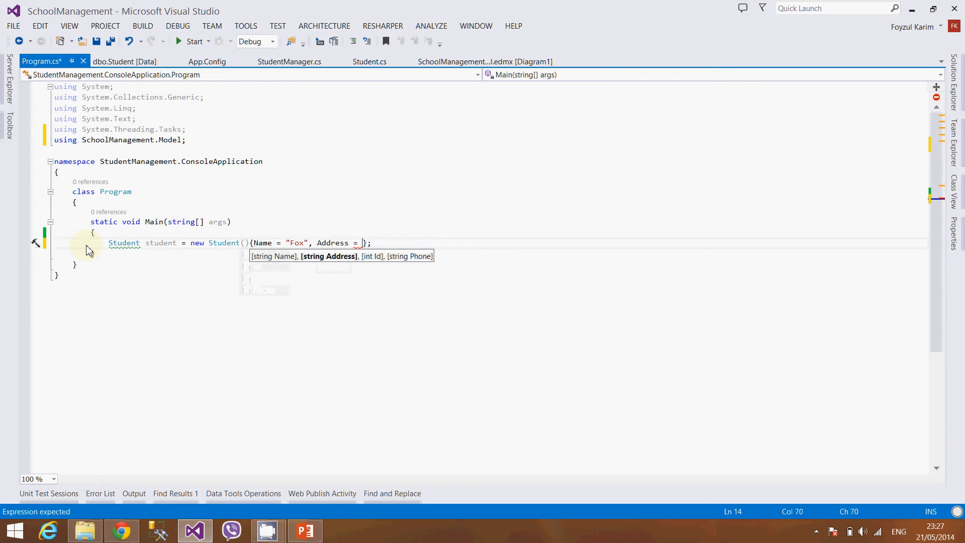
pyautogui.write('""')
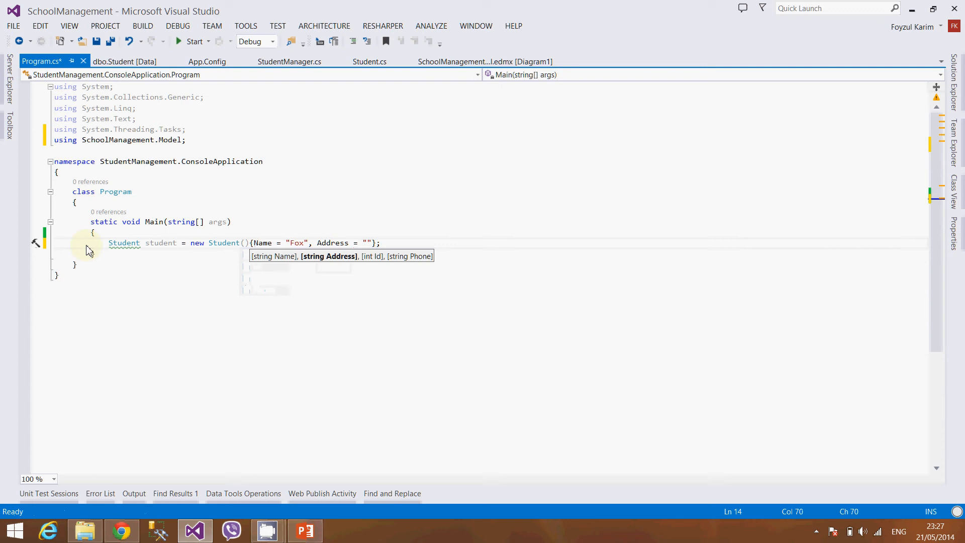
pyautogui.write('Bangladesh')
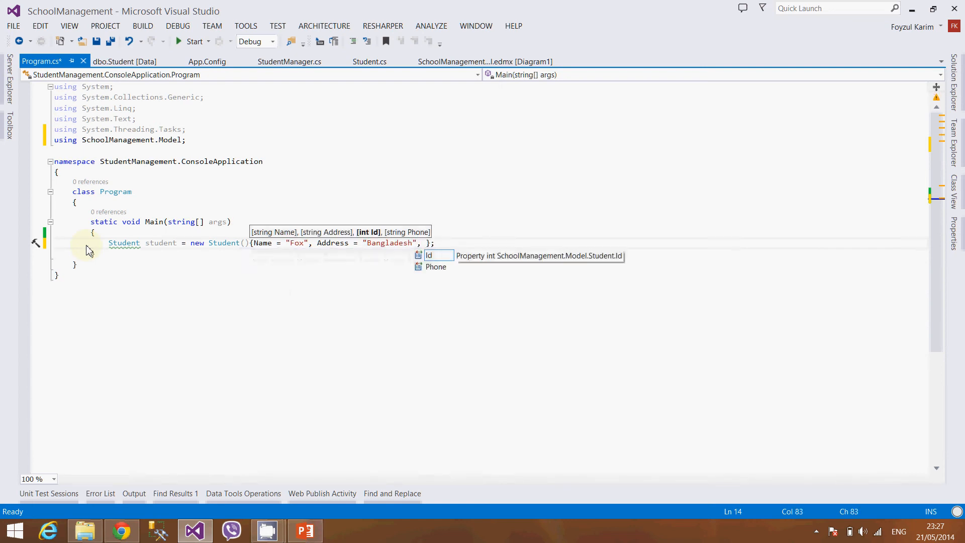
pyautogui.write('Phone = ""')
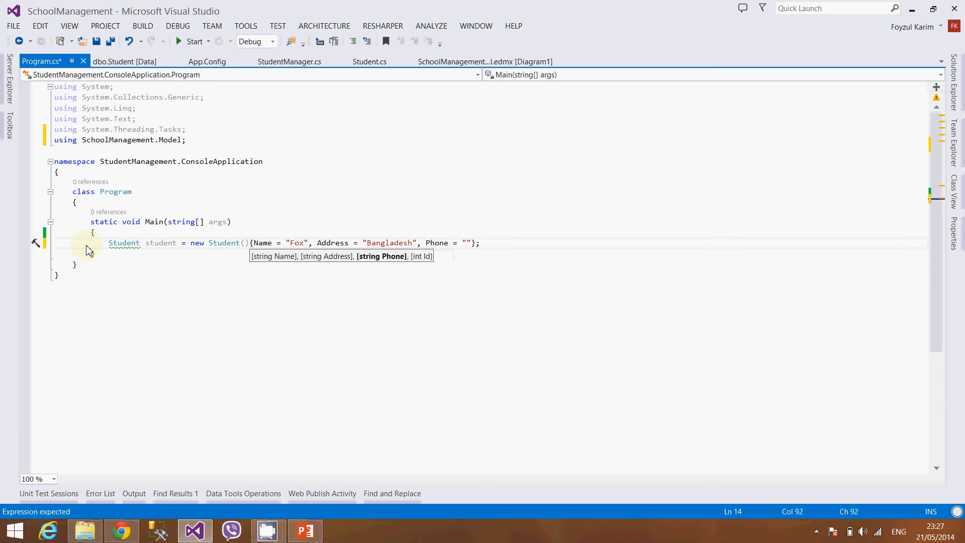
pyautogui.write('123456')
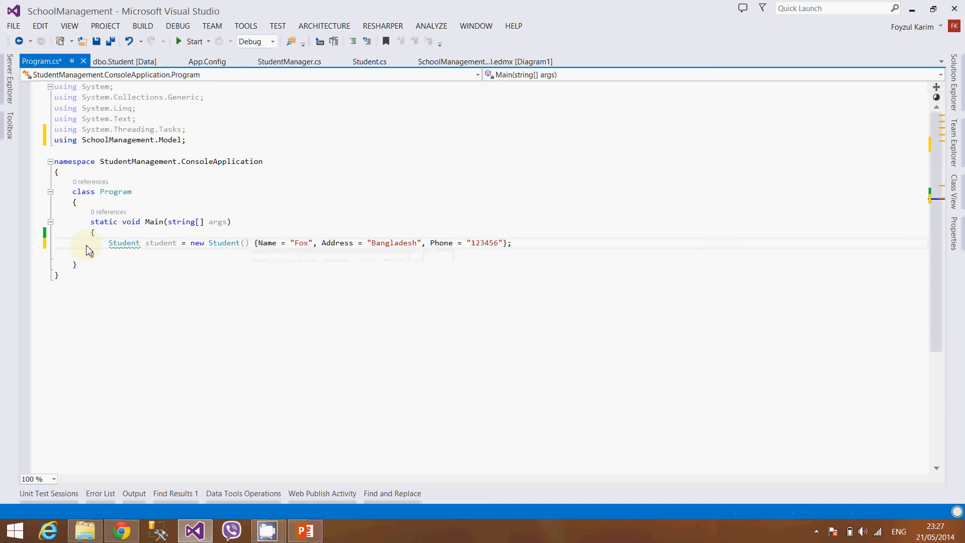
pyautogui.press('ctrl+s')
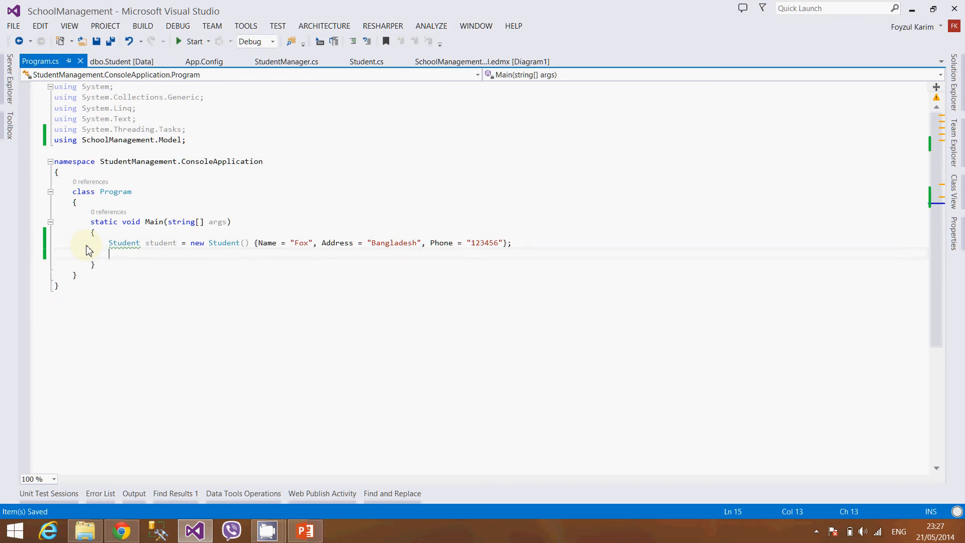
# Step: Create a StudentManager in Main and call manager.Add(student)
pyautogui.write('St')
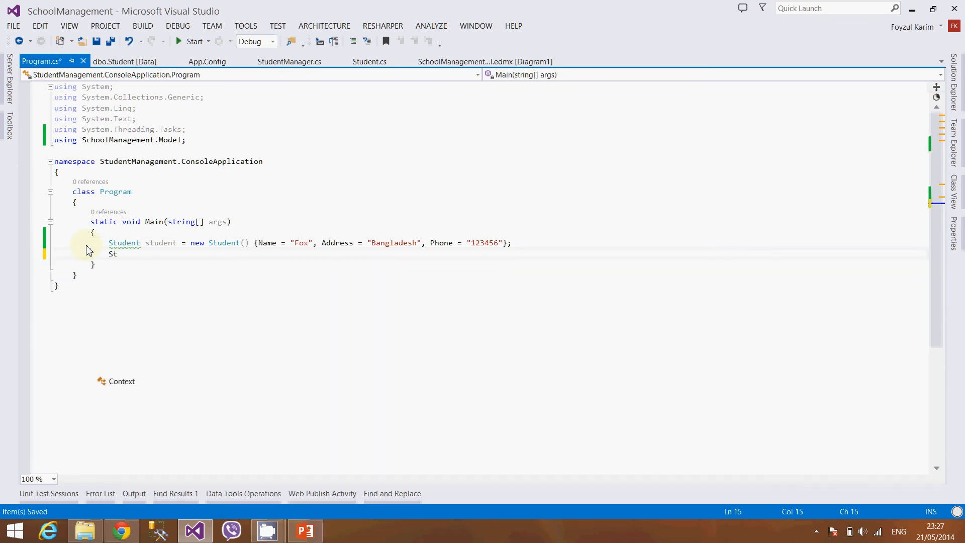
pyautogui.write('udentManager')
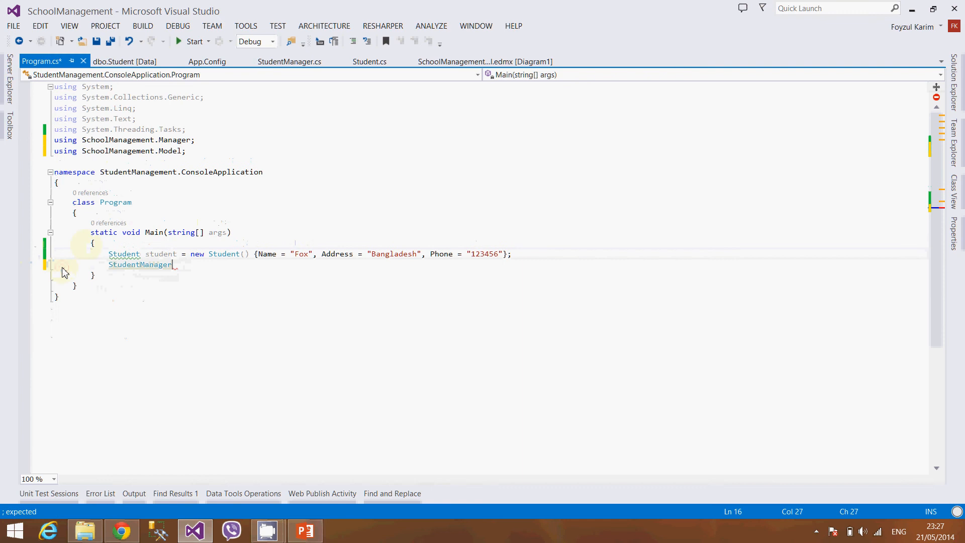
pyautogui.write('manager = new StudentManager();')
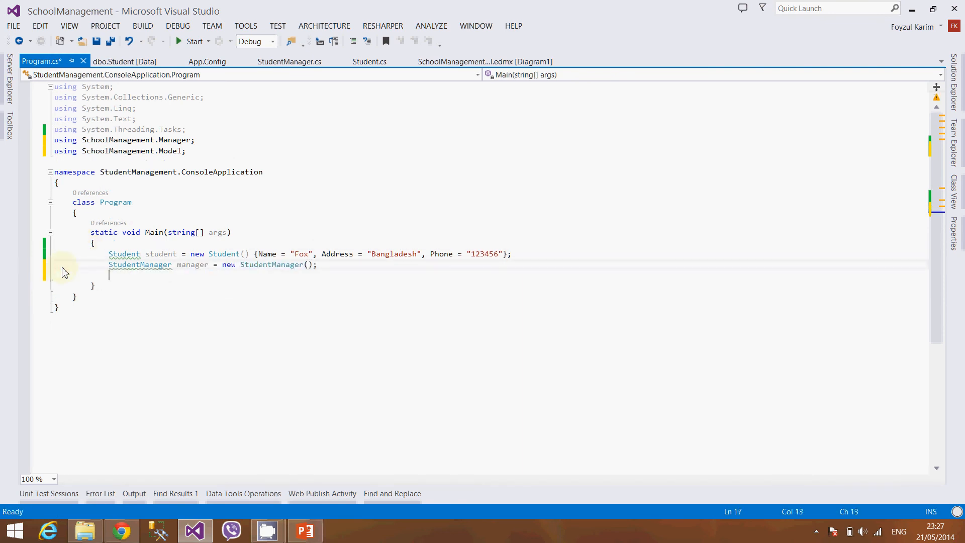
pyautogui.write('manager.Add();')
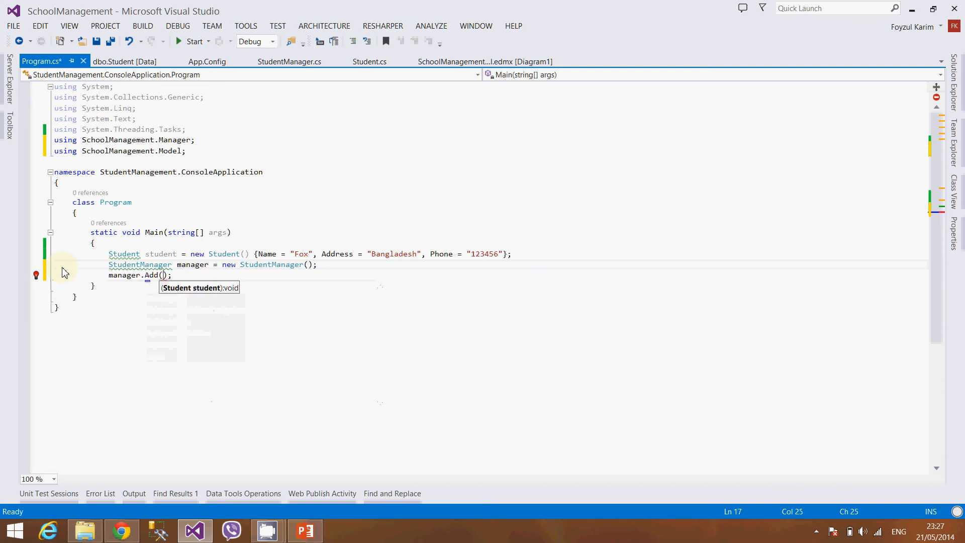
pyautogui.write('student')
pyautogui.write('Console.WriteLine("D");')
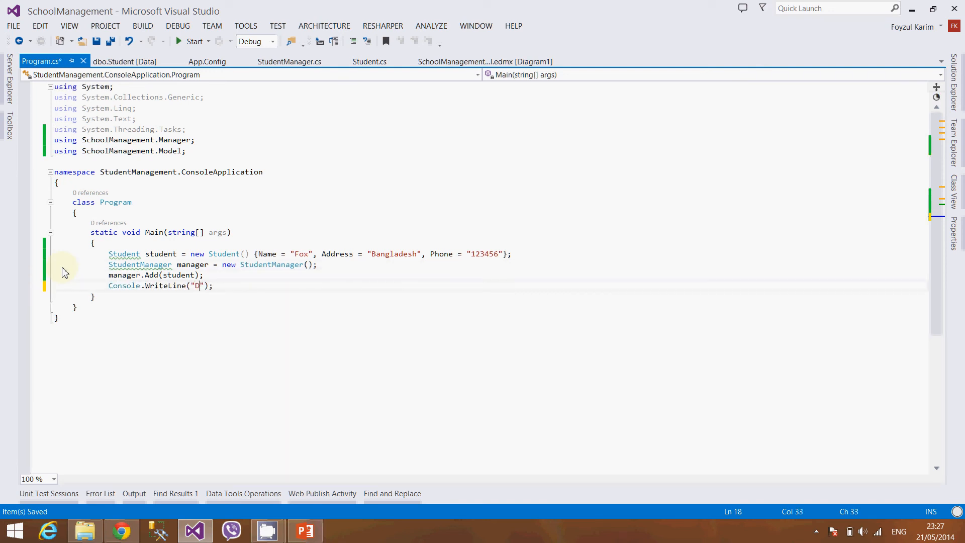
# Step: Print "Data saved" and wait for input with Console.ReadLine()
pyautogui.write('ata sav')
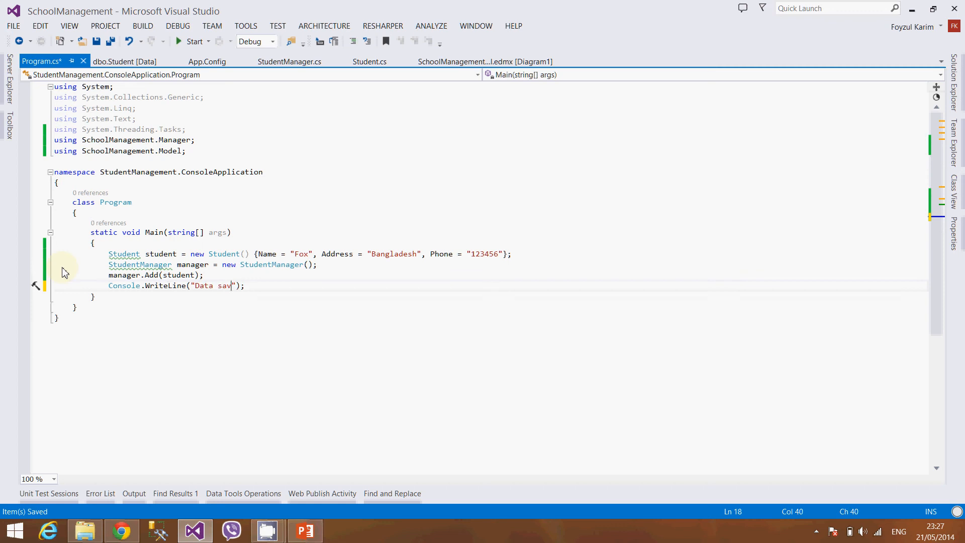
pyautogui.write('ed')
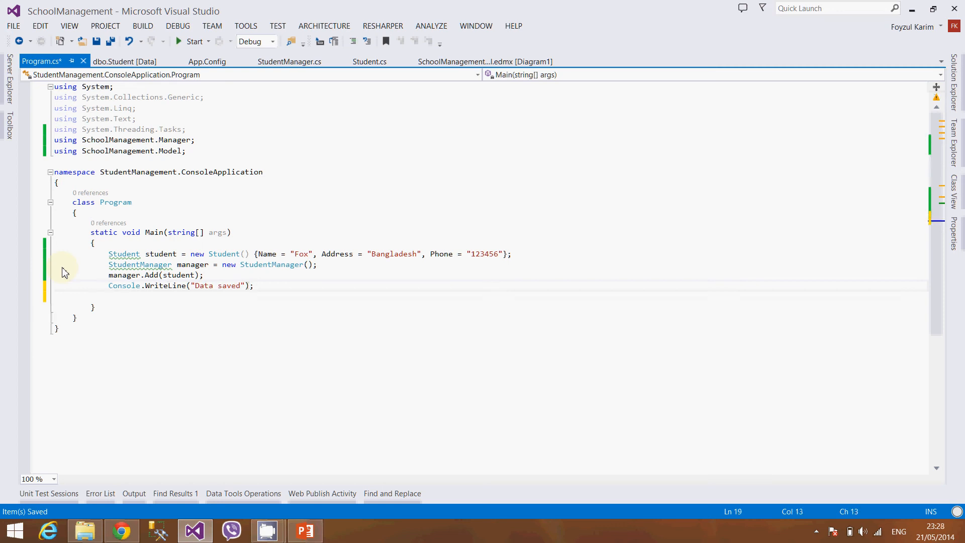
pyautogui.write('Console.re')
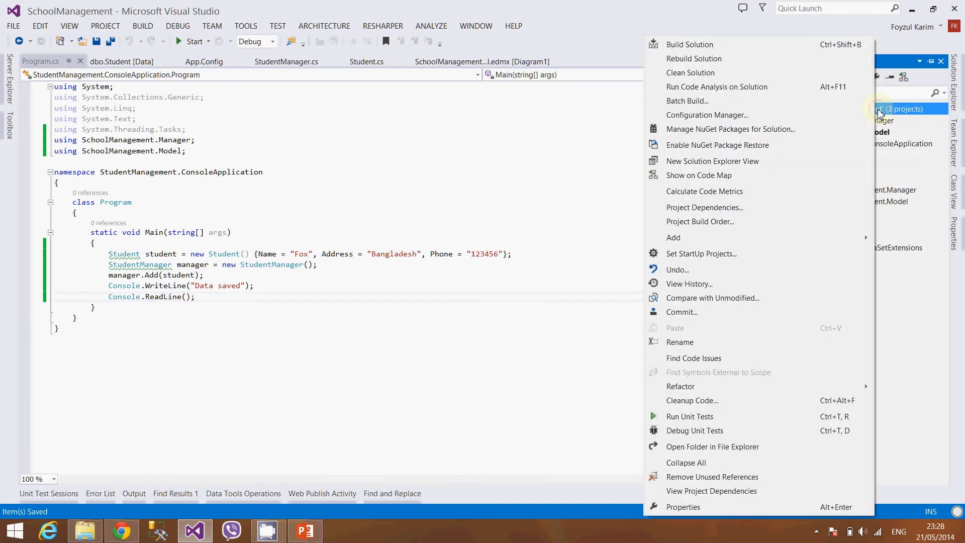
# Step: Rebuild the whole solution, then bring up the console application project's context menu
pyautogui.click(694, 59)
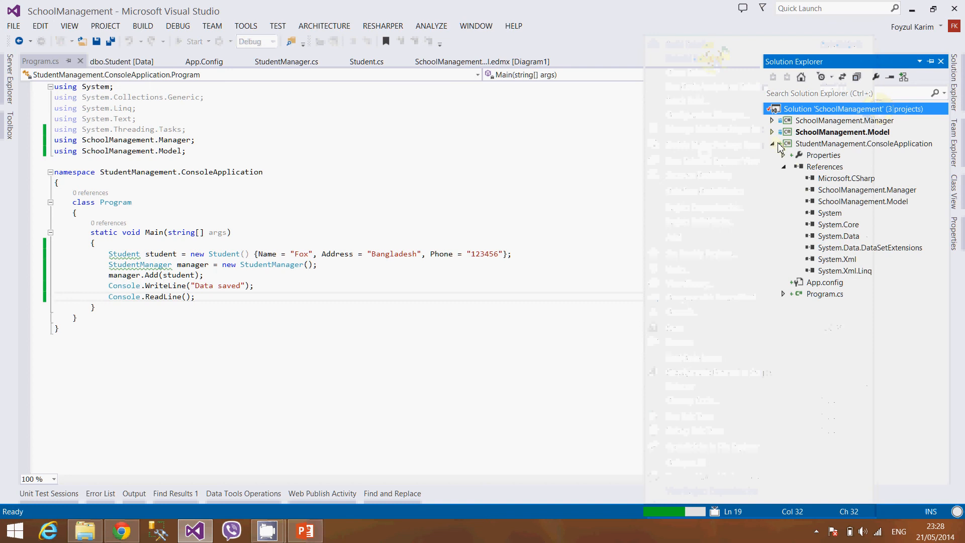
pyautogui.click(773, 144)
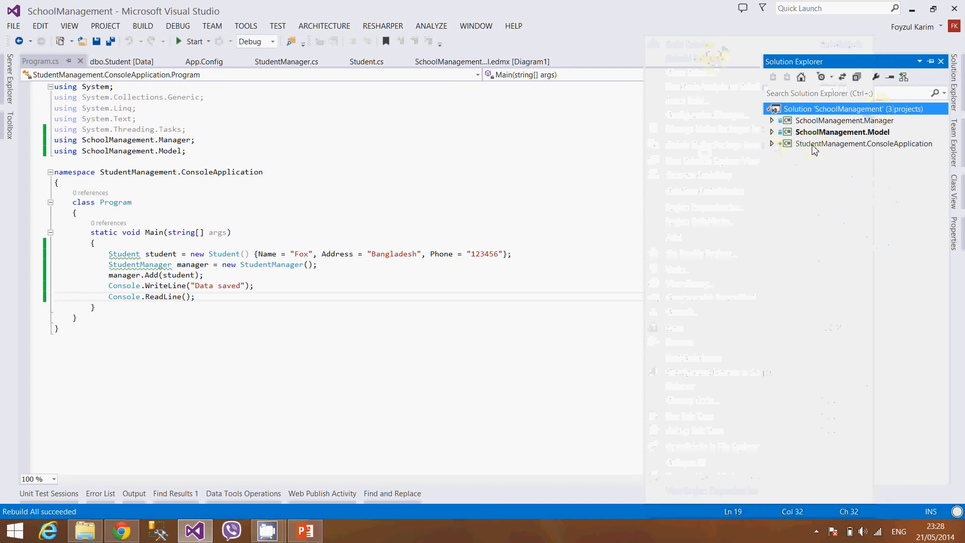
pyautogui.click(865, 144)
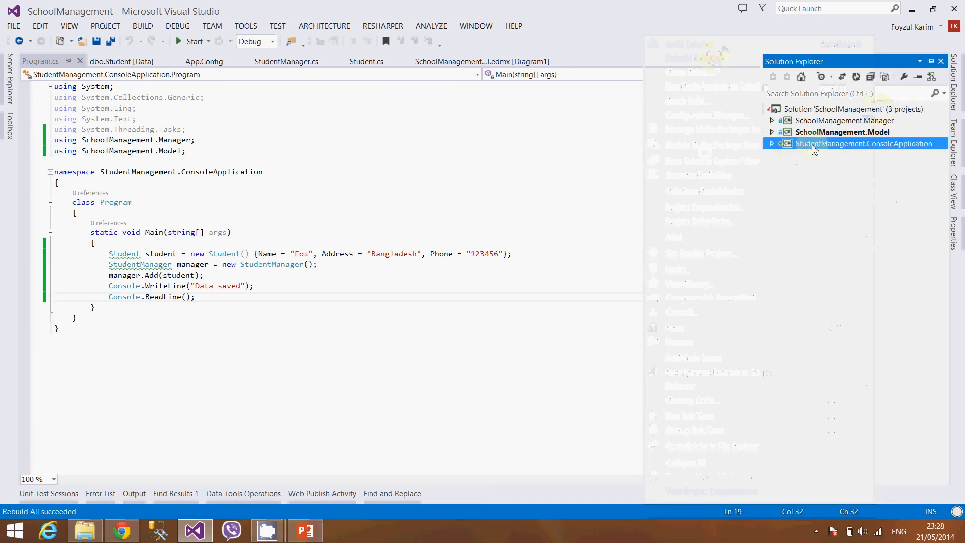
pyautogui.rightClick(865, 144)
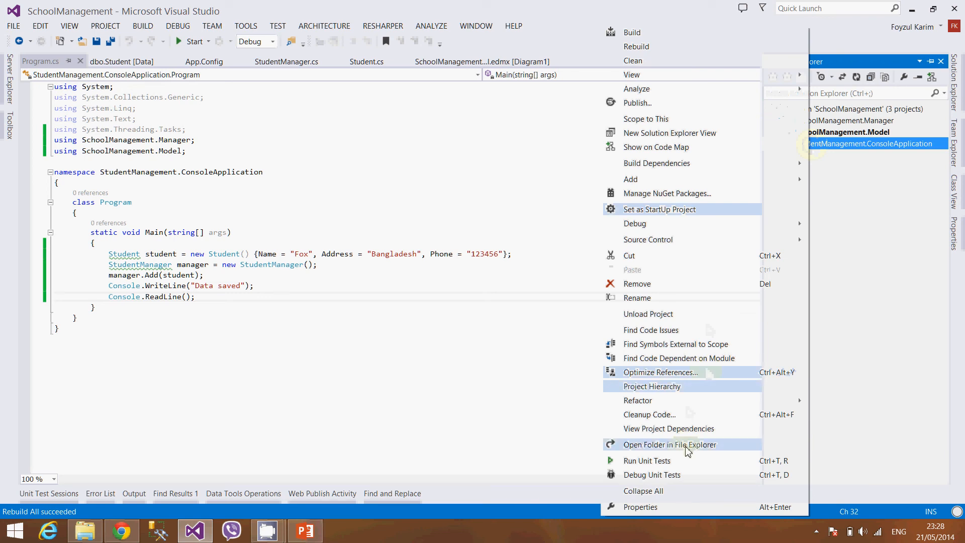
# Step: Open the console project's folder in File Explorer and browse into bin\Debug
pyautogui.click(670, 445)
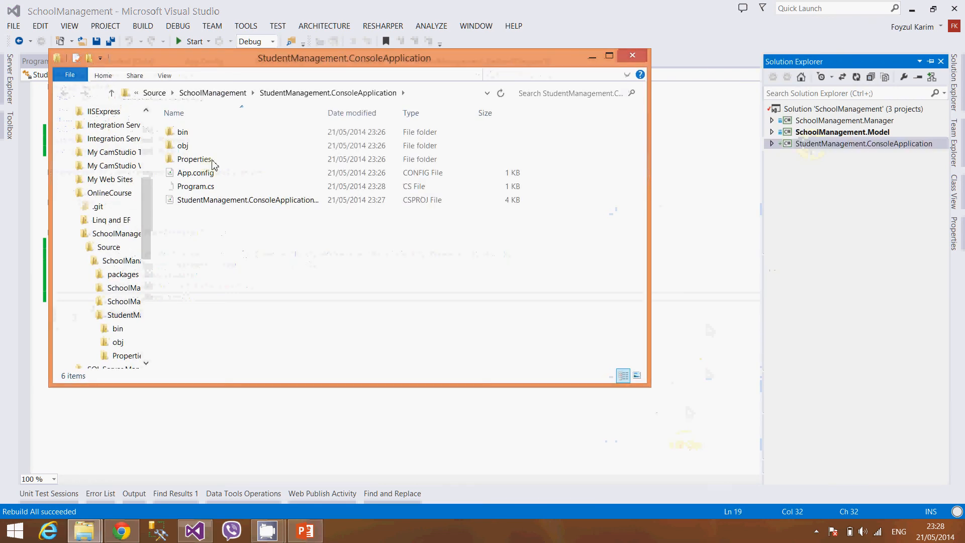
pyautogui.doubleClick(182, 132)
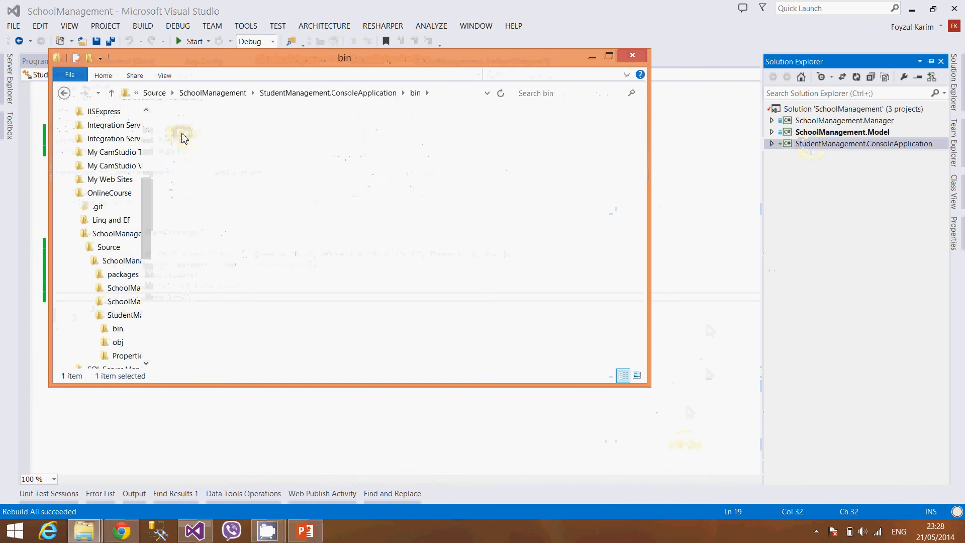
pyautogui.doubleClick(182, 132)
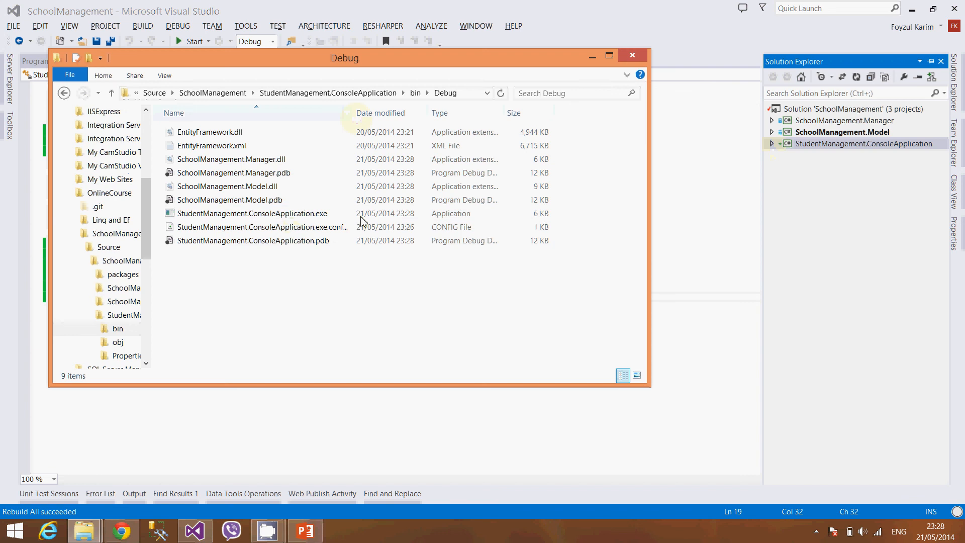
pyautogui.moveTo(215, 295)
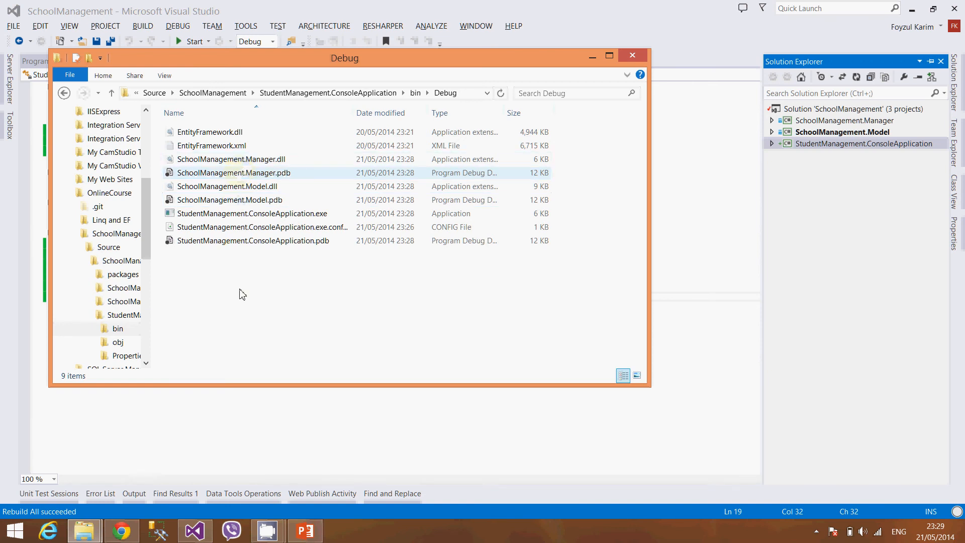
pyautogui.moveTo(241, 294)
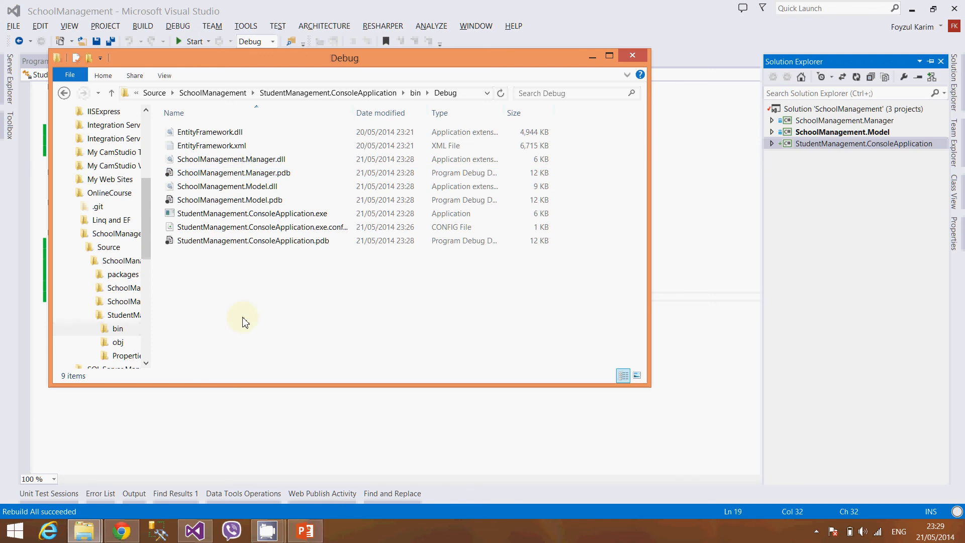
pyautogui.moveTo(753, 271)
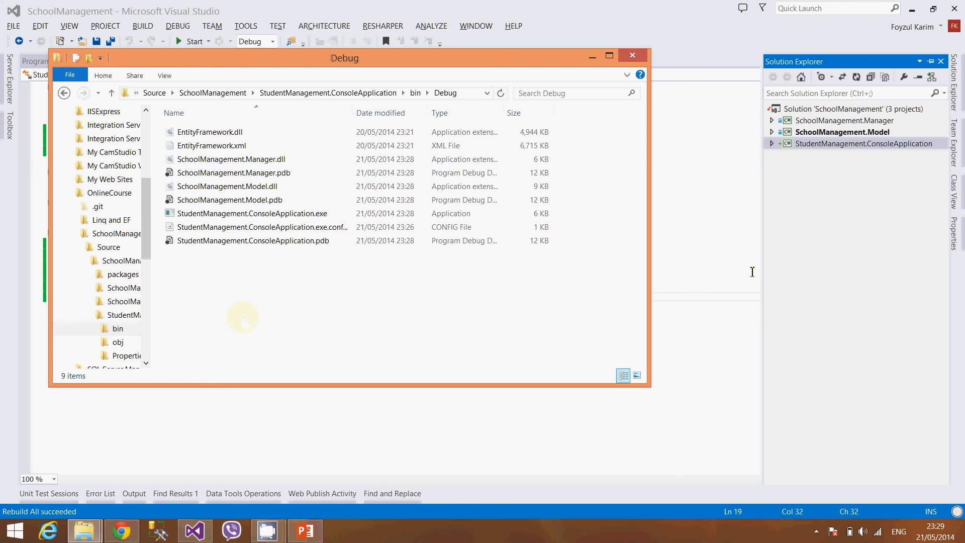
# Step: Back in Solution Explorer, expand the SchoolManagement.Model project and reach its App.config
pyautogui.click(632, 56)
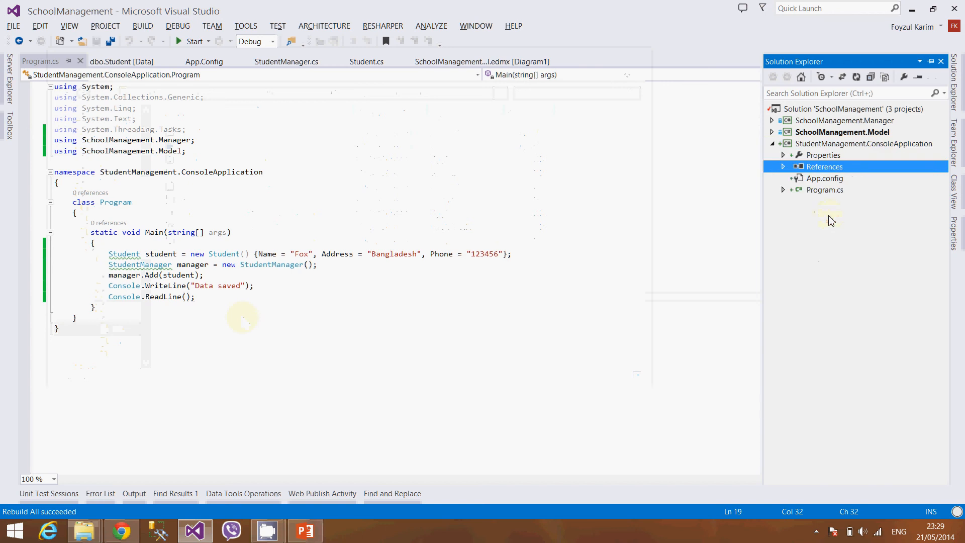
pyautogui.click(865, 144)
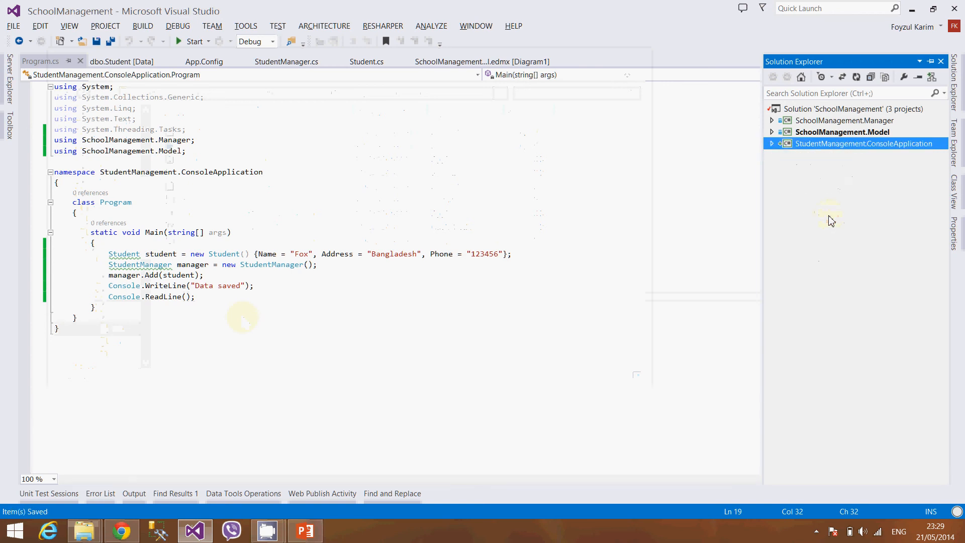
pyautogui.click(773, 132)
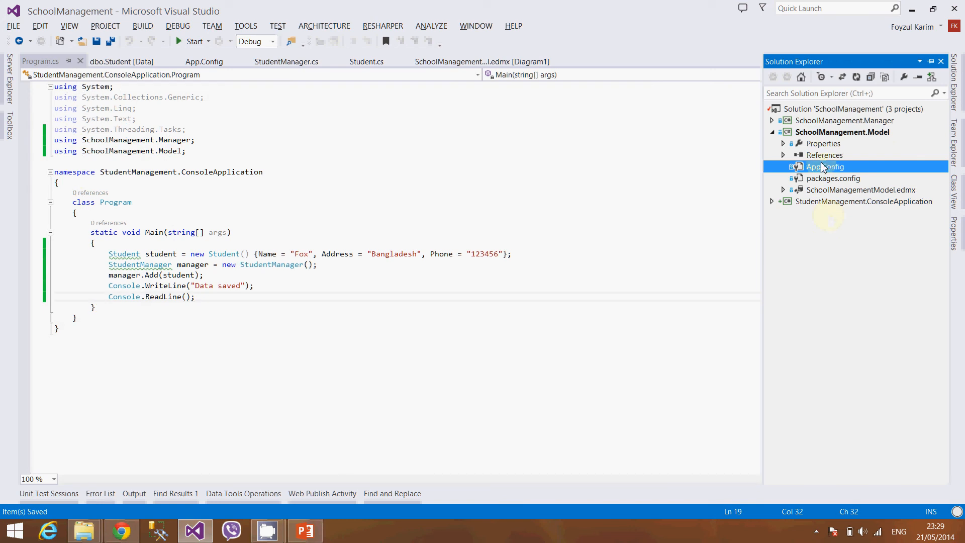
pyautogui.rightClick(824, 166)
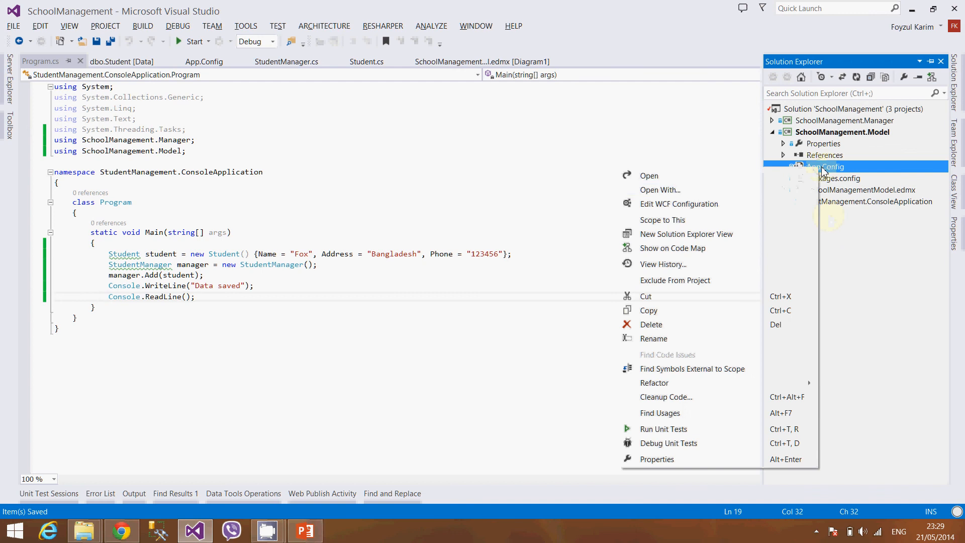
pyautogui.moveTo(648, 310)
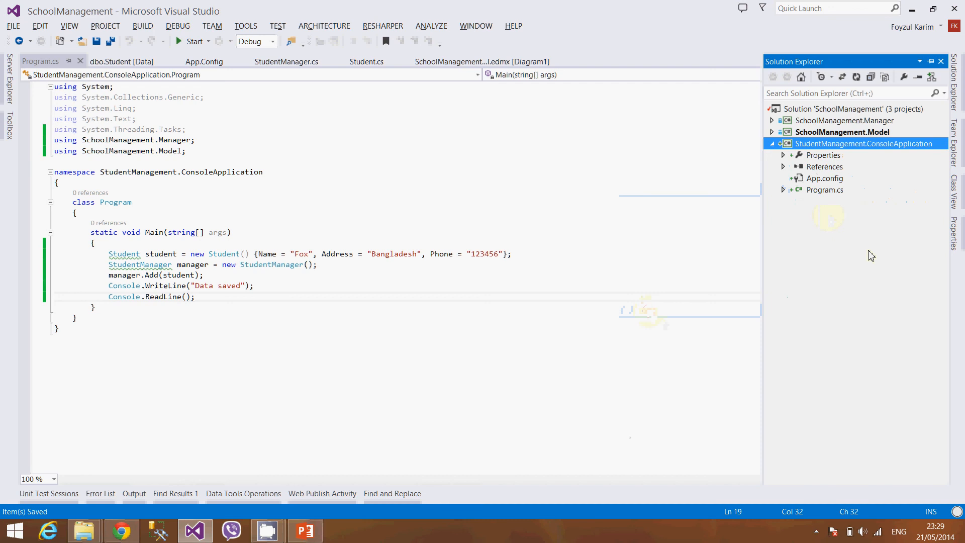
# Step: Copy the Model project's Entity Framework configuration into the console application's App.config
pyautogui.click(824, 178)
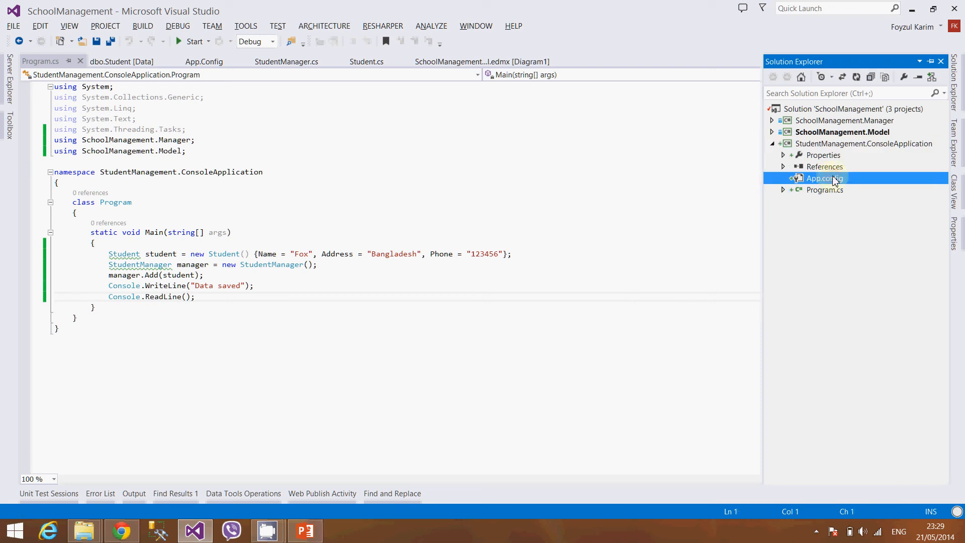
pyautogui.doubleClick(825, 178)
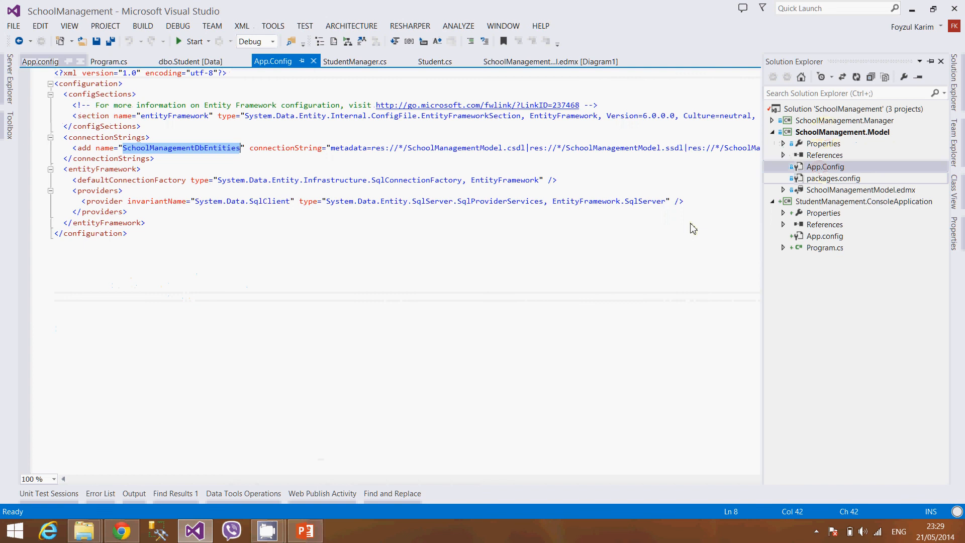
pyautogui.press('ctrl+a')
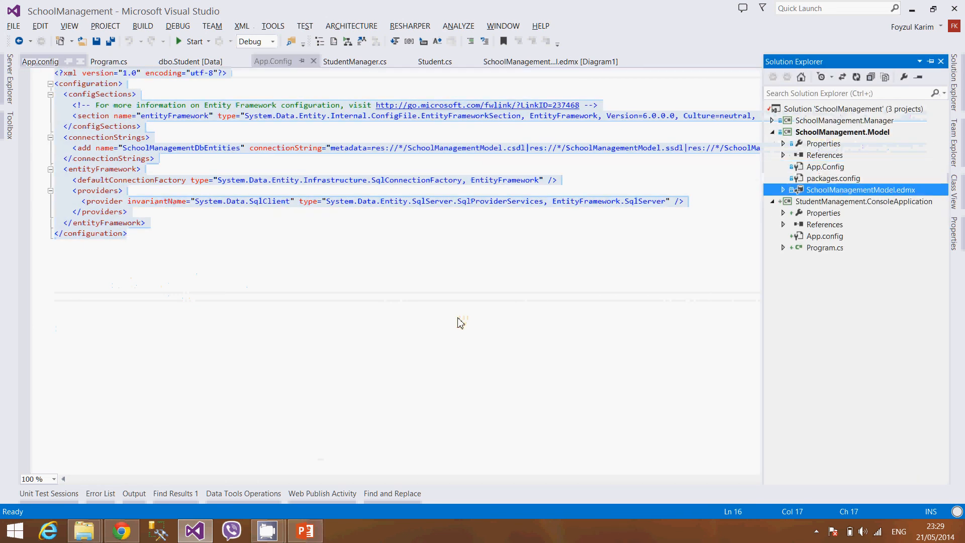
pyautogui.click(825, 235)
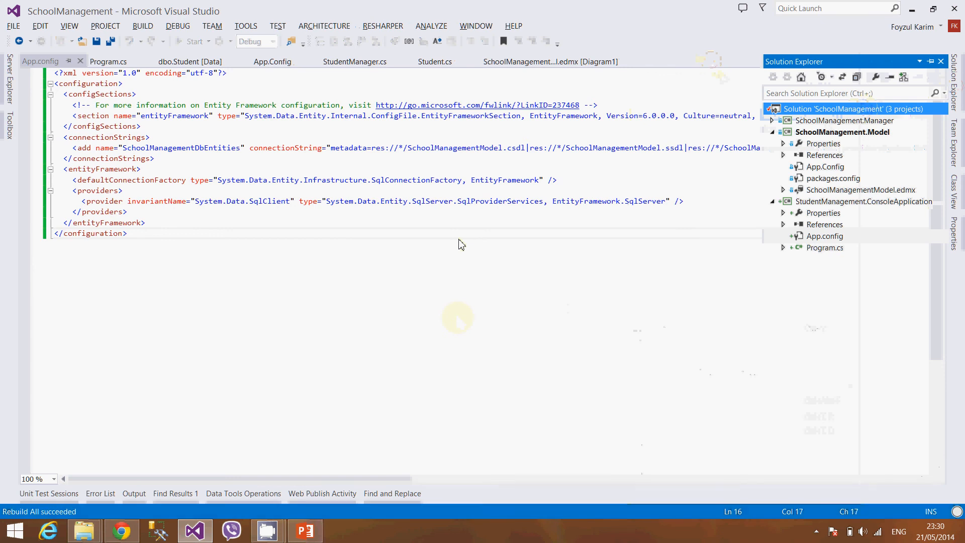
# Step: Set the console app's App.config Copy to Output Directory property to Copy always and save
pyautogui.click(843, 119)
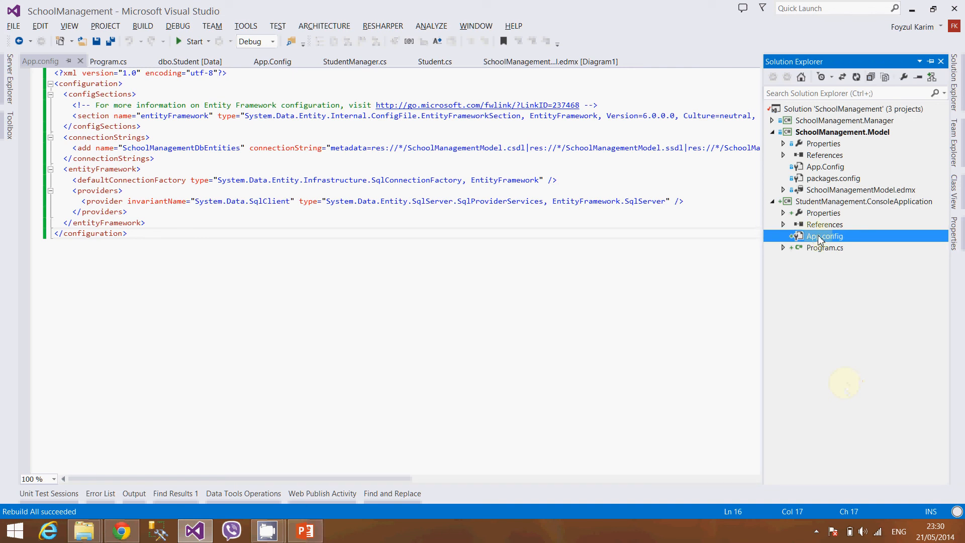
pyautogui.rightClick(823, 235)
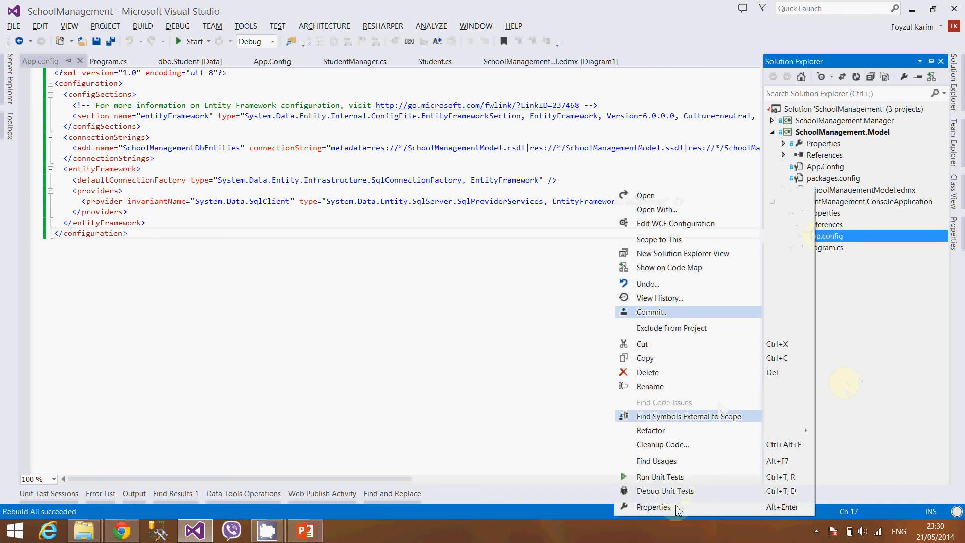
pyautogui.click(654, 507)
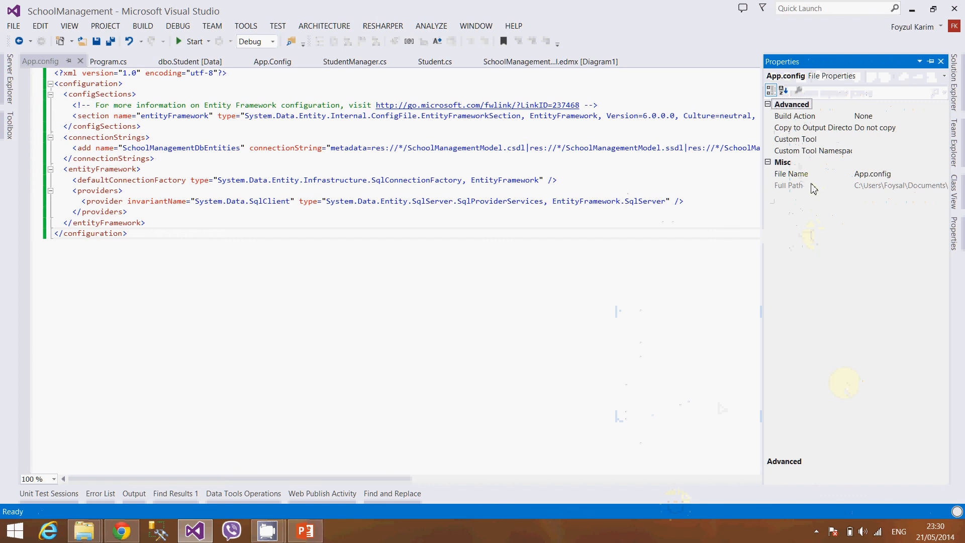
pyautogui.click(811, 128)
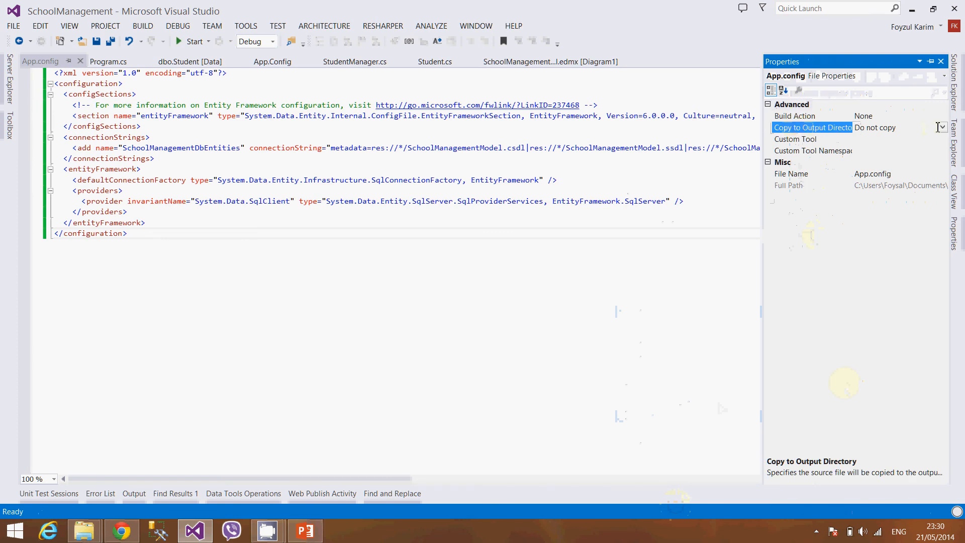
pyautogui.click(941, 127)
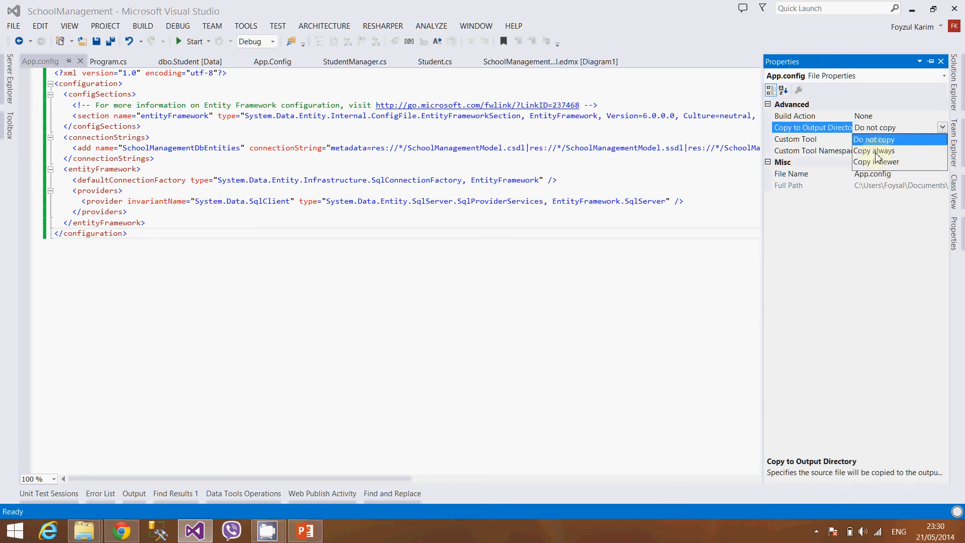
pyautogui.click(873, 150)
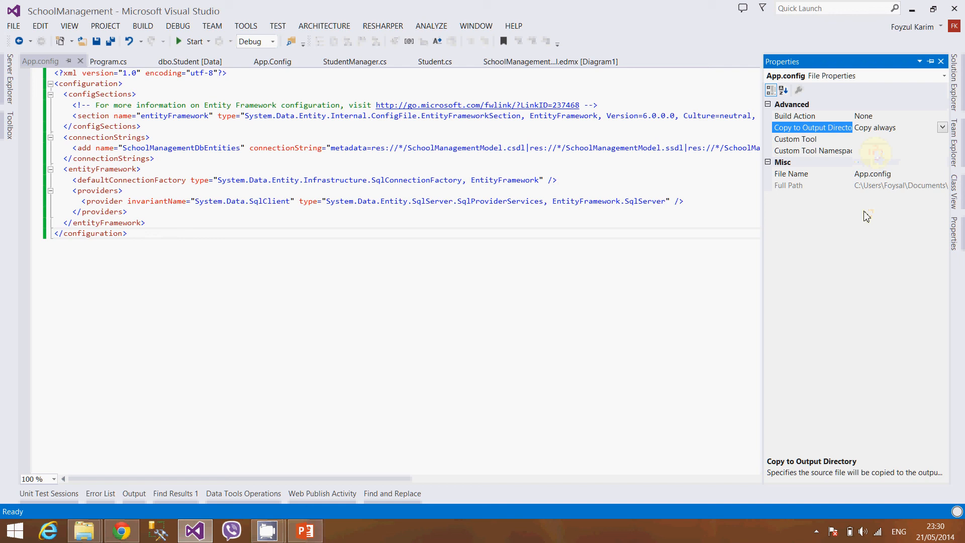
pyautogui.press('ctrl+s')
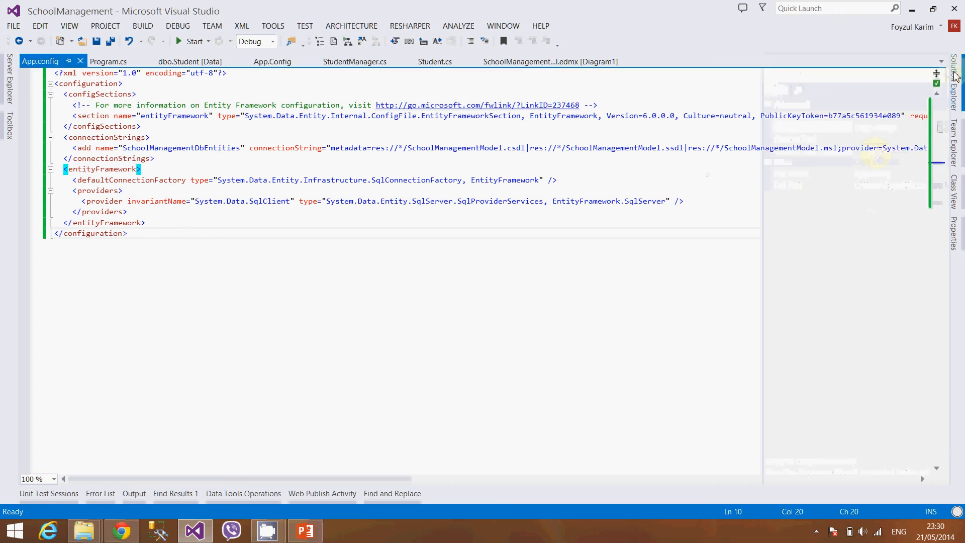
pyautogui.click(954, 66)
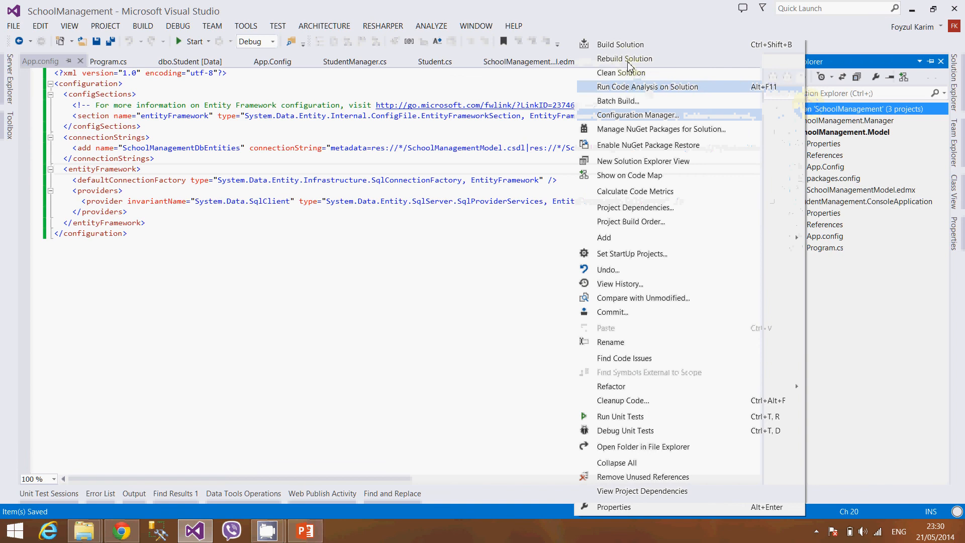
# Step: Rebuild the solution, verify App.config in bin\Debug, then collapse the Model and console projects
pyautogui.click(624, 58)
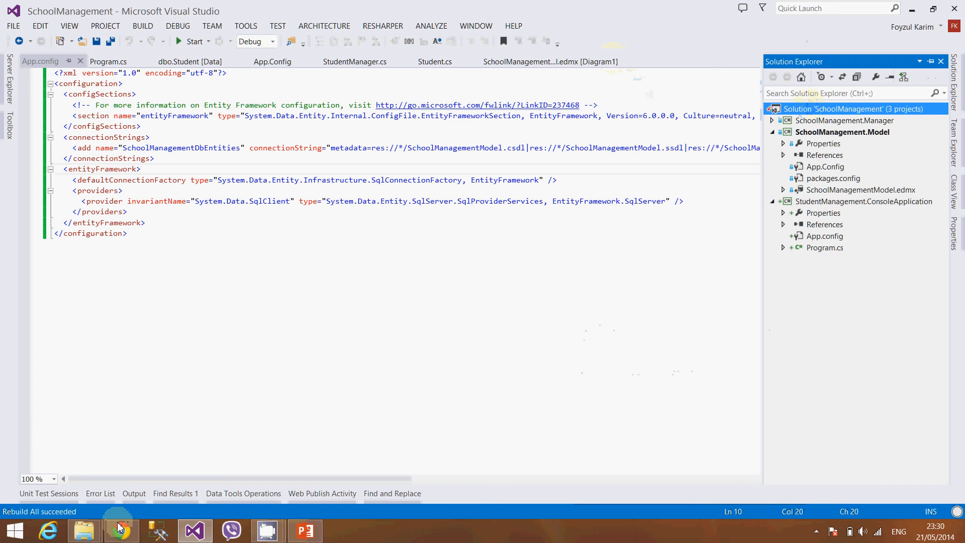
pyautogui.moveTo(84, 531)
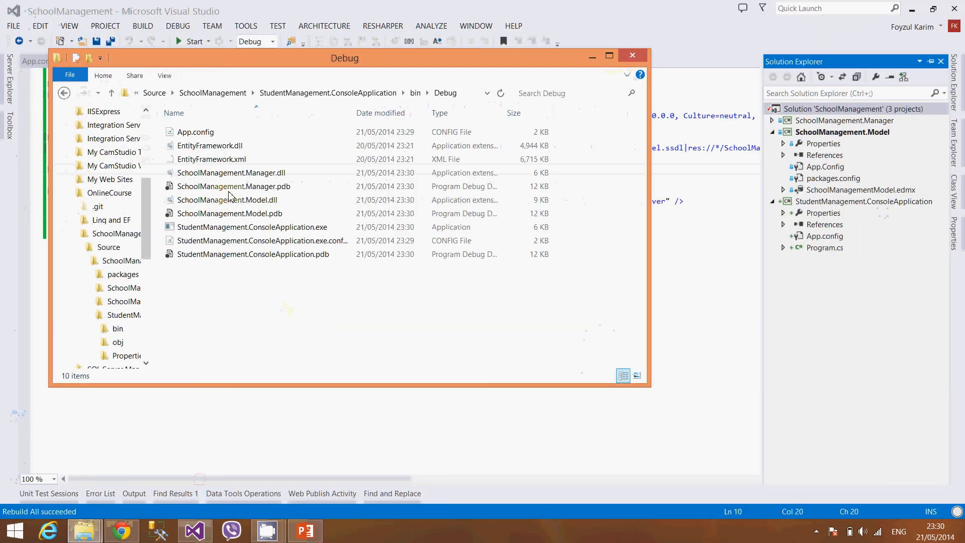
pyautogui.click(195, 132)
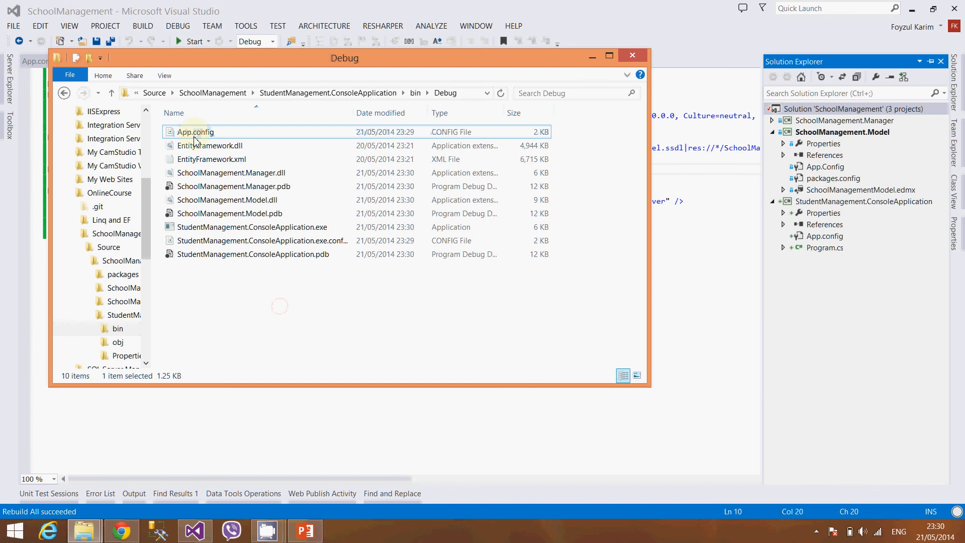
pyautogui.click(633, 56)
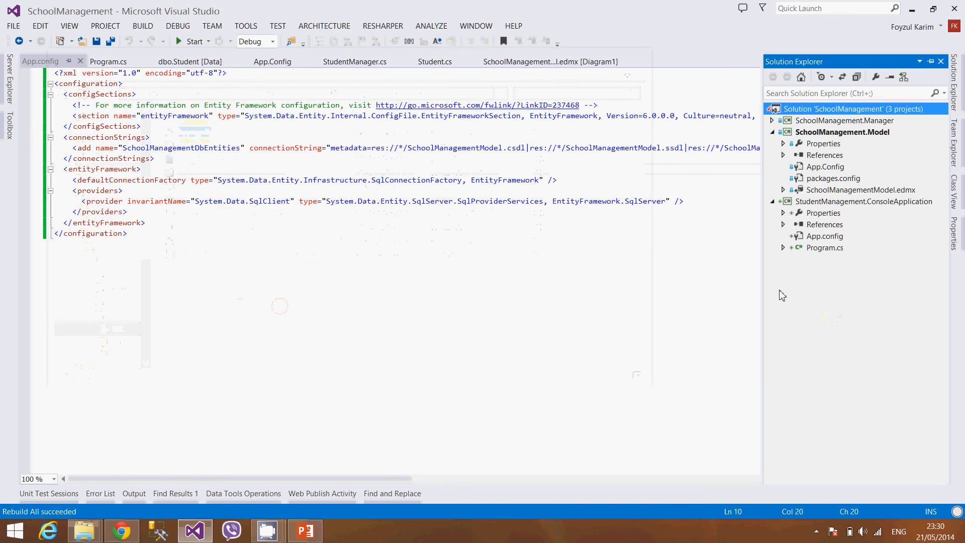
pyautogui.click(773, 132)
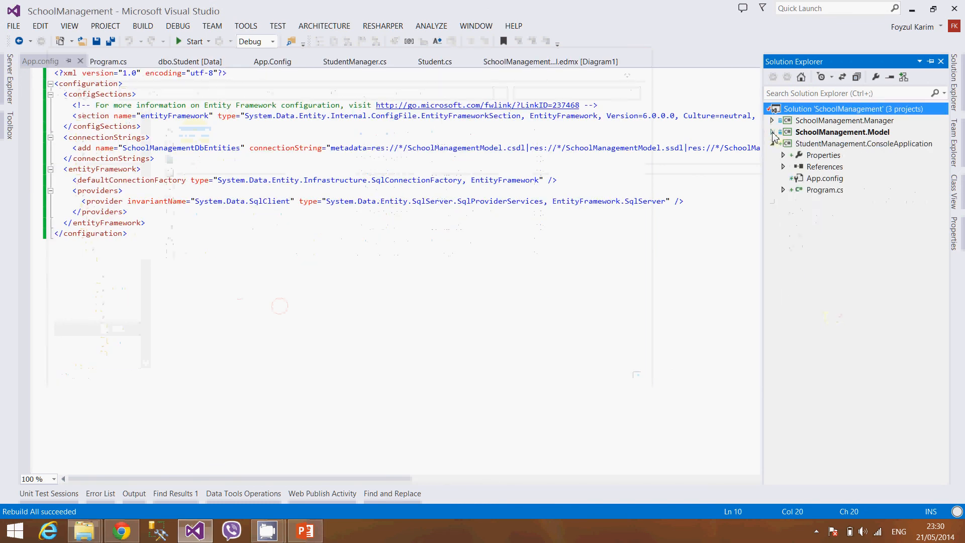
pyautogui.click(772, 132)
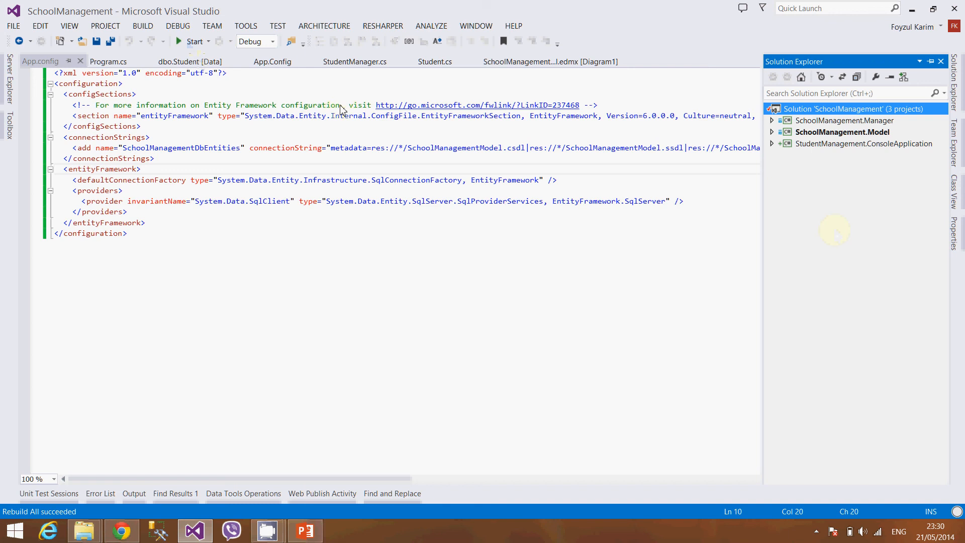
# Step: Try running the solution and dismiss the cannot-start class-library error
pyautogui.click(194, 41)
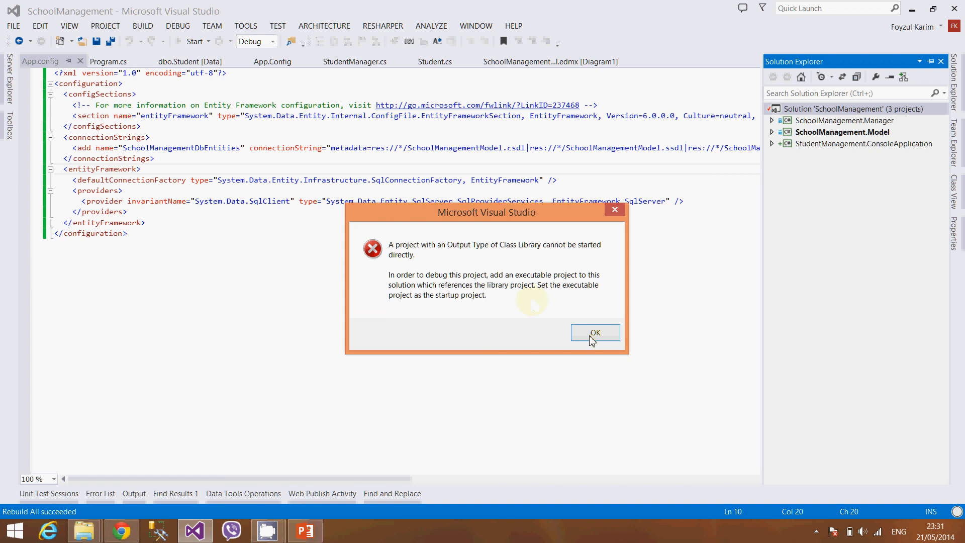
pyautogui.click(594, 333)
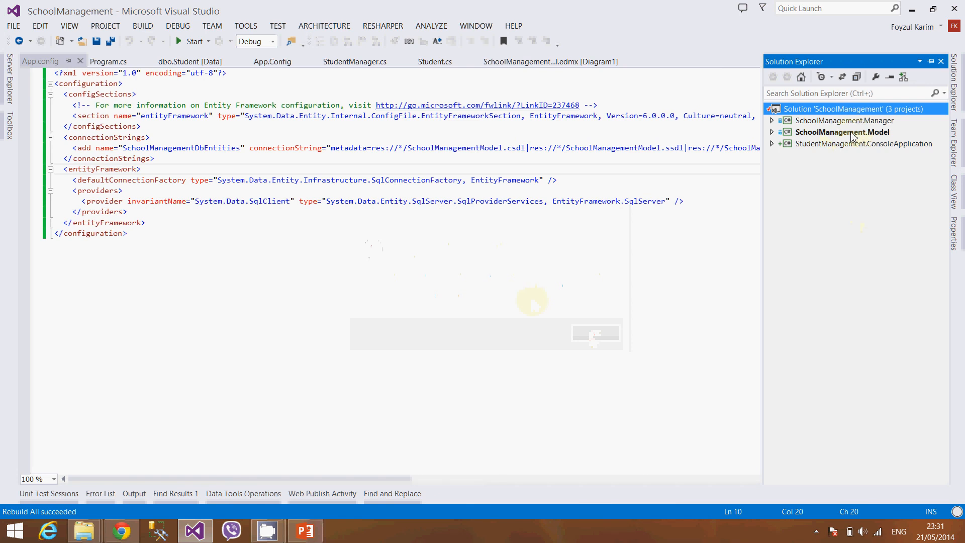
pyautogui.moveTo(862, 153)
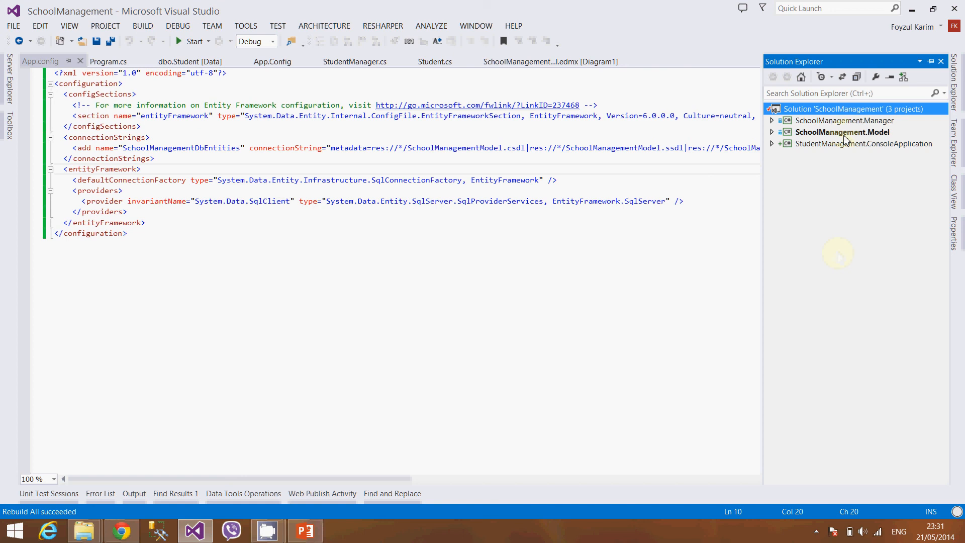
pyautogui.moveTo(845, 148)
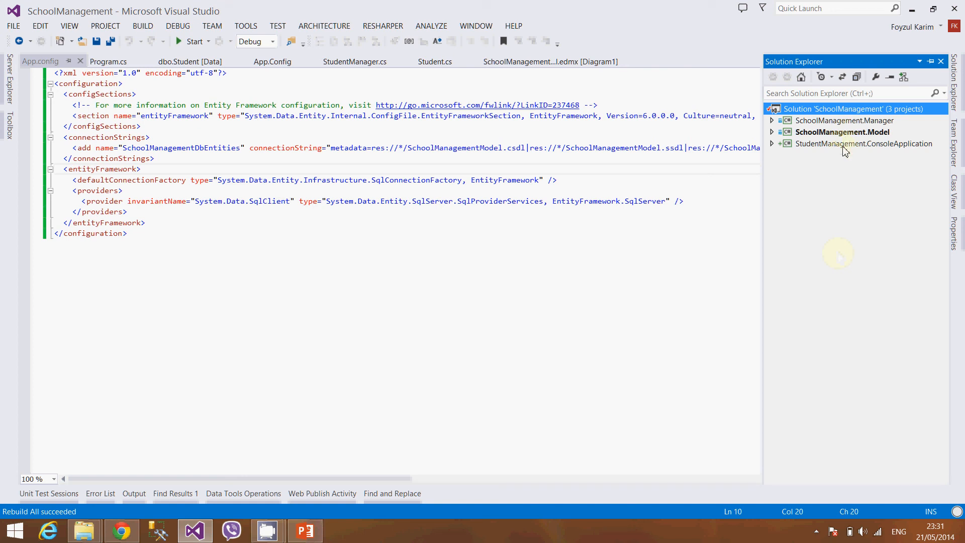
# Step: Make StudentManagement.ConsoleApplication the startup project from Solution Explorer
pyautogui.click(864, 143)
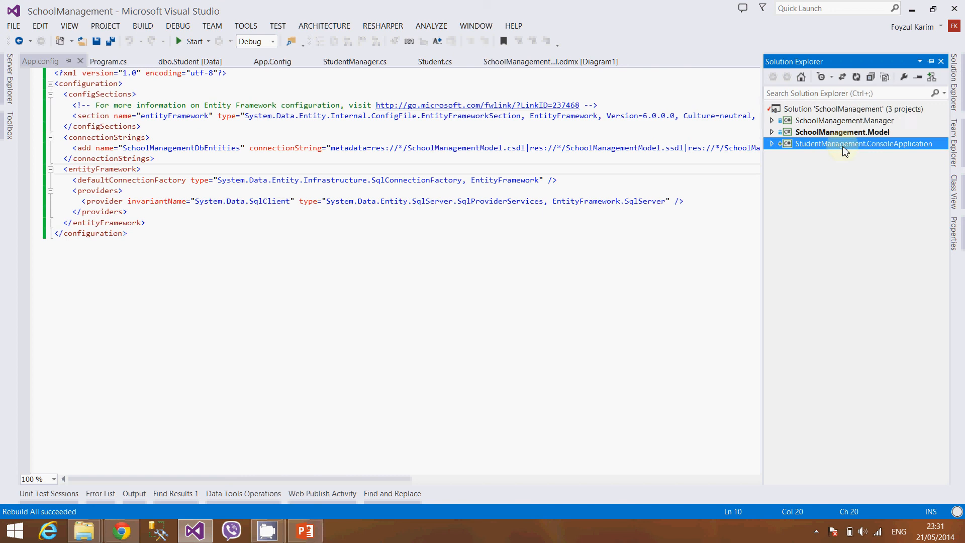
pyautogui.rightClick(865, 144)
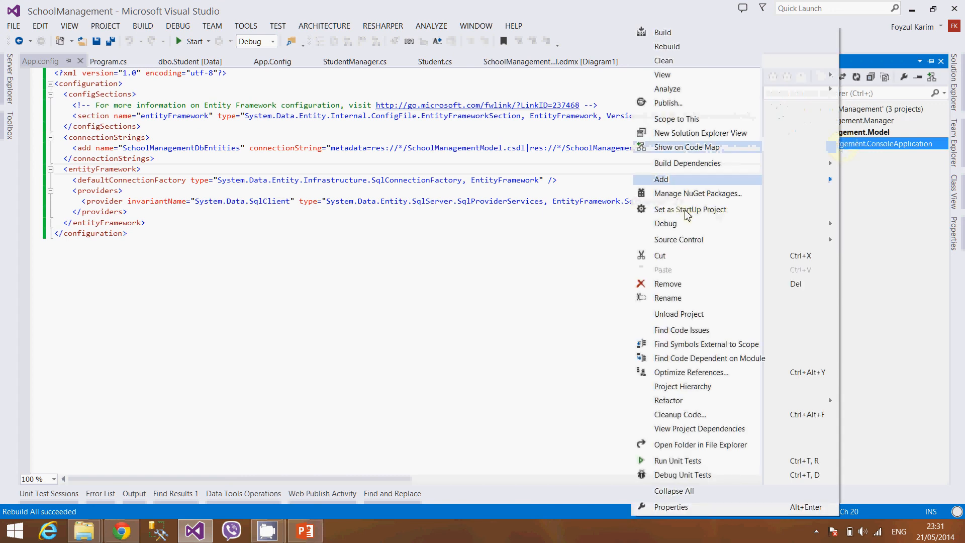
pyautogui.click(690, 209)
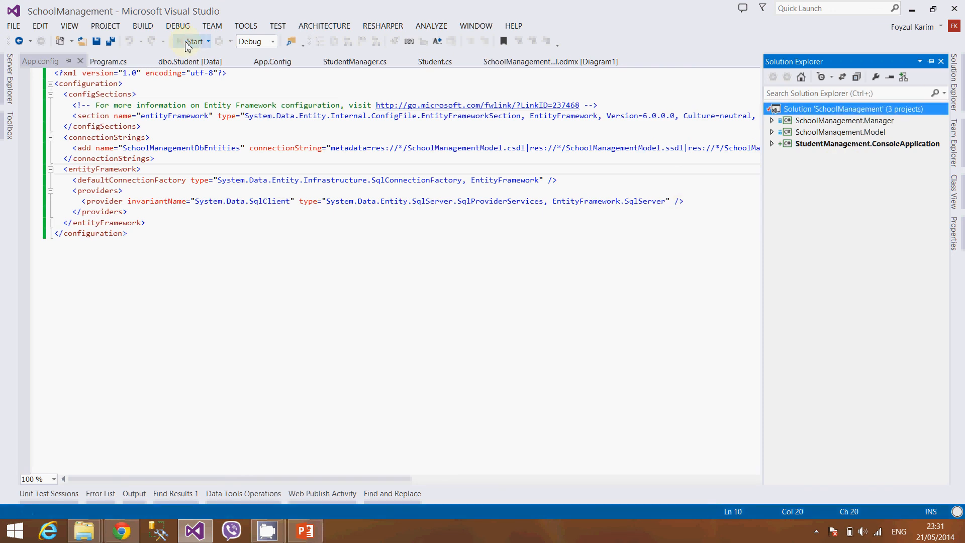
# Step: Run the console app, dismiss the InvalidOperationException about the SqlClient provider, and stop debugging
pyautogui.click(194, 41)
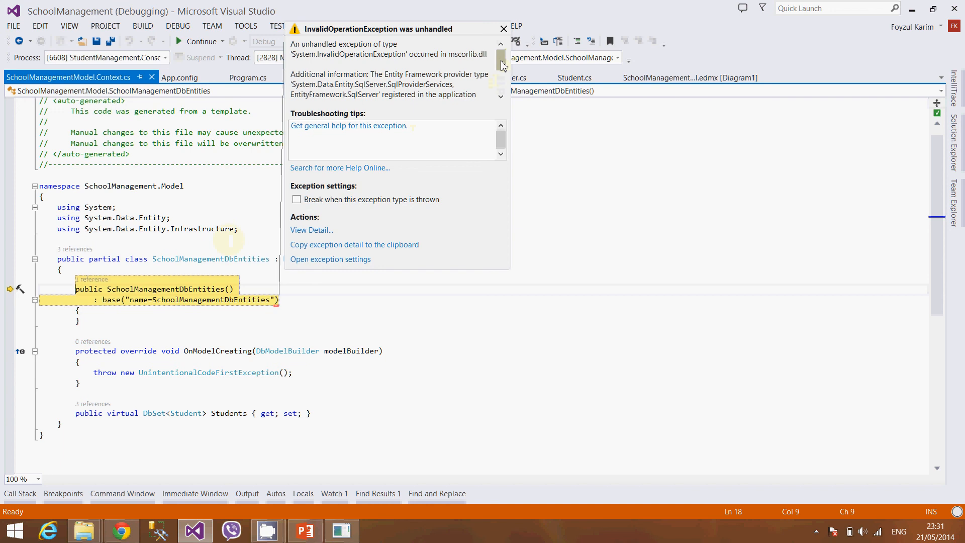
pyautogui.scroll(-3)
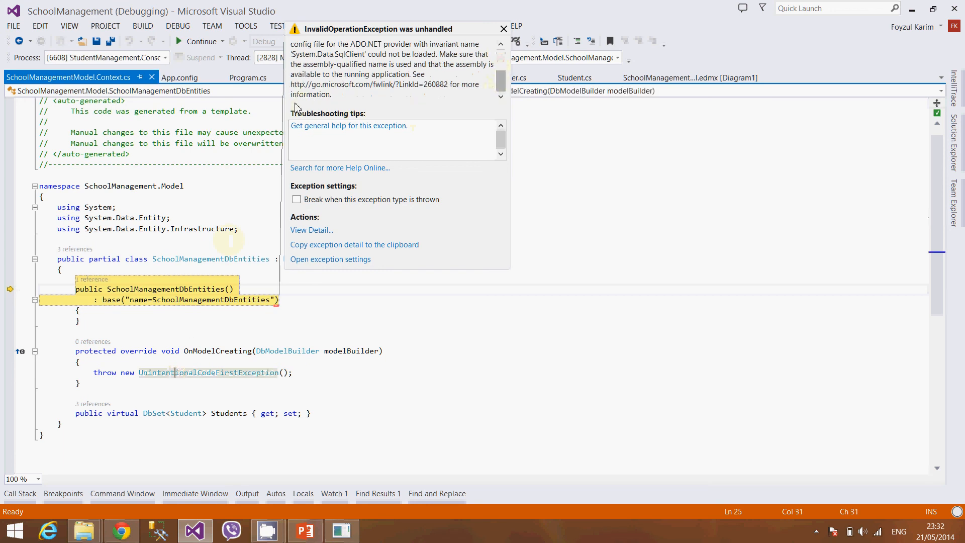
pyautogui.click(503, 29)
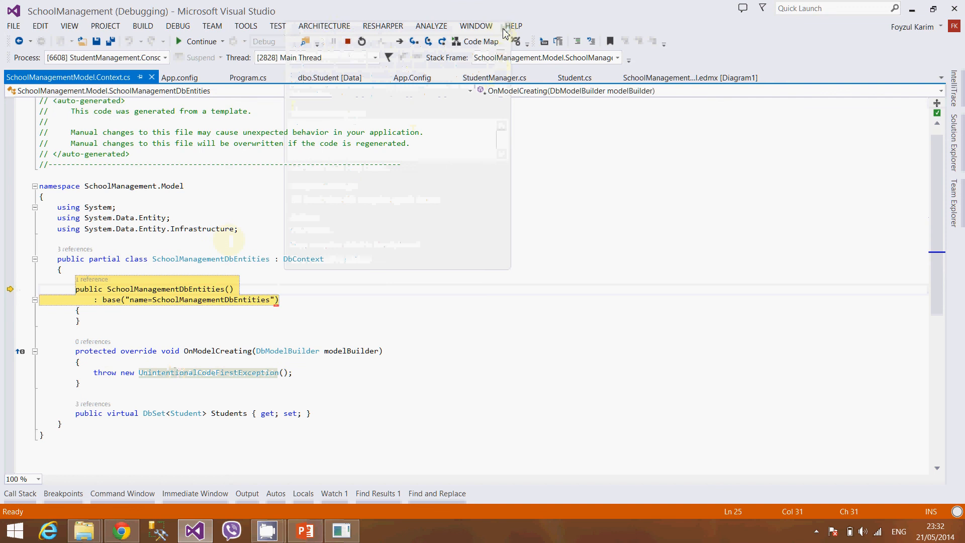
pyautogui.moveTo(348, 41)
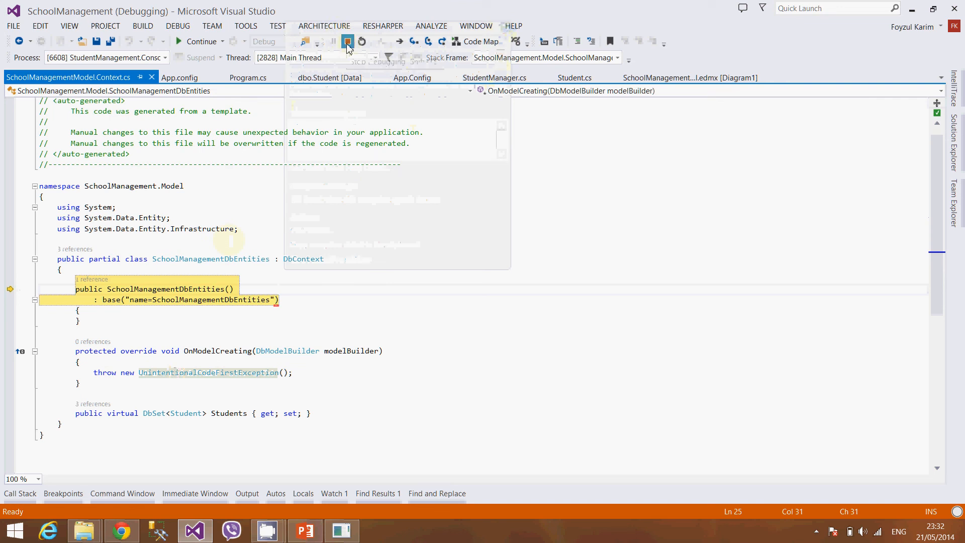
pyautogui.click(347, 41)
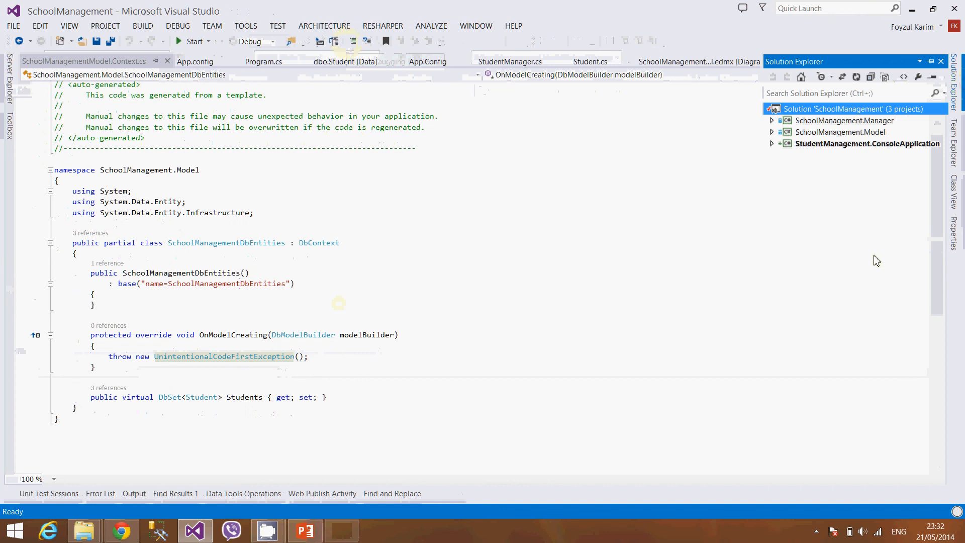
pyautogui.click(772, 144)
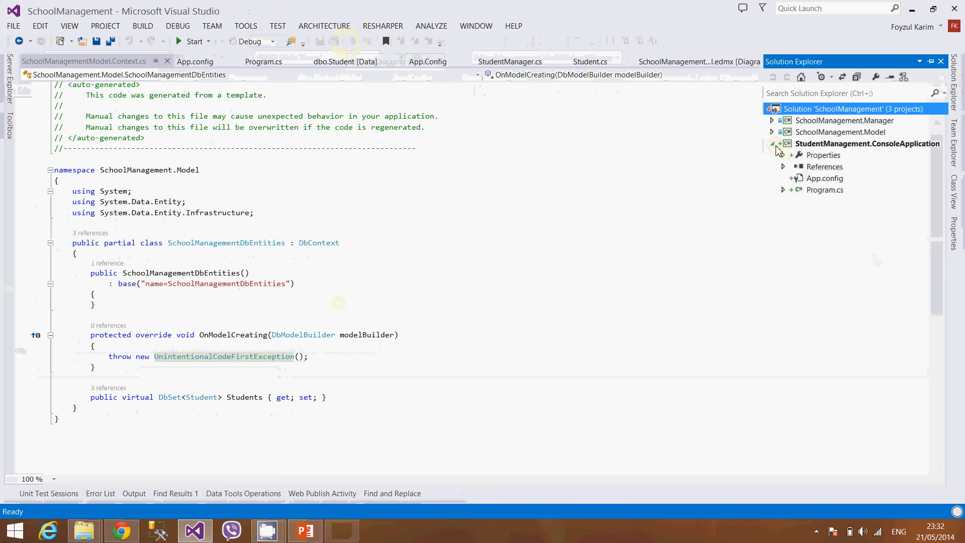
pyautogui.click(785, 165)
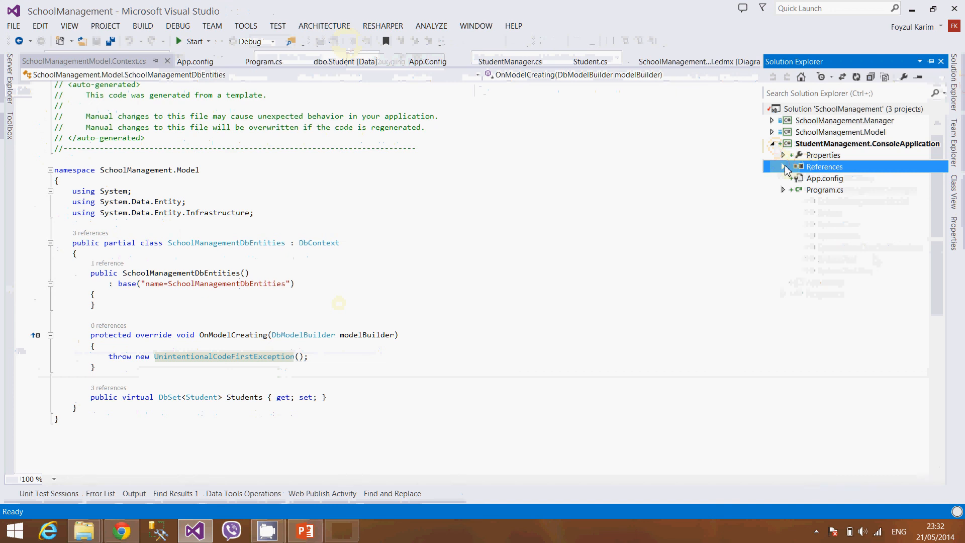
pyautogui.rightClick(825, 166)
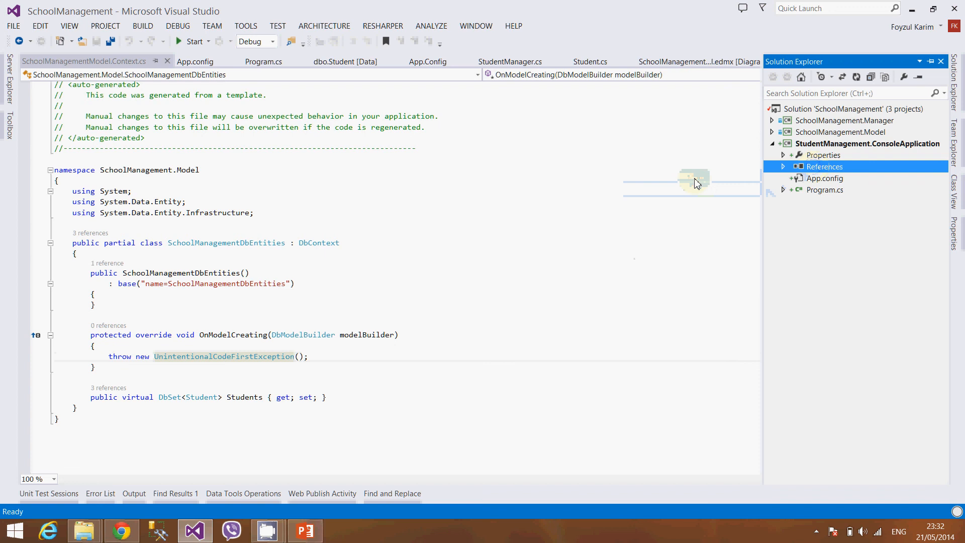
pyautogui.click(824, 166)
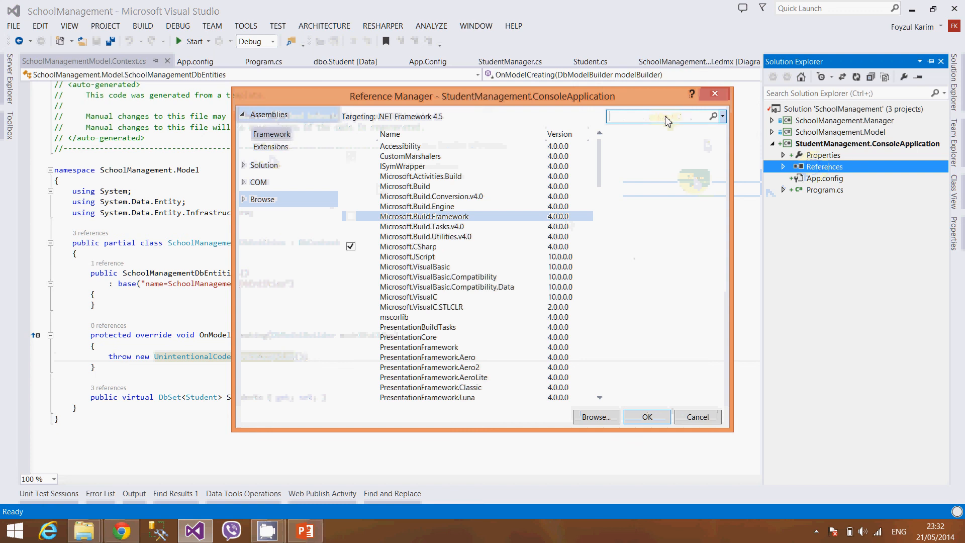
pyautogui.write('enti')
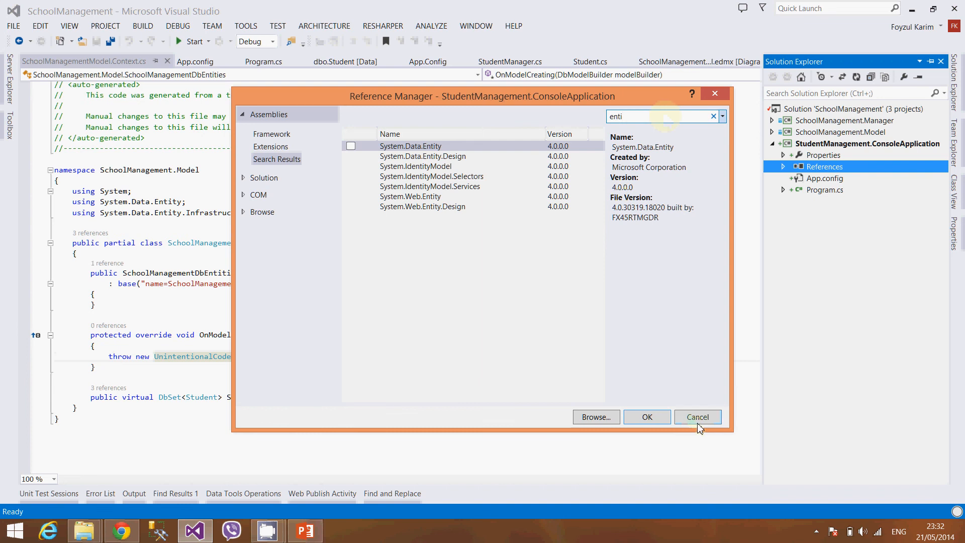
pyautogui.click(698, 416)
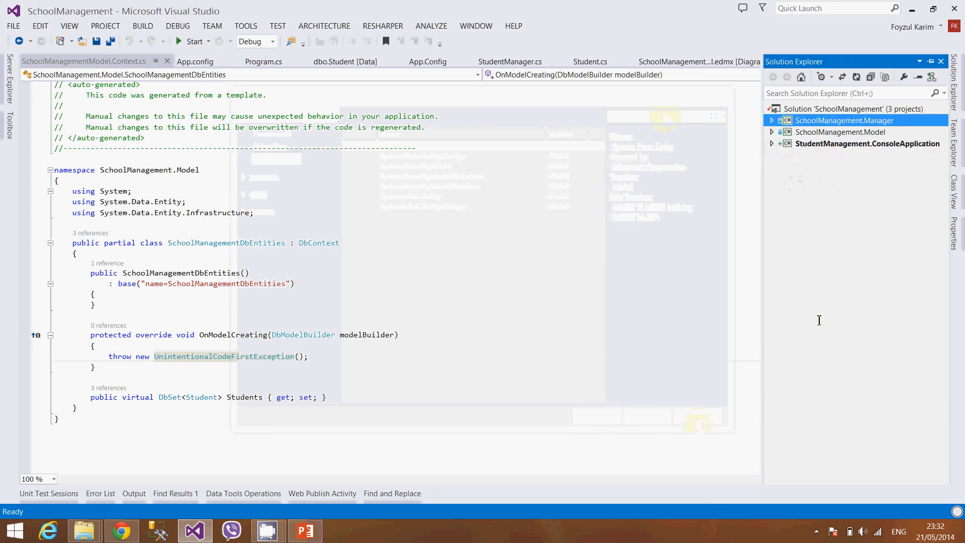
pyautogui.click(773, 119)
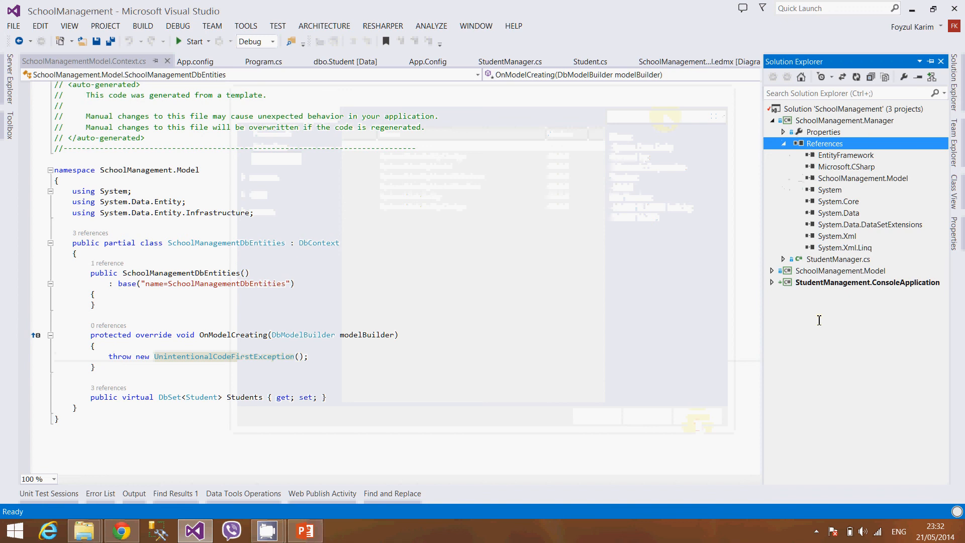
pyautogui.click(846, 155)
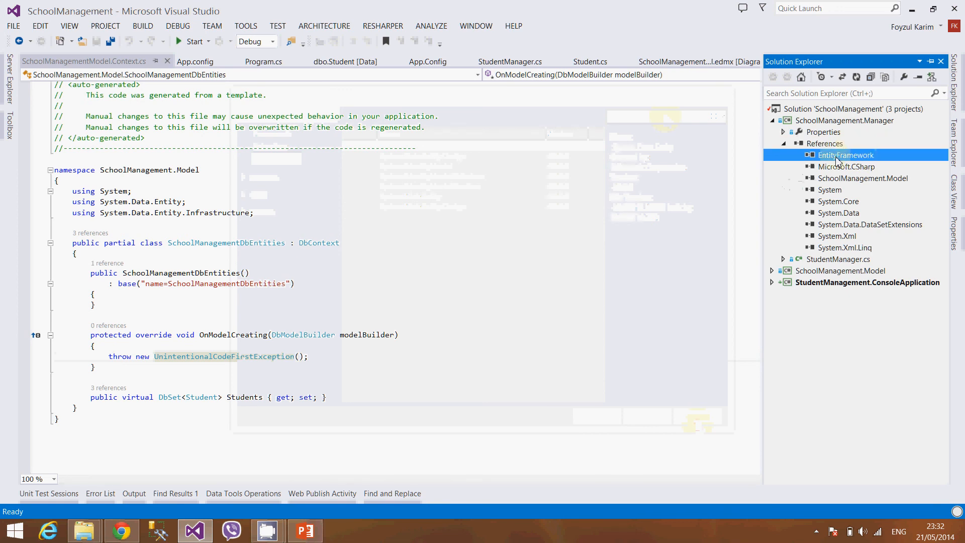
pyautogui.rightClick(846, 155)
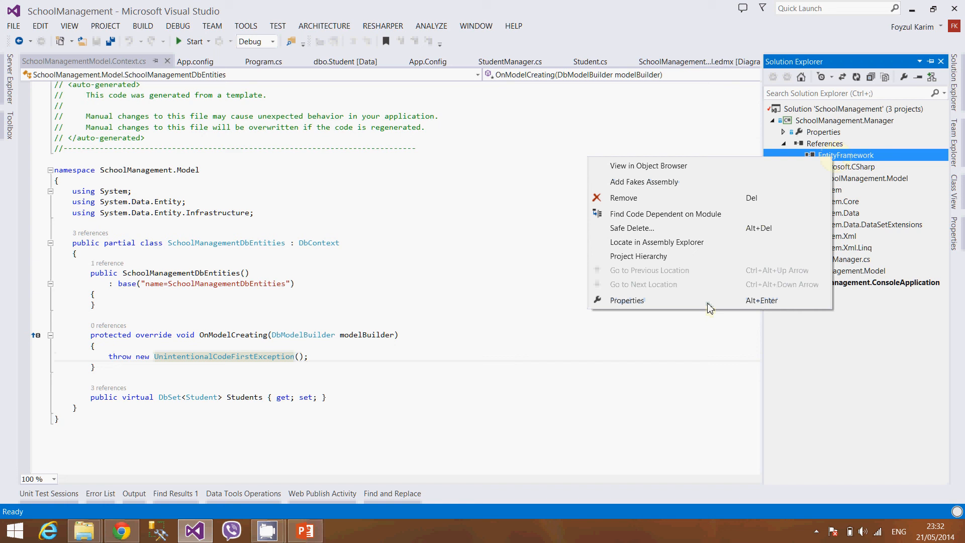
pyautogui.click(627, 299)
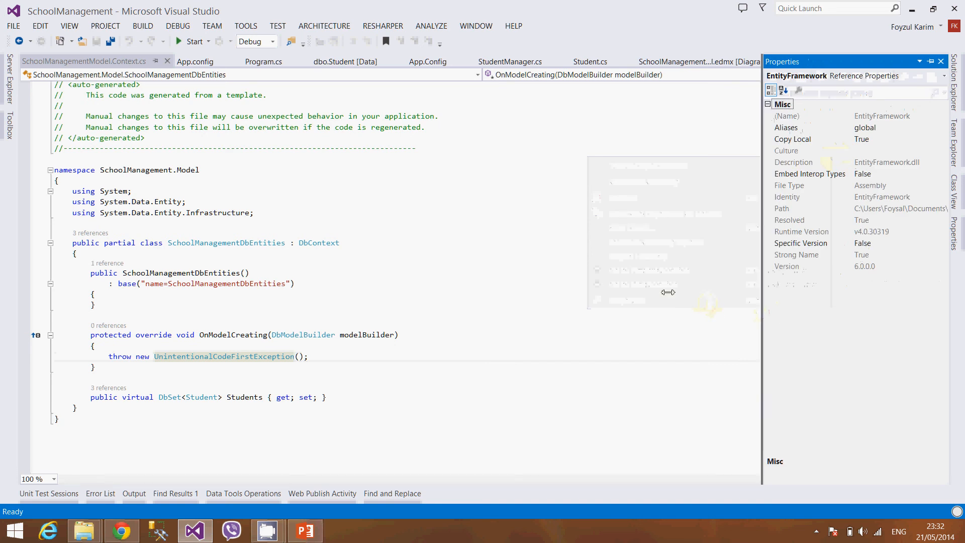
pyautogui.click(95, 294)
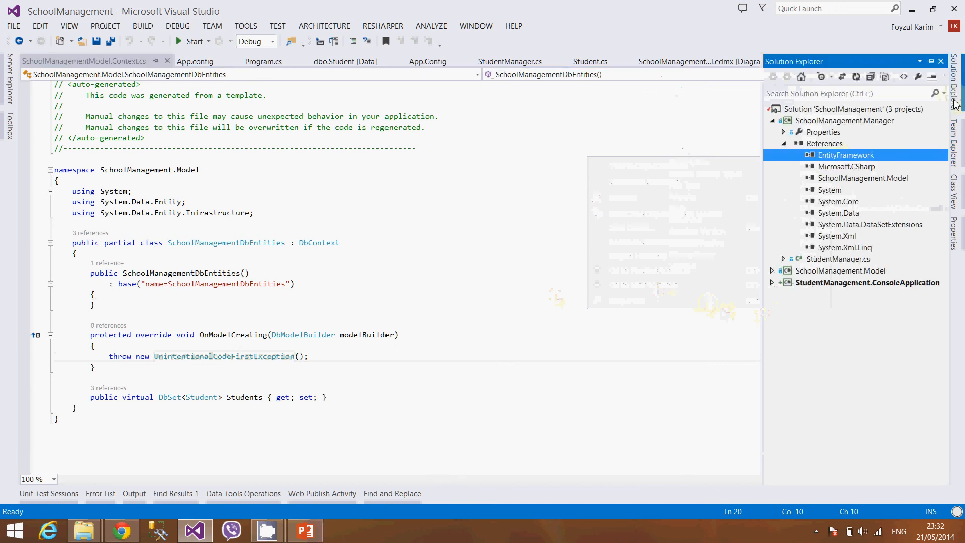
pyautogui.click(784, 144)
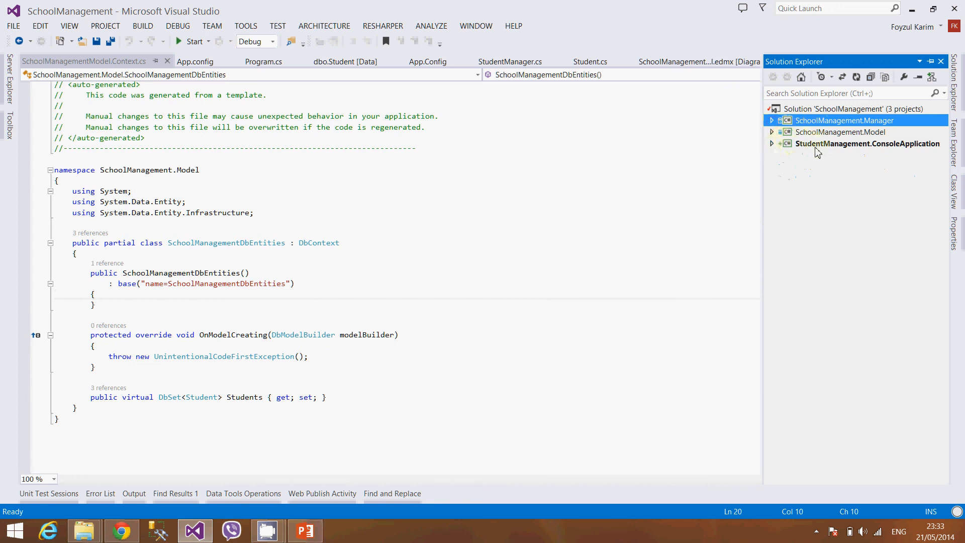
pyautogui.rightClick(868, 144)
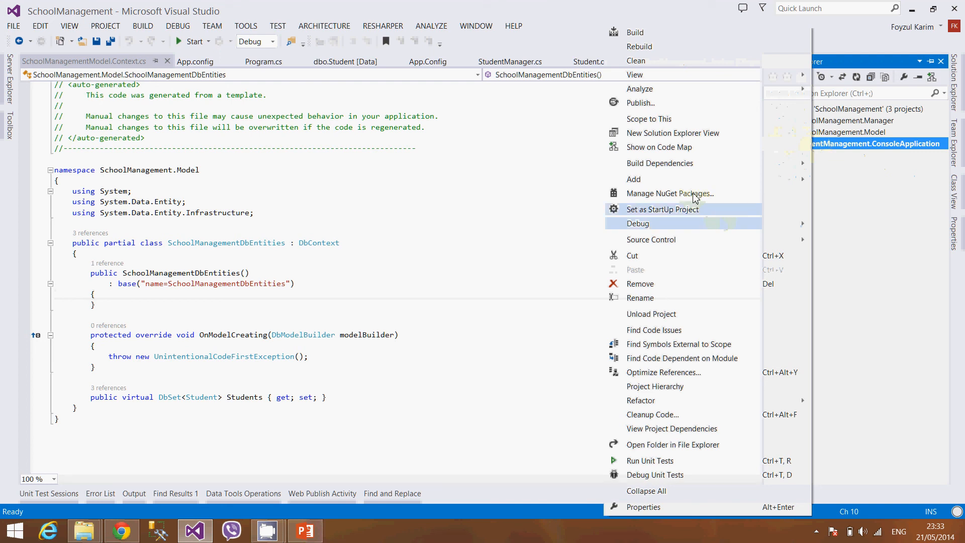
pyautogui.click(671, 194)
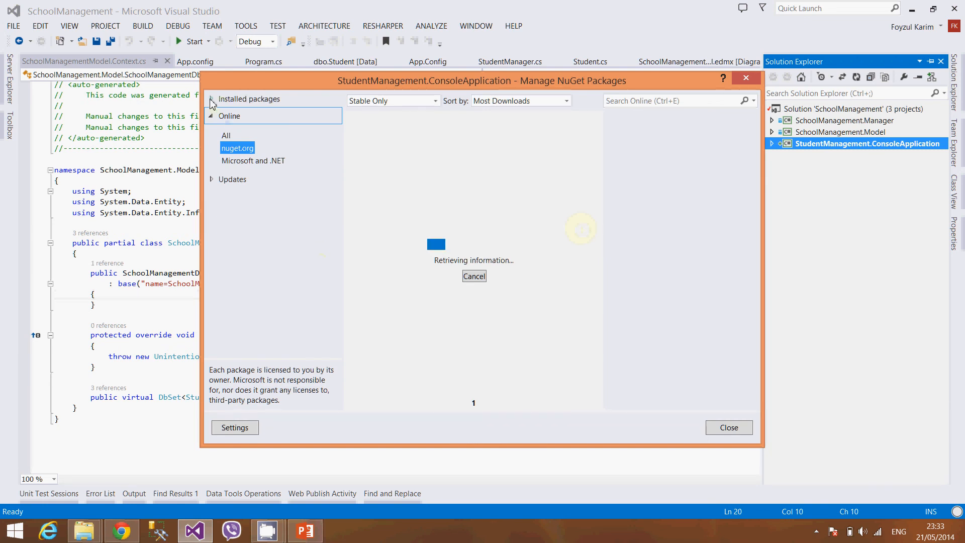
pyautogui.click(249, 98)
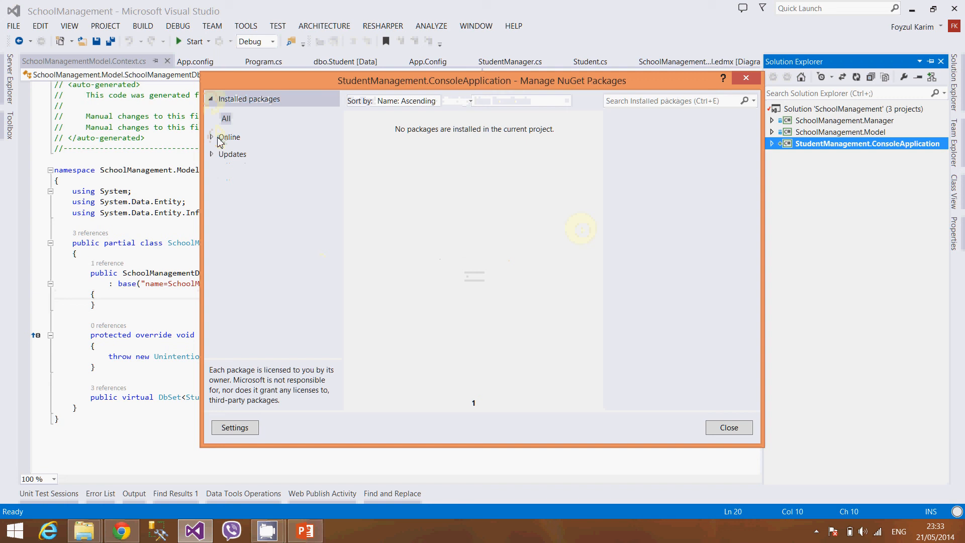
pyautogui.click(229, 137)
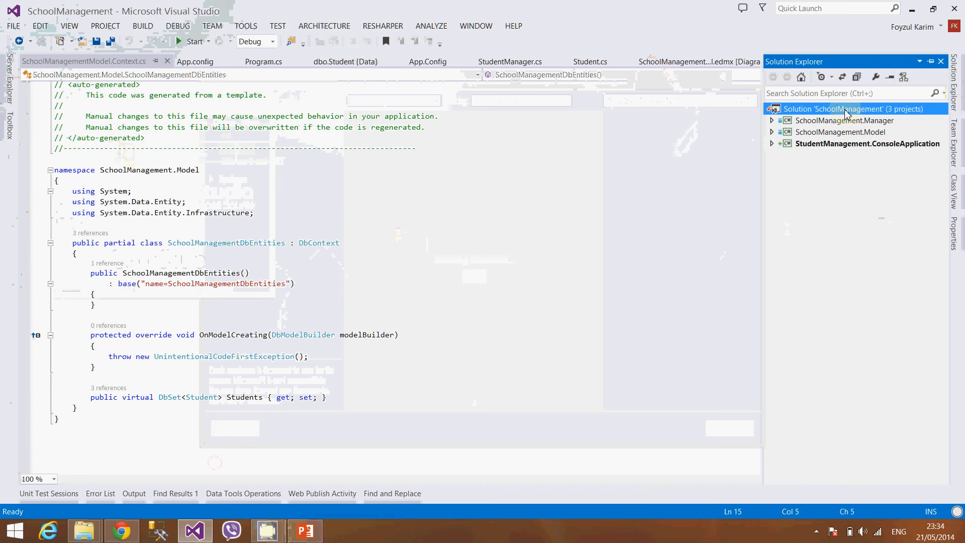
# Step: Review installed packages solution-wide, seeing EntityFramework 6.0.0 only in SchoolManagement.Model, and close NuGet
pyautogui.rightClick(853, 109)
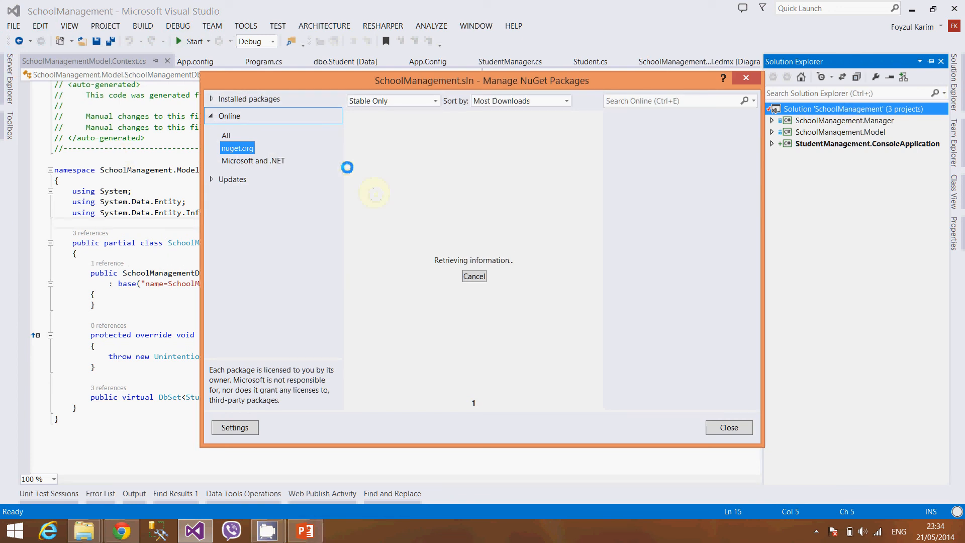
pyautogui.click(250, 99)
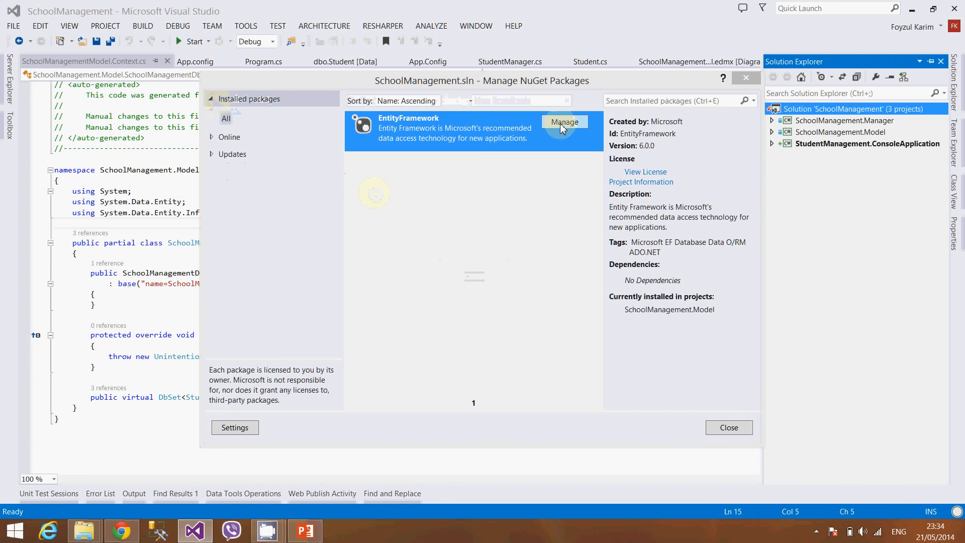
pyautogui.click(564, 122)
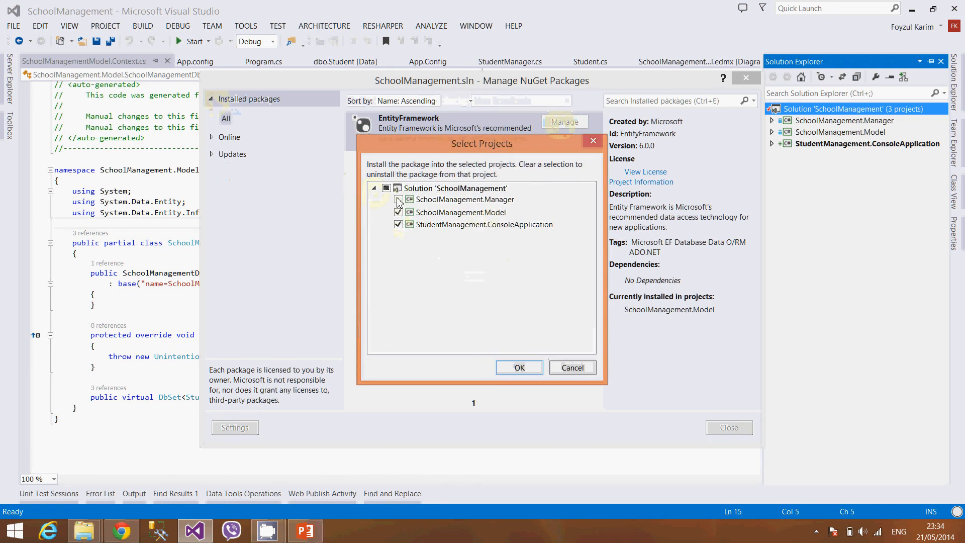
pyautogui.click(399, 199)
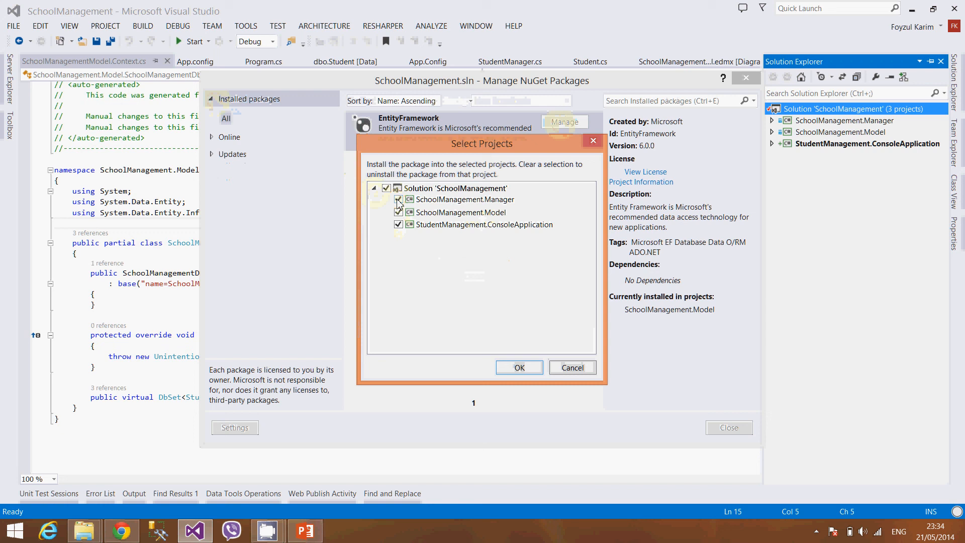
pyautogui.click(572, 368)
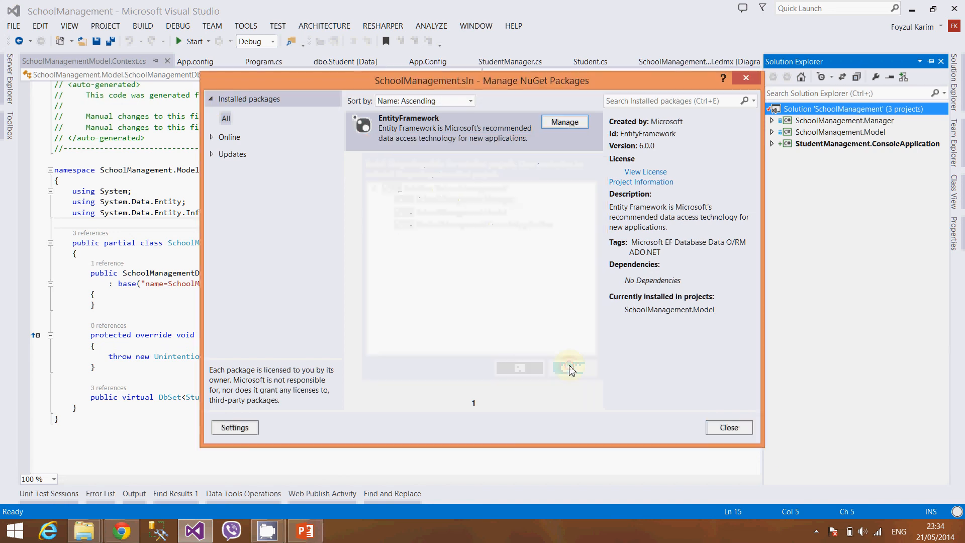
pyautogui.click(729, 427)
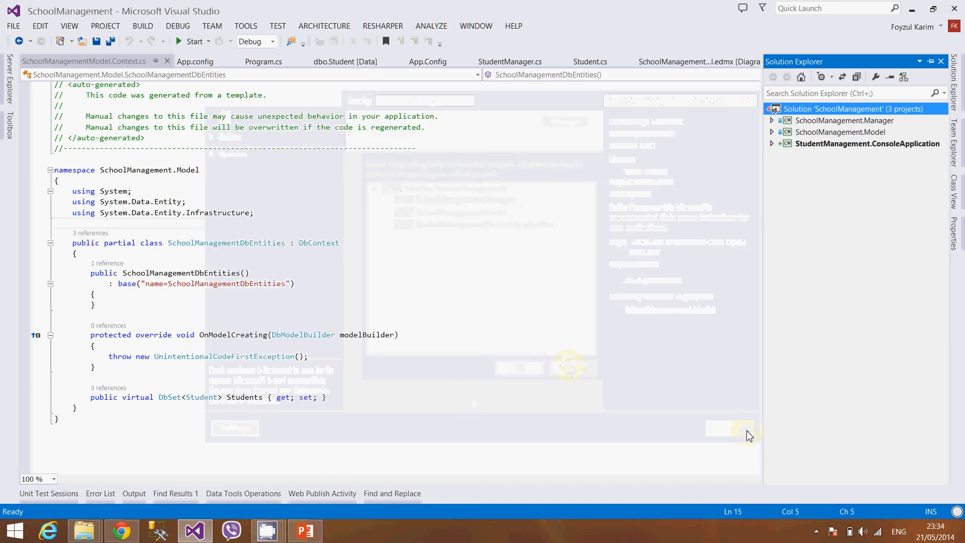
# Step: Inspect the SchoolManagement.Model project's contents and select the solution node
pyautogui.click(850, 108)
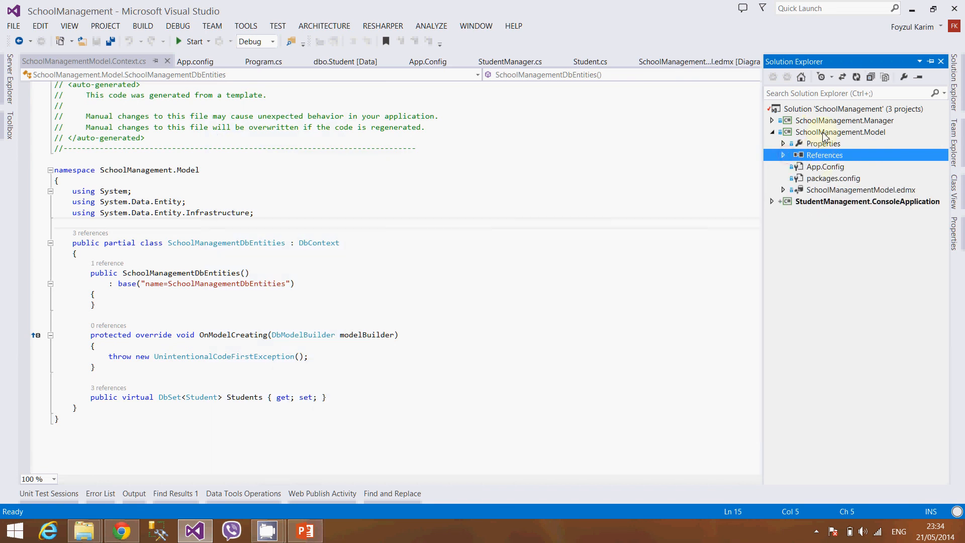
pyautogui.click(772, 131)
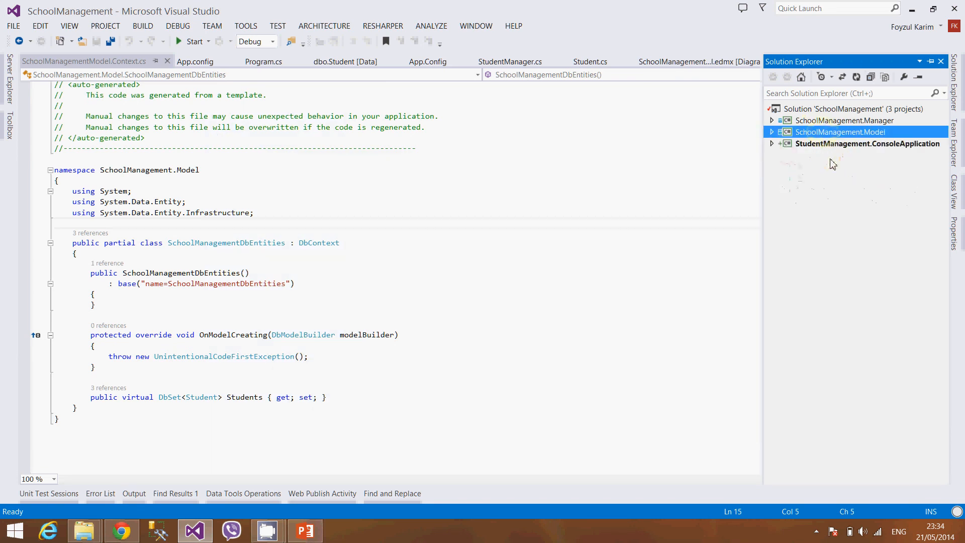
pyautogui.click(868, 144)
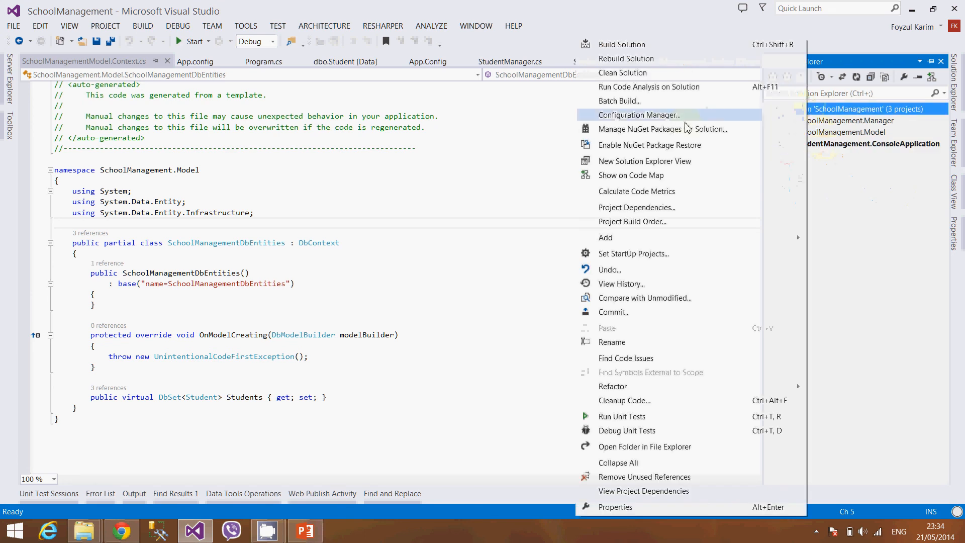
# Step: Install EntityFramework into the ConsoleApplication and Manager projects via the solution NuGet manager
pyautogui.click(639, 129)
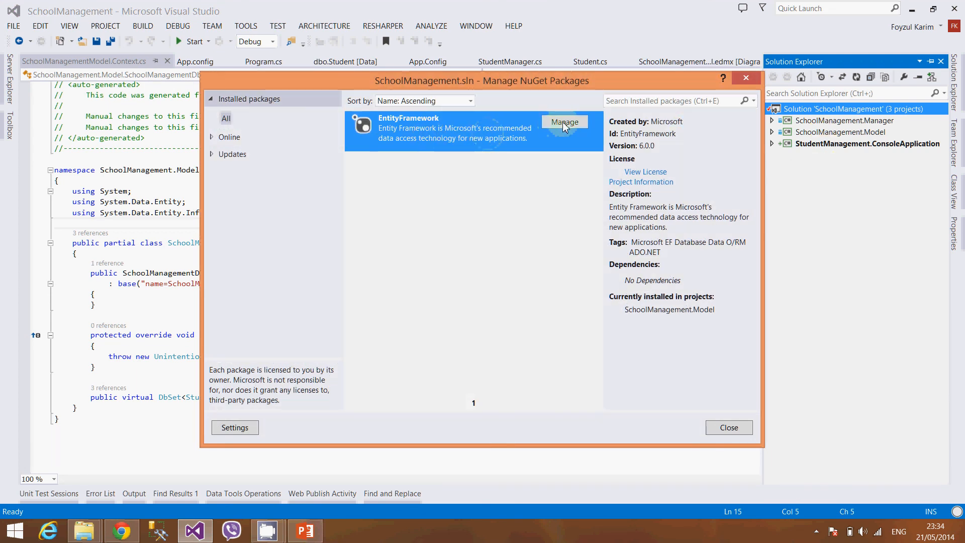
pyautogui.click(564, 121)
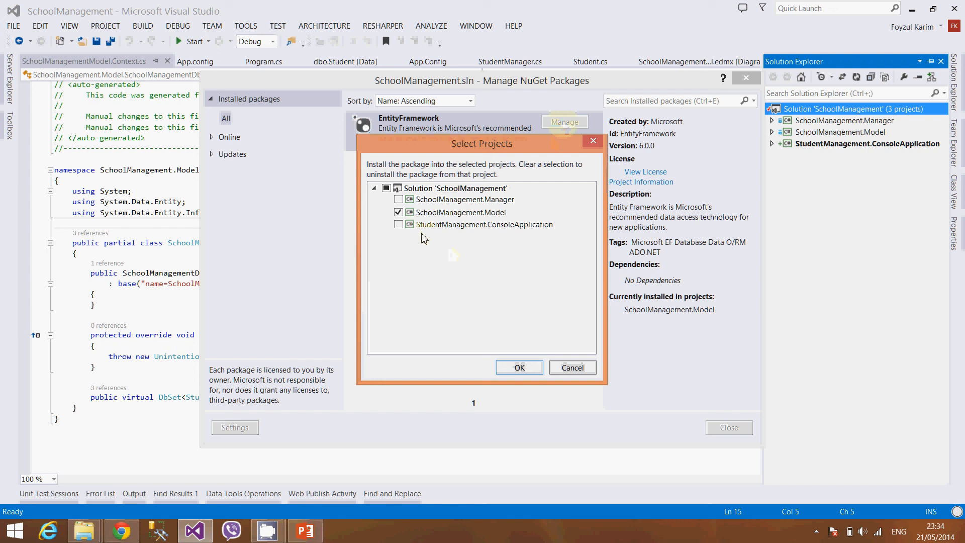
pyautogui.click(398, 224)
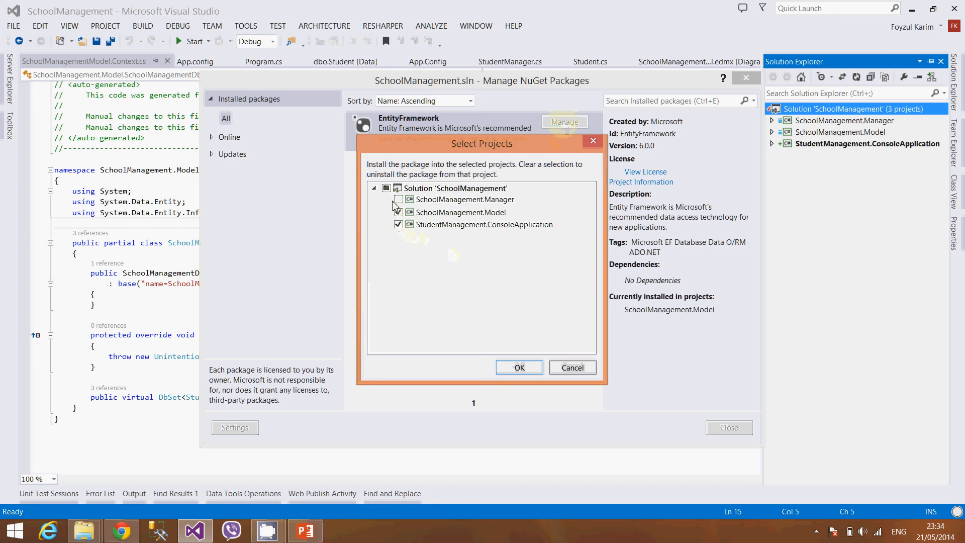
pyautogui.click(387, 188)
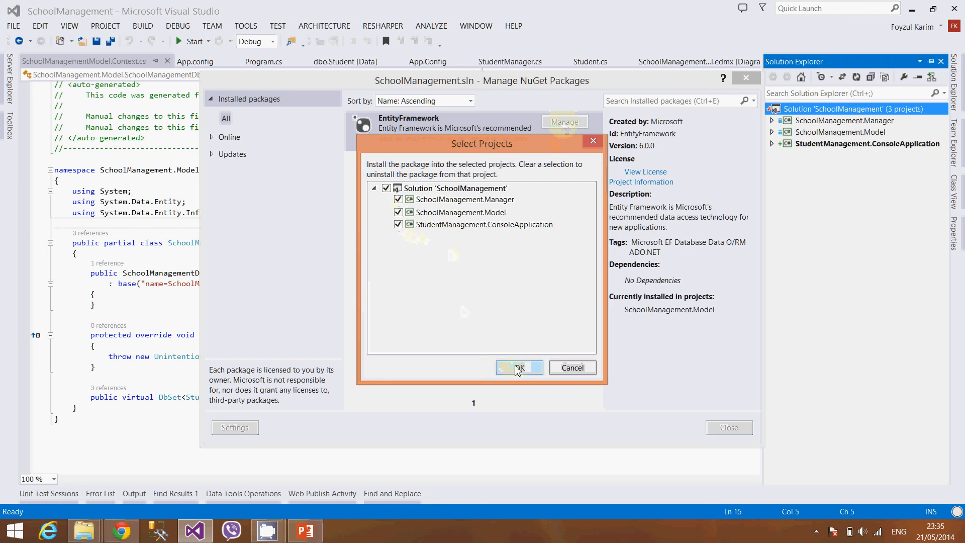
pyautogui.click(519, 368)
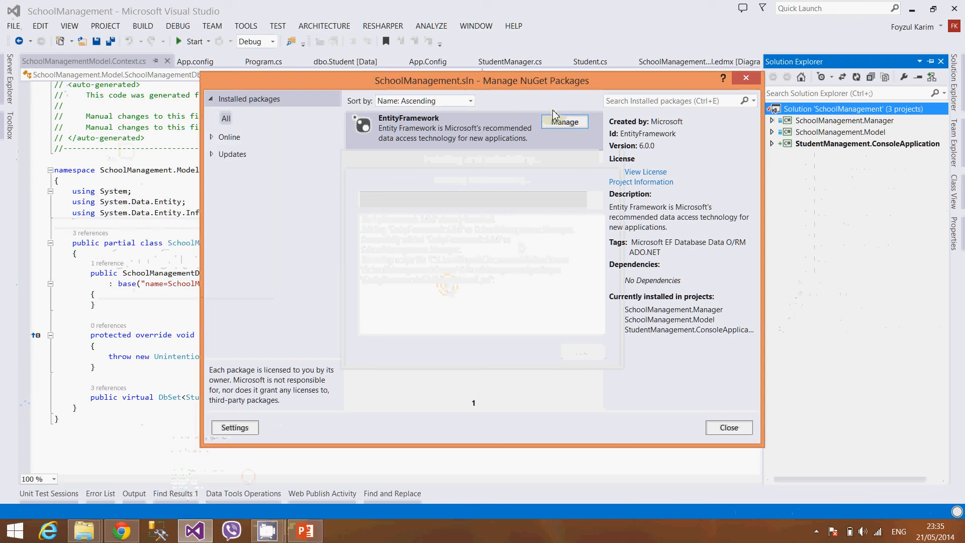
# Step: Confirm all three projects have EntityFramework, close NuGet, and reload the modified App.config
pyautogui.click(565, 122)
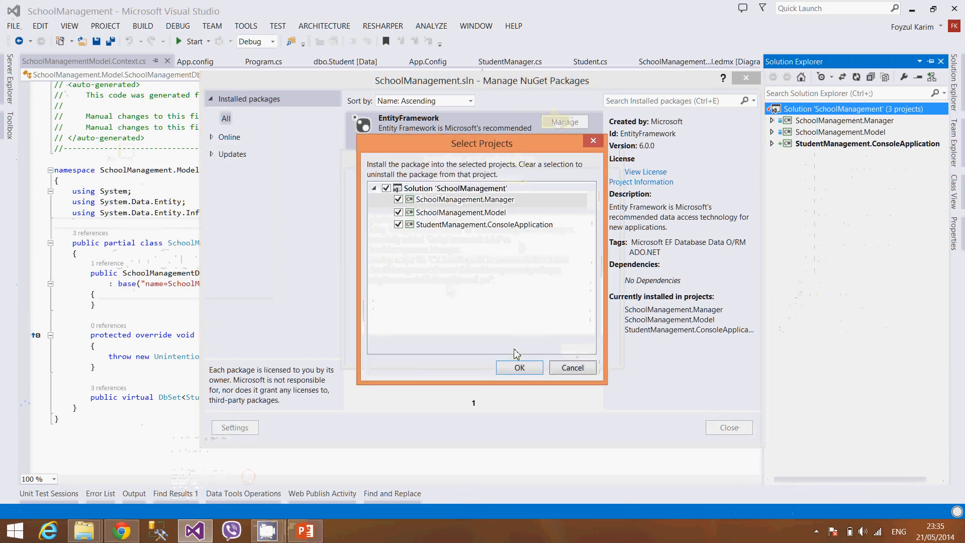
pyautogui.click(518, 367)
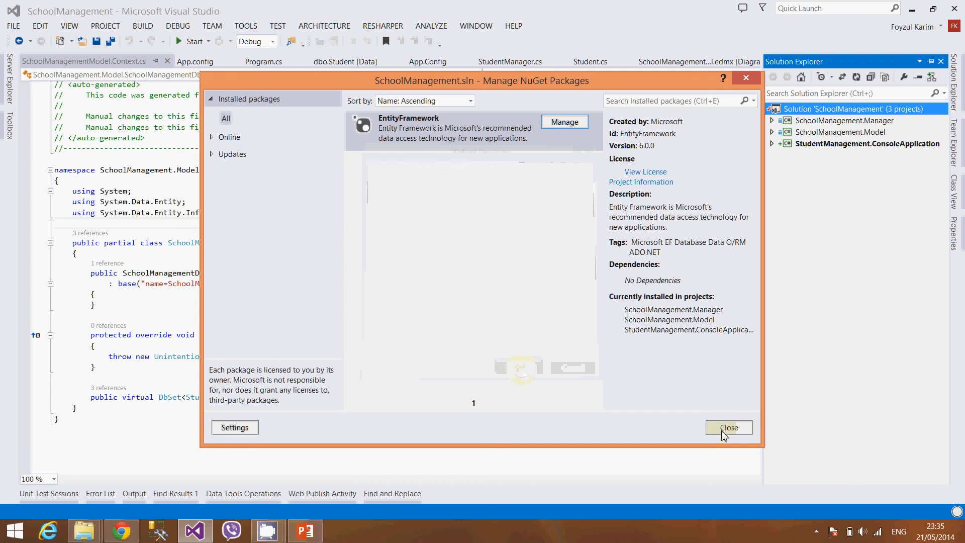
pyautogui.click(729, 427)
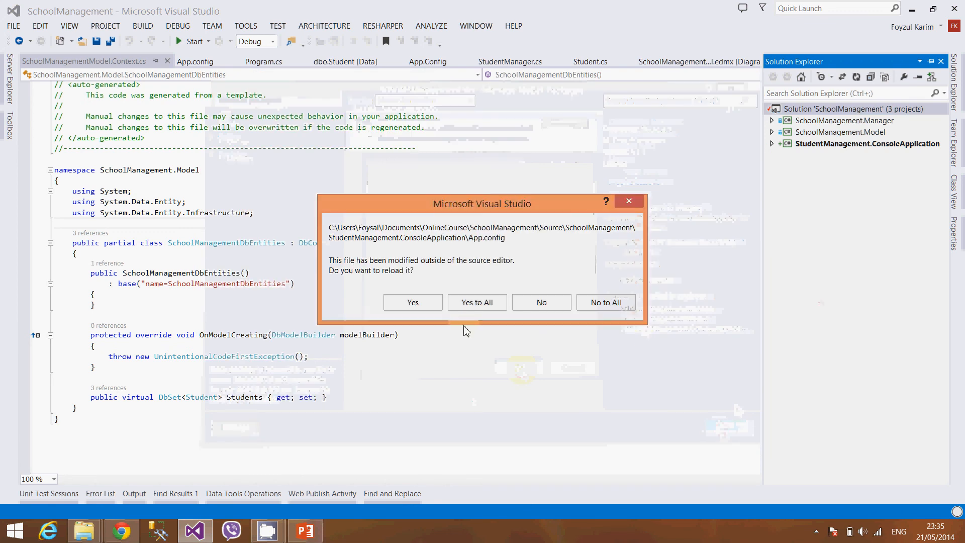
pyautogui.click(477, 303)
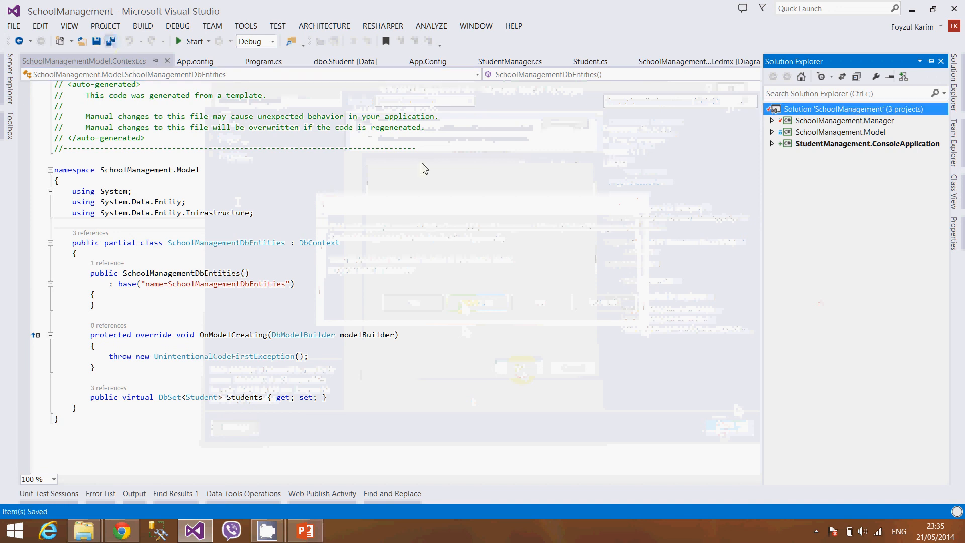
pyautogui.click(850, 108)
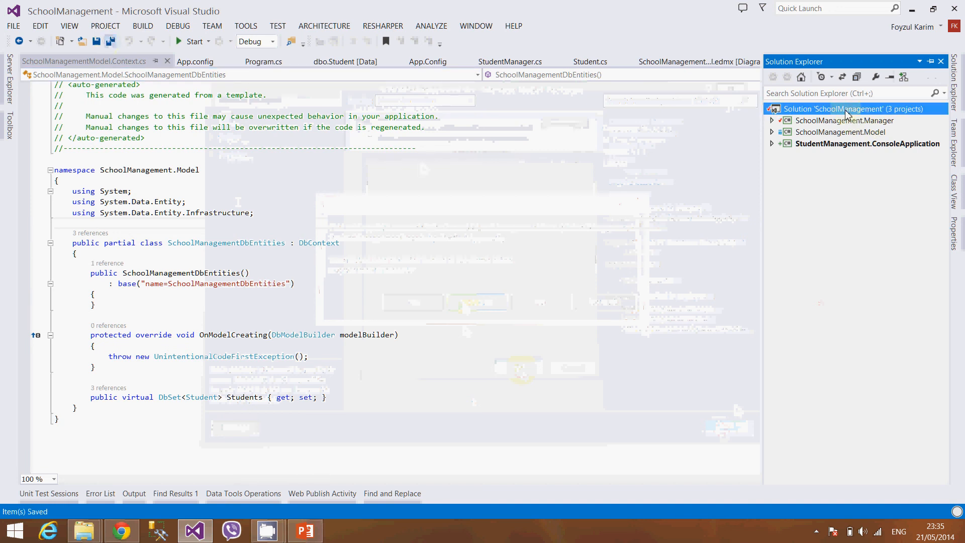
# Step: Run the console application so the student is saved, dismissing the Edit and Continue warning
pyautogui.rightClick(851, 109)
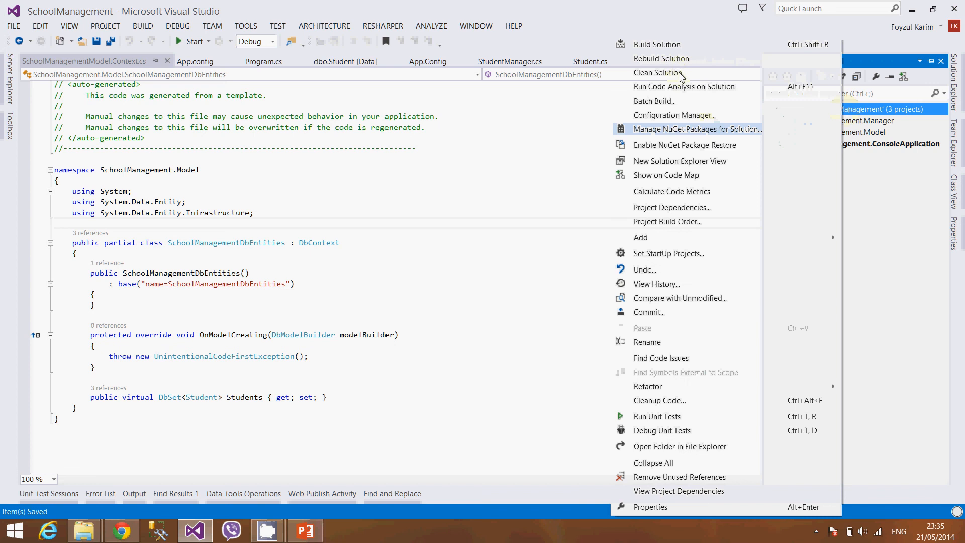
pyautogui.click(662, 59)
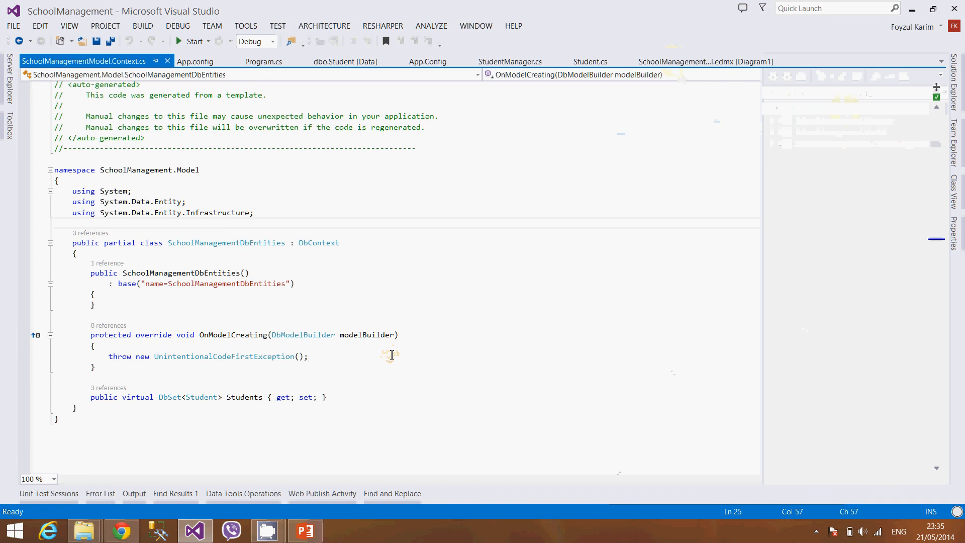
pyautogui.press('F6')
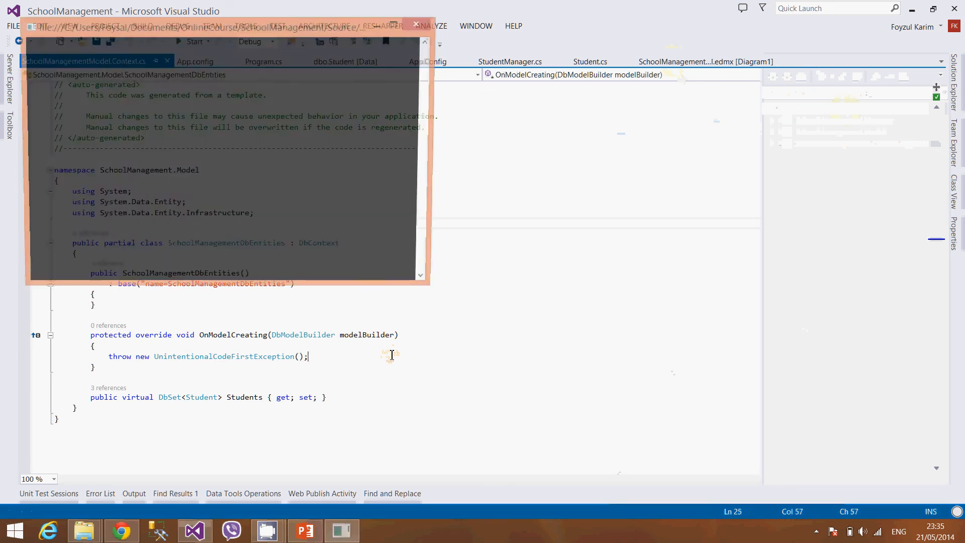
pyautogui.click(193, 42)
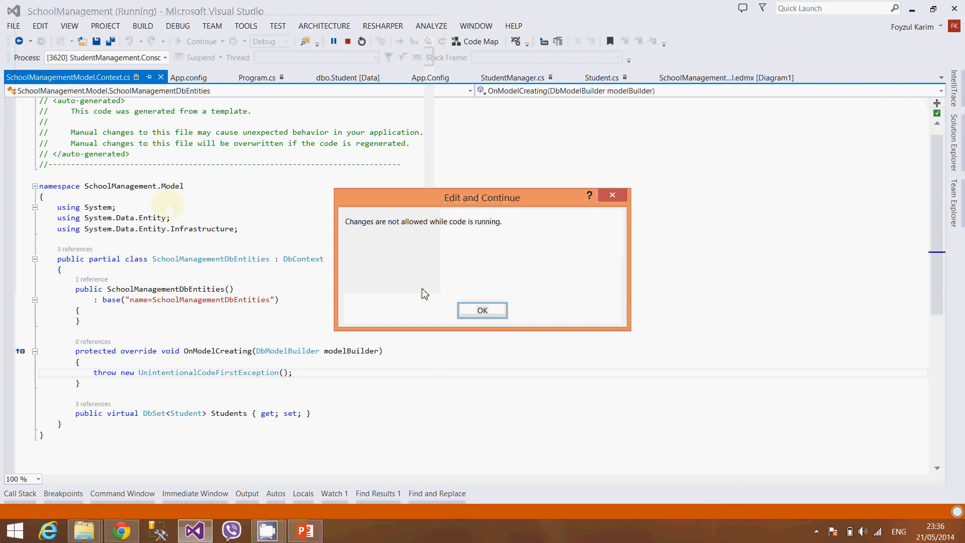
pyautogui.click(482, 310)
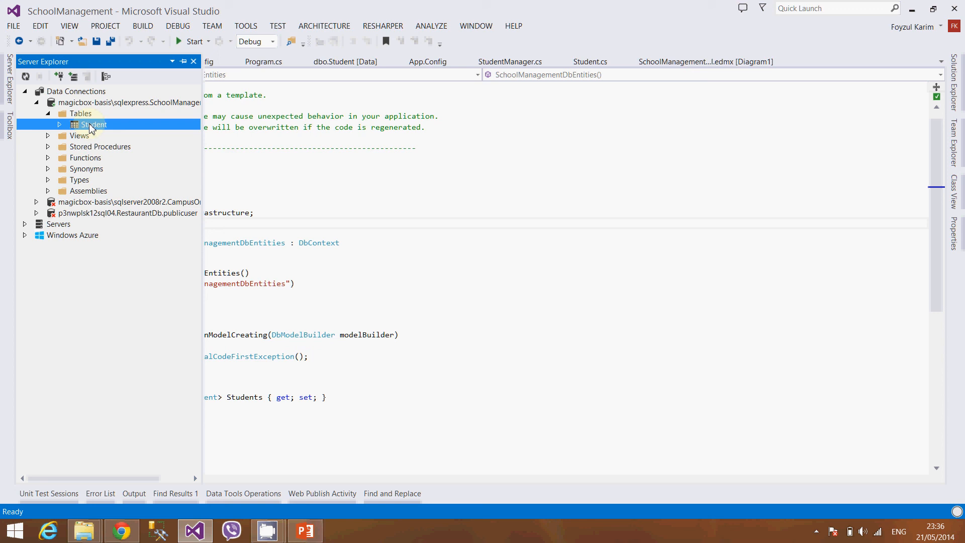
# Step: Show the Student table's data and refresh it to check for saved rows
pyautogui.rightClick(93, 124)
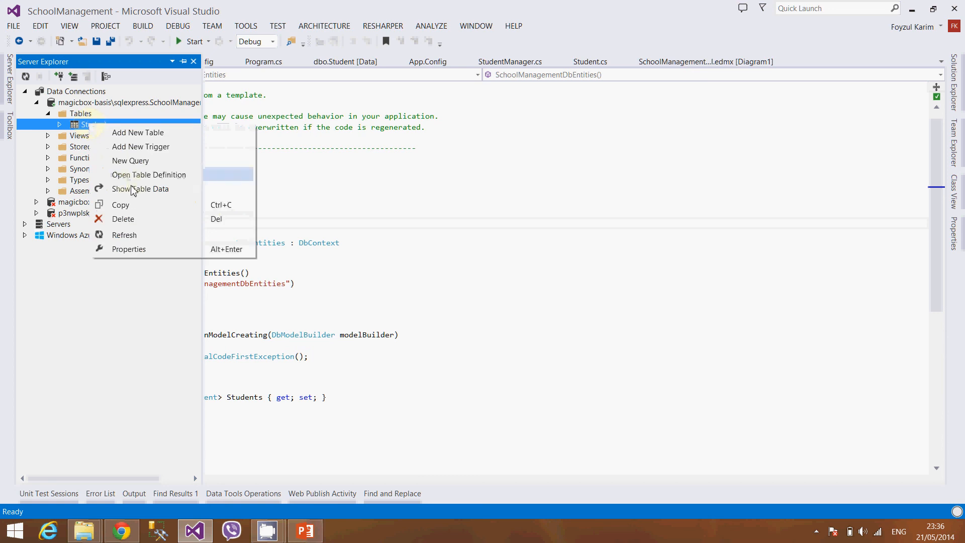
pyautogui.click(141, 188)
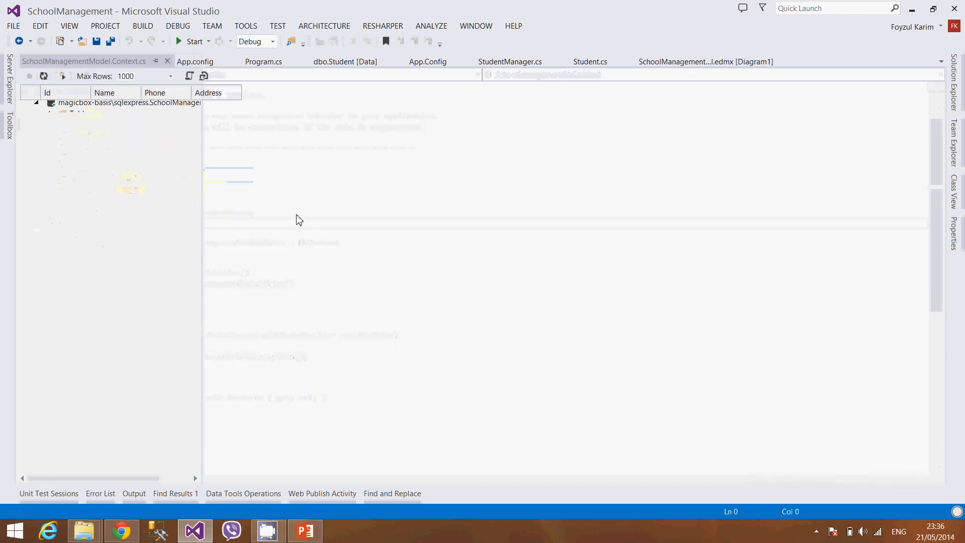
pyautogui.click(345, 61)
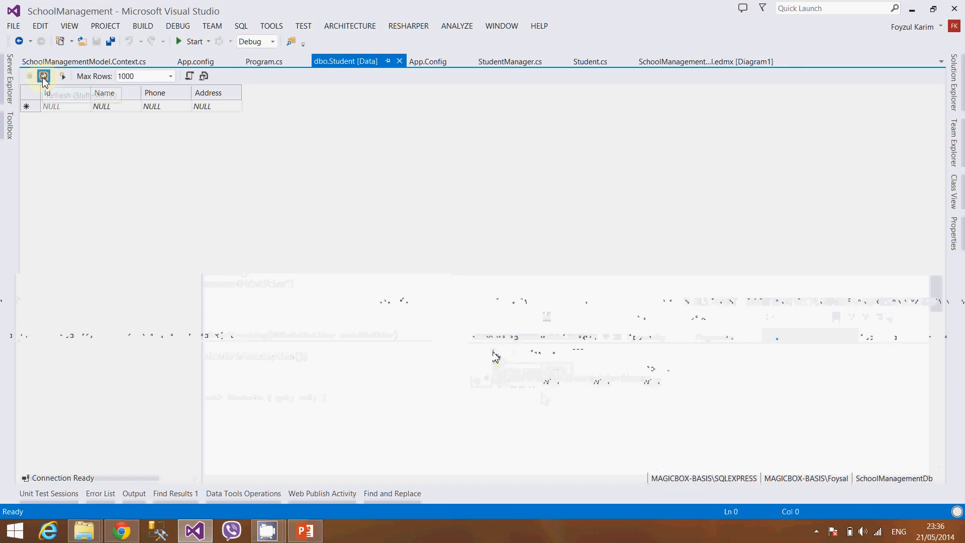
pyautogui.click(43, 75)
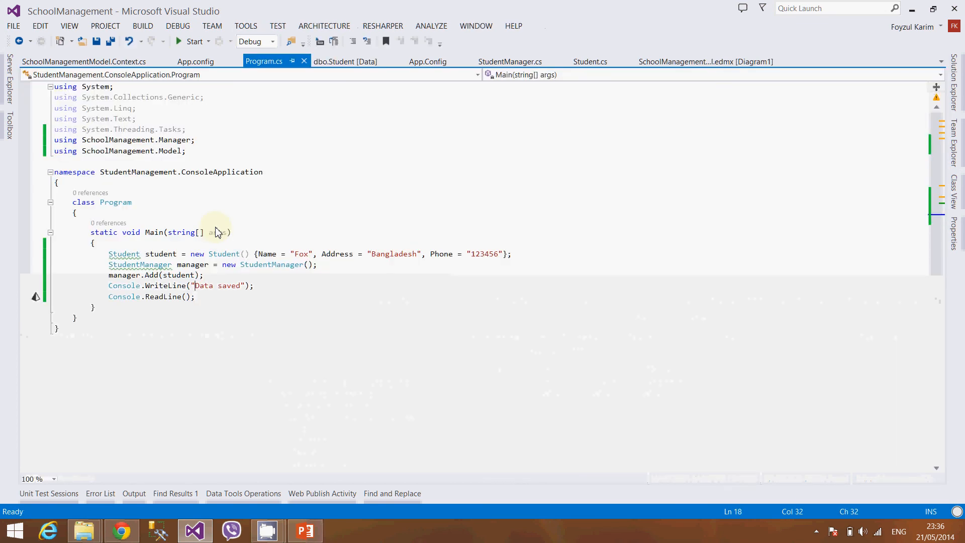
# Step: Select the student-saving statements in Main and start typing 'stu' over them
pyautogui.click(109, 276)
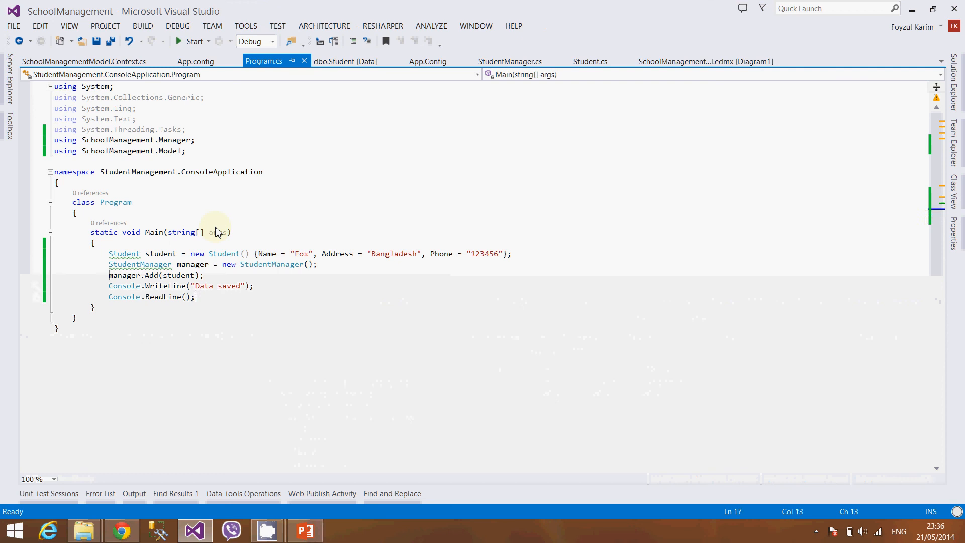
pyautogui.moveTo(108, 253); pyautogui.dragTo(254, 285)
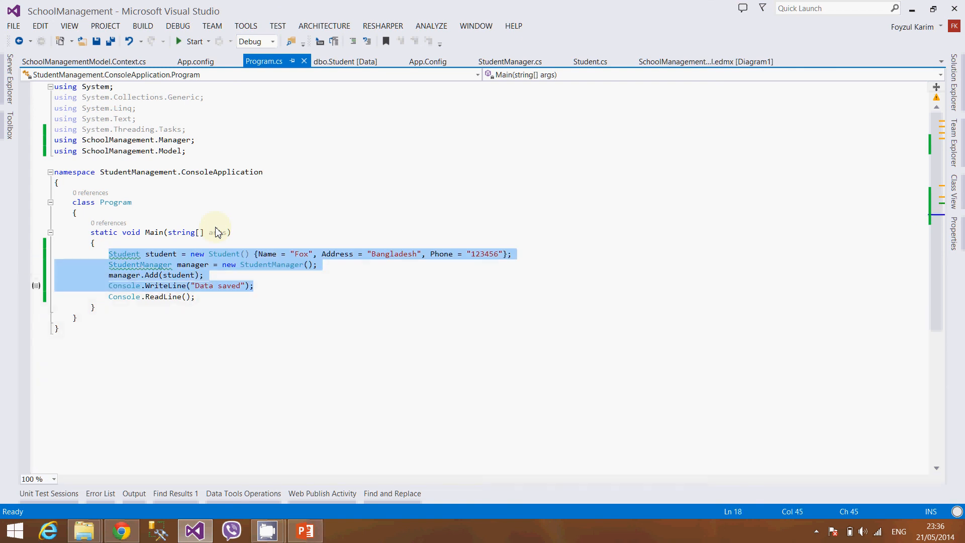
pyautogui.write('stu')
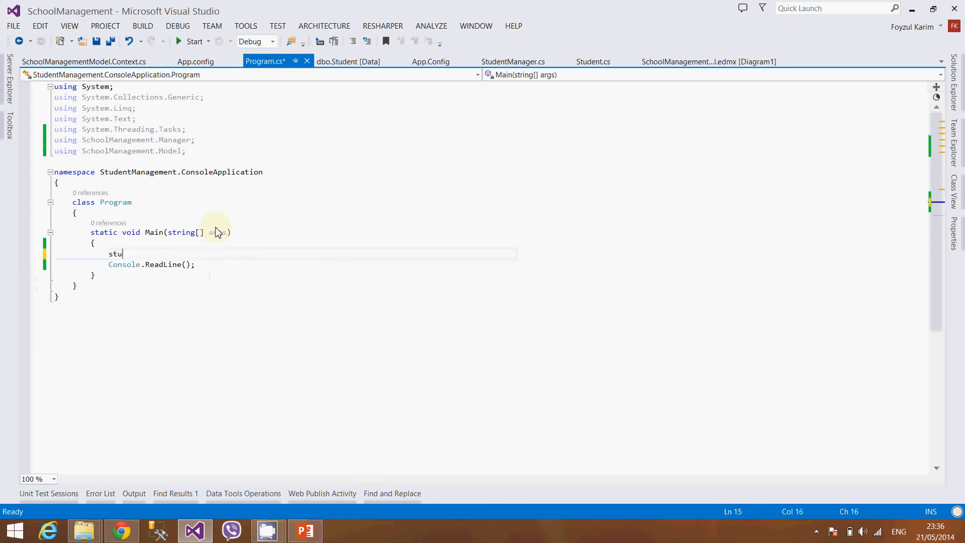